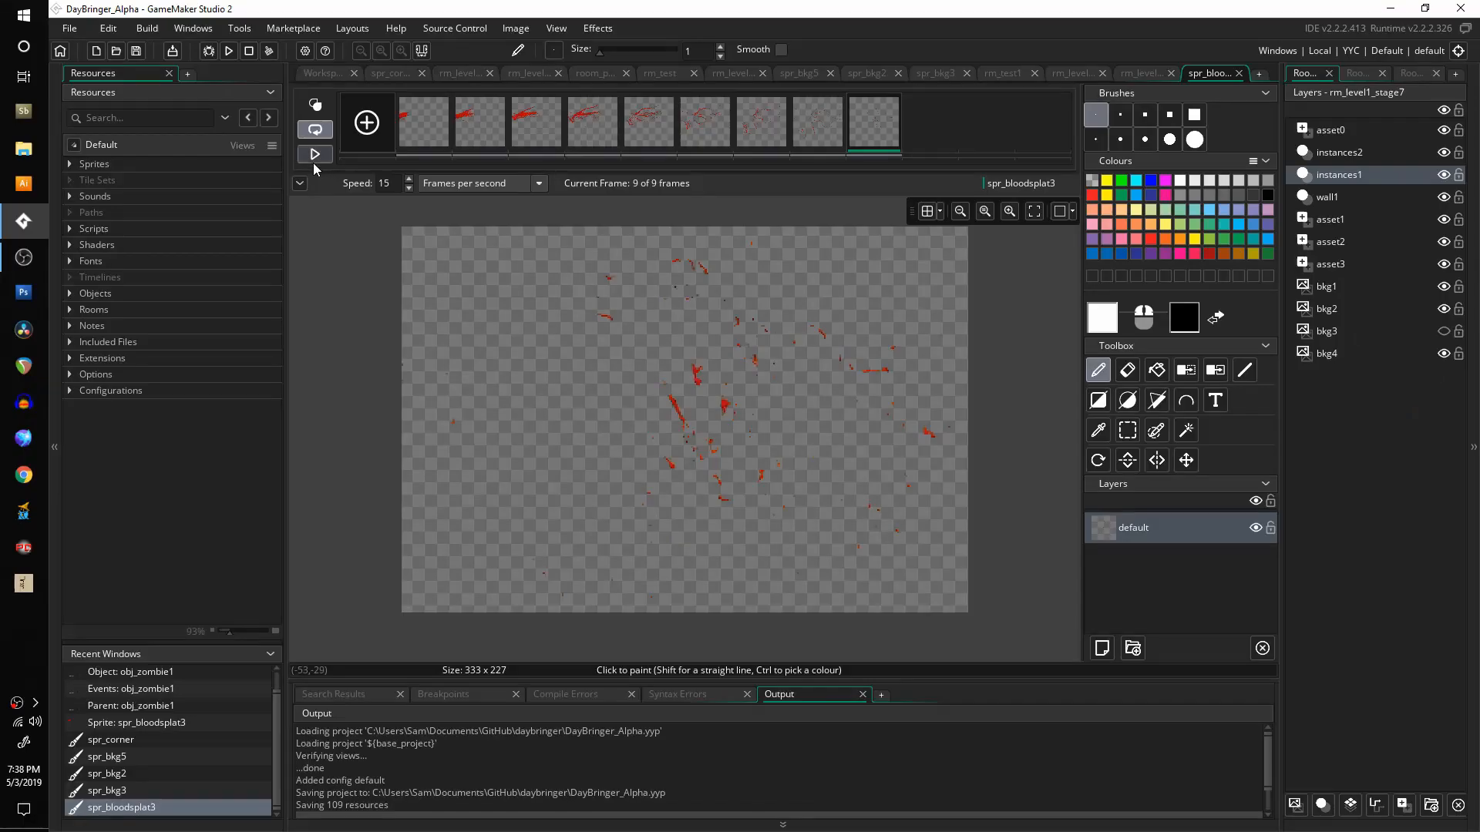
# Preview the spr_bloodsplat3 animation, then the spr_explosion1 animation.
pyautogui.click(314, 154)
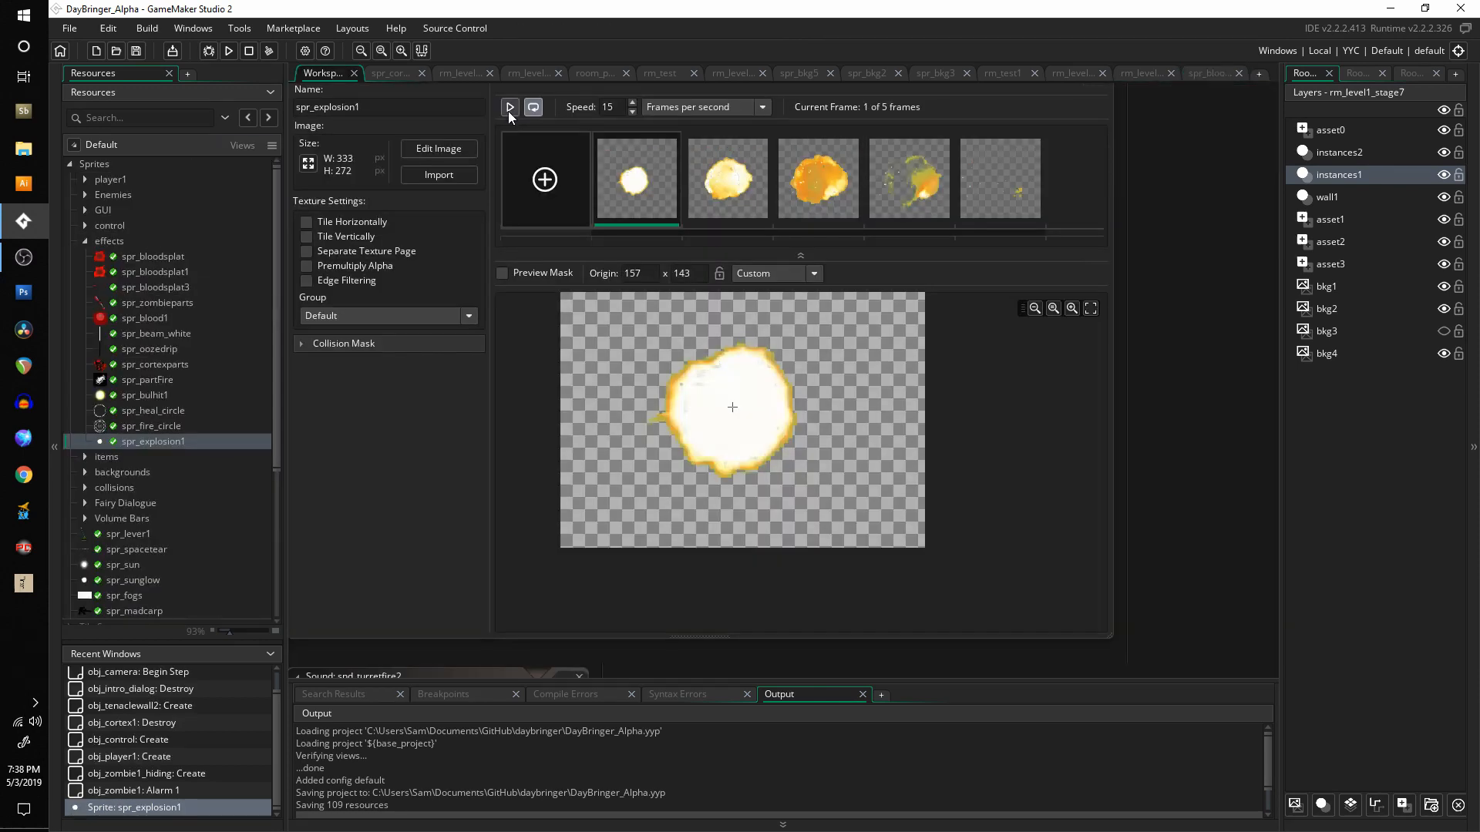
pyautogui.click(509, 106)
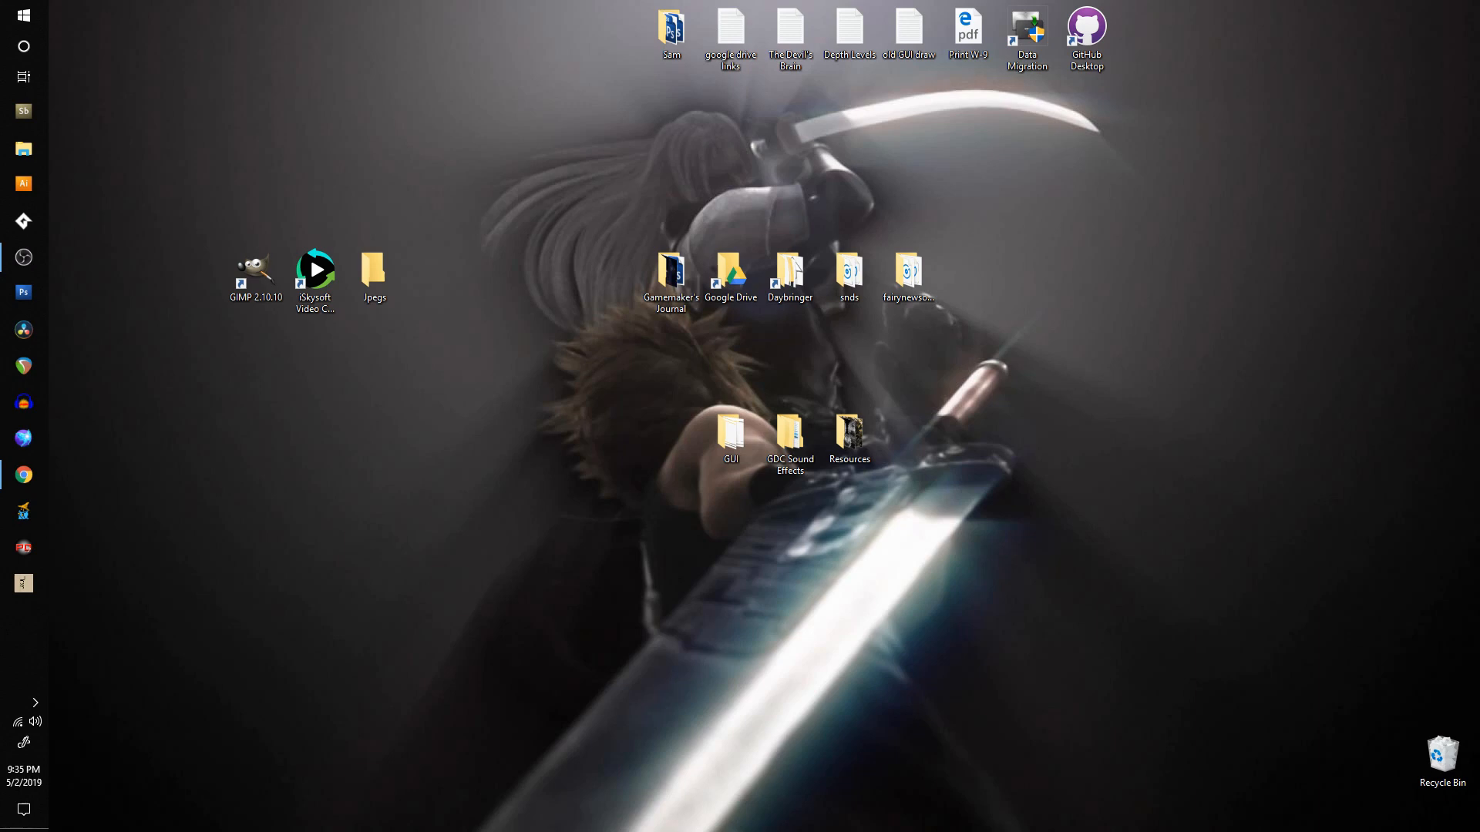
pyautogui.moveTo(1355, 165)
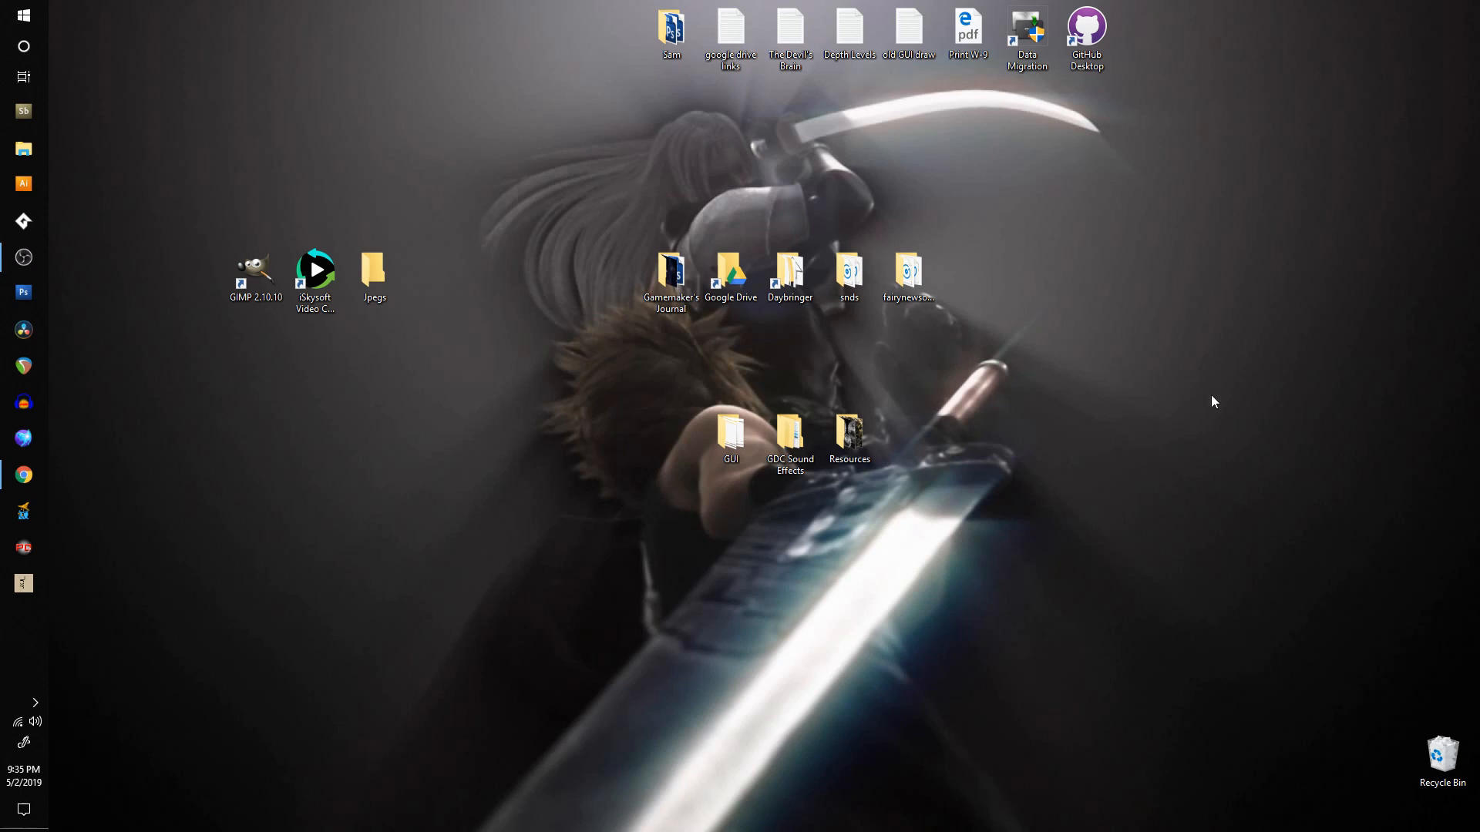
pyautogui.moveTo(867, 240)
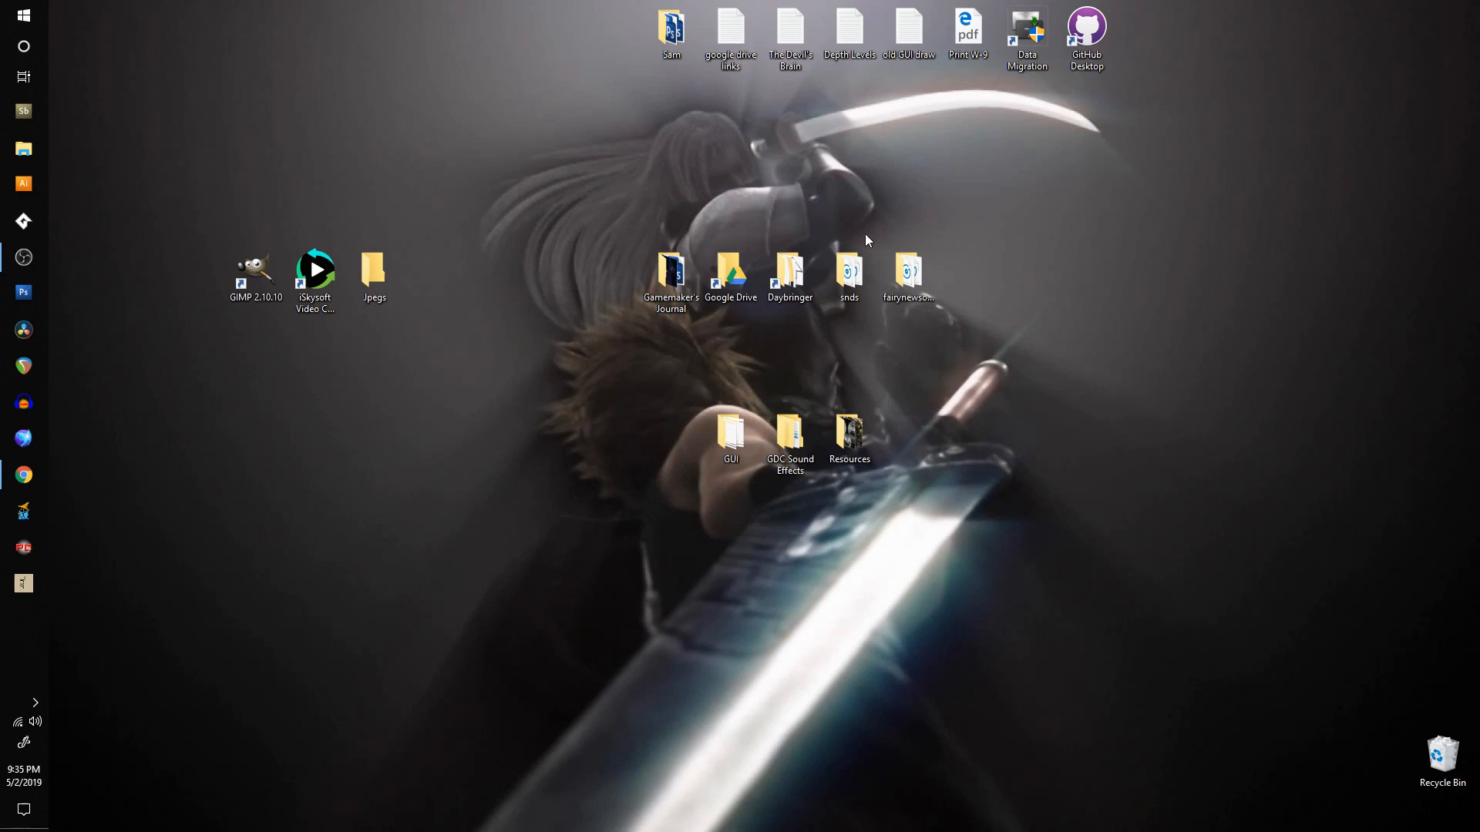
pyautogui.moveTo(581, 250)
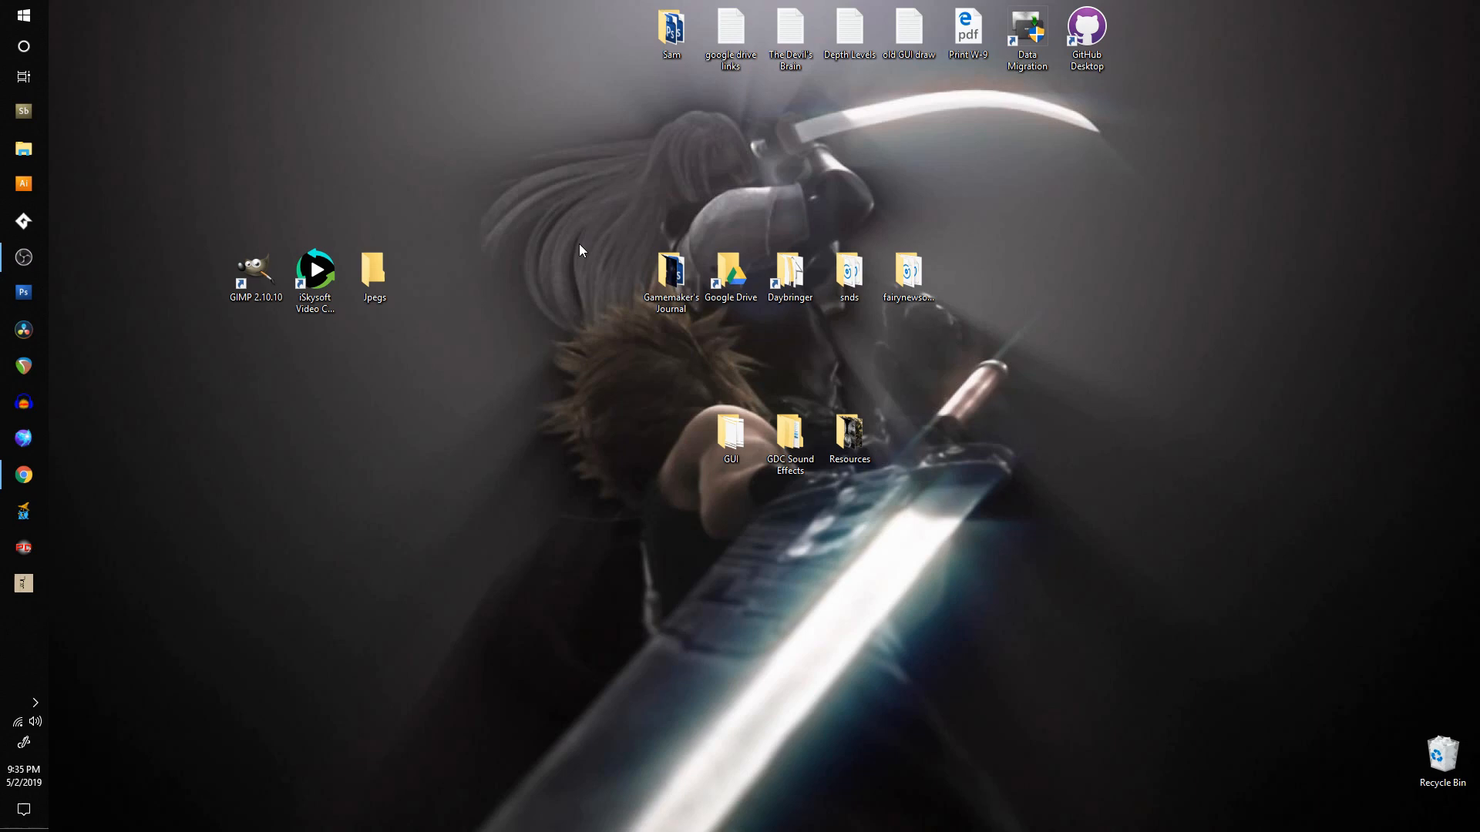
pyautogui.moveTo(272, 356)
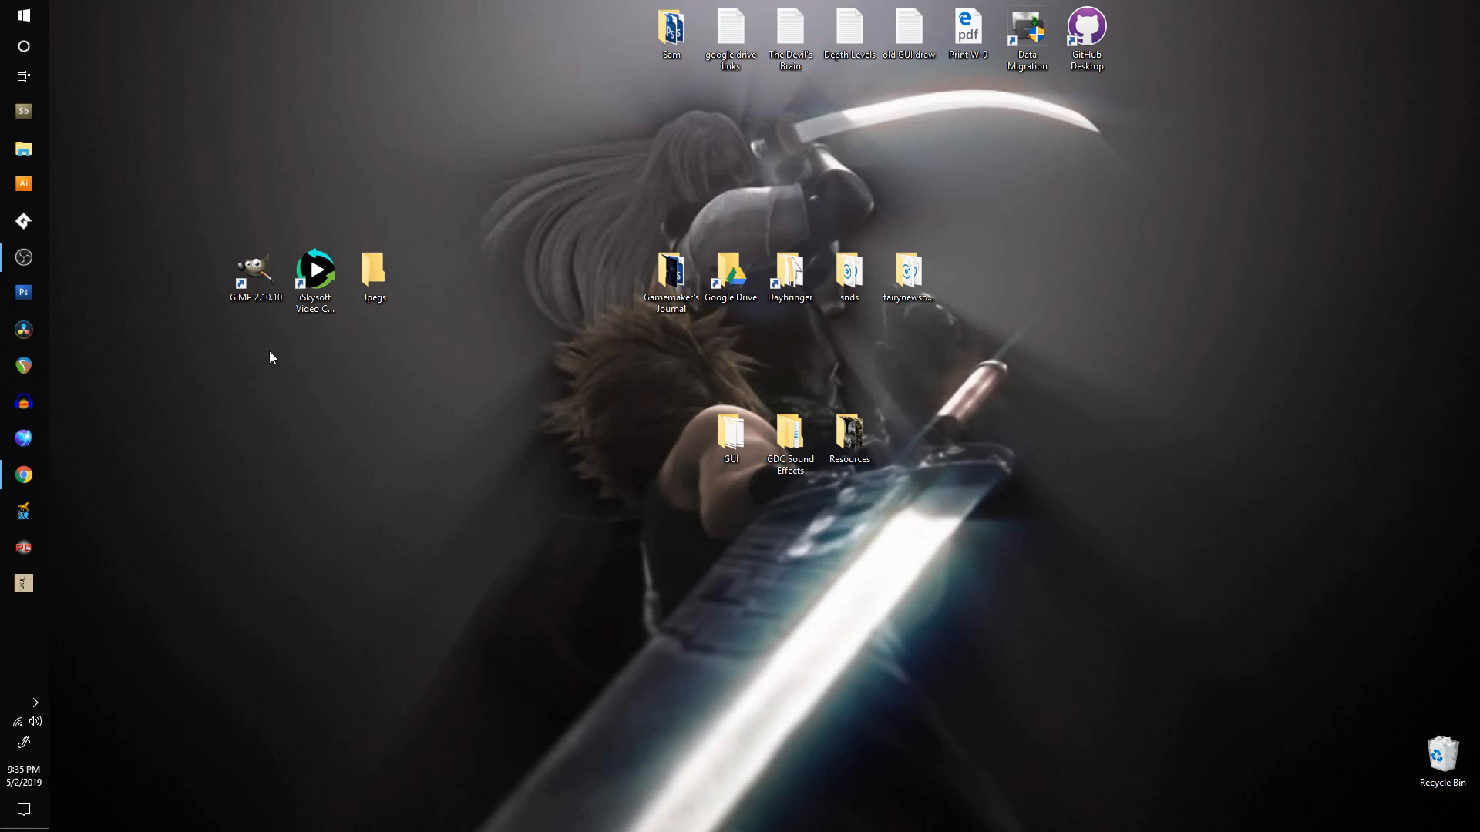
pyautogui.moveTo(197, 427)
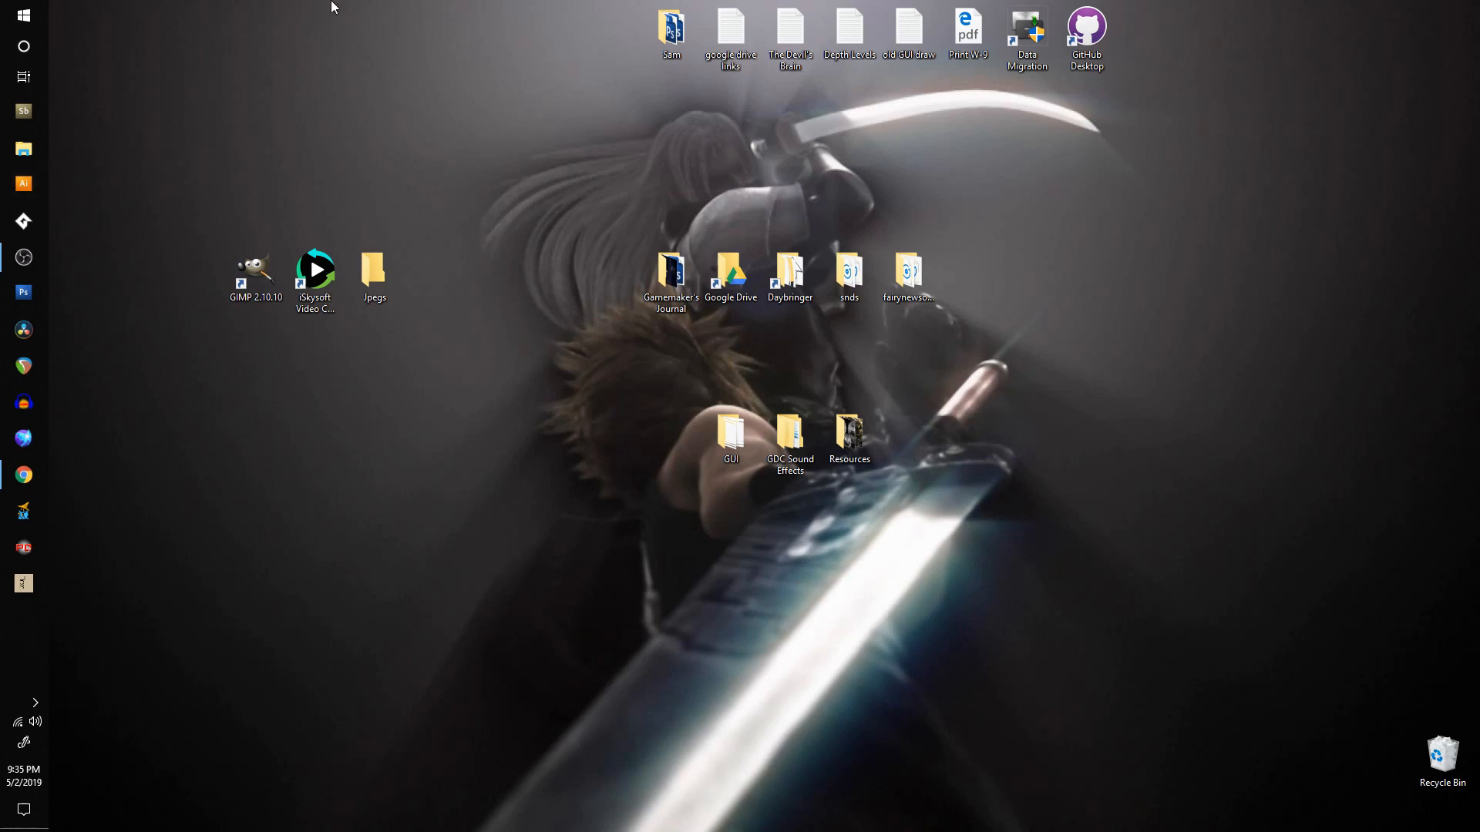
pyautogui.moveTo(268, 381)
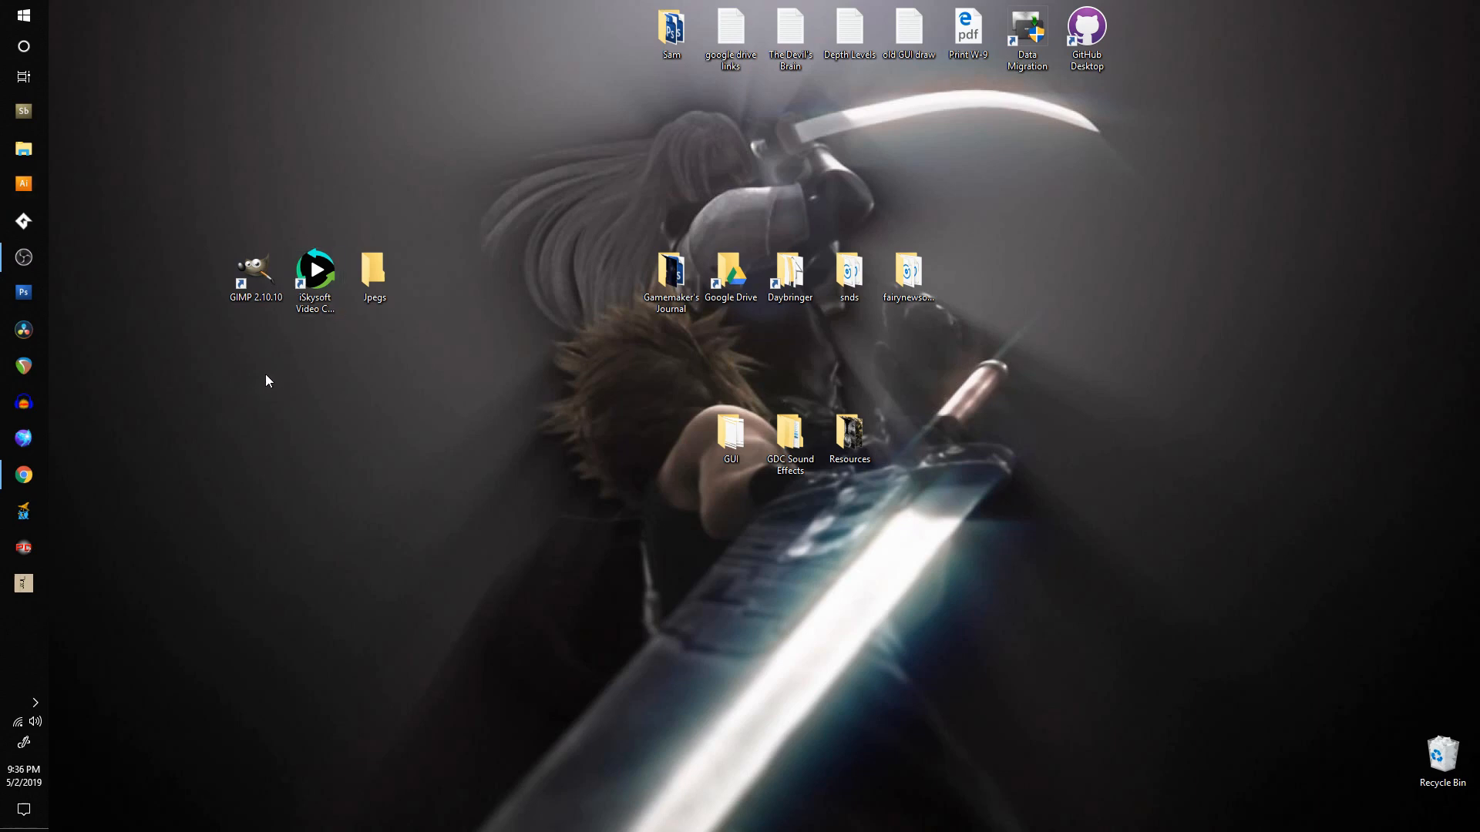
pyautogui.moveTo(268, 350)
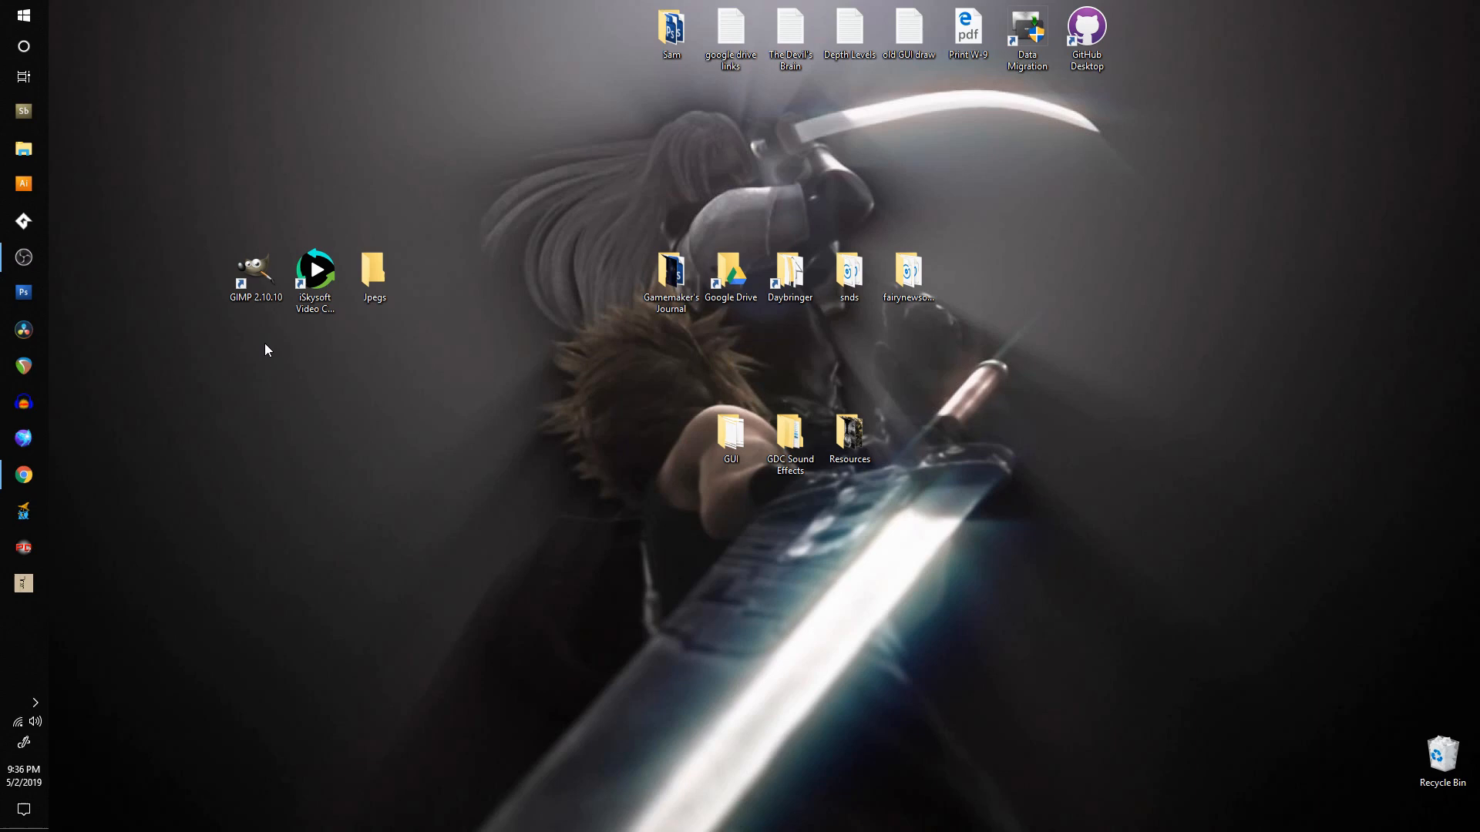
pyautogui.click(256, 271)
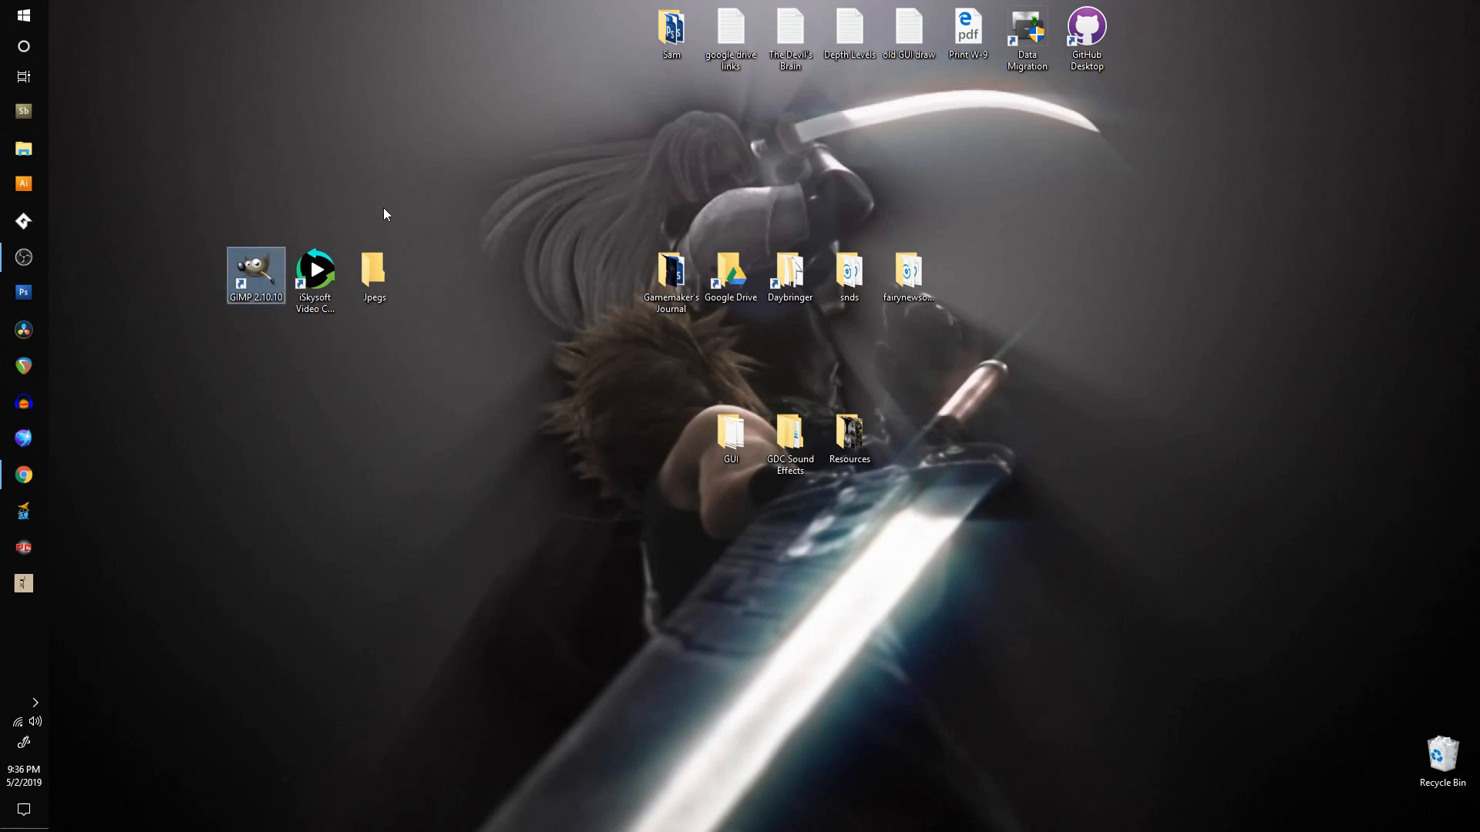
pyautogui.moveTo(342, 424)
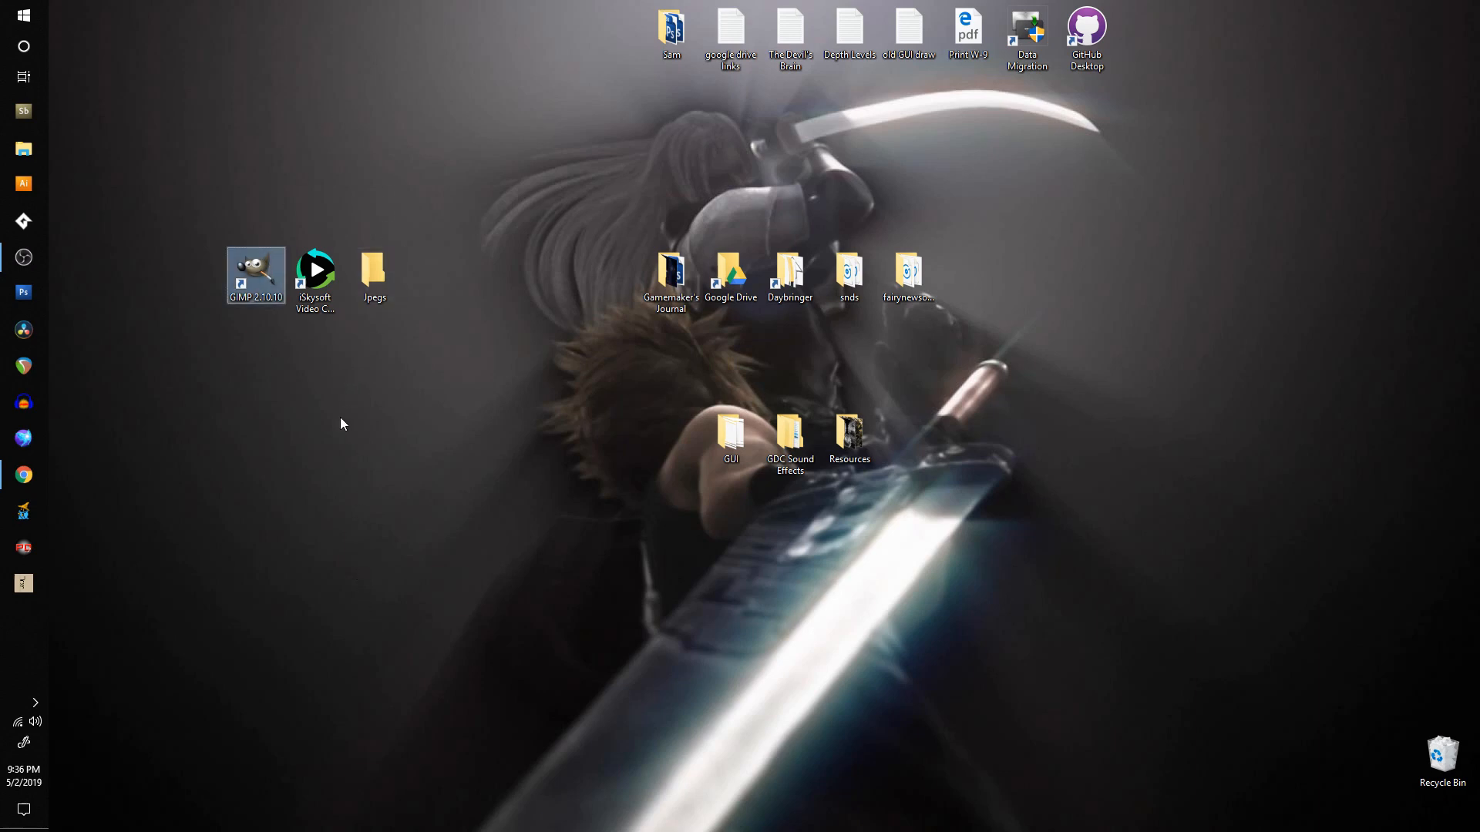
pyautogui.click(315, 271)
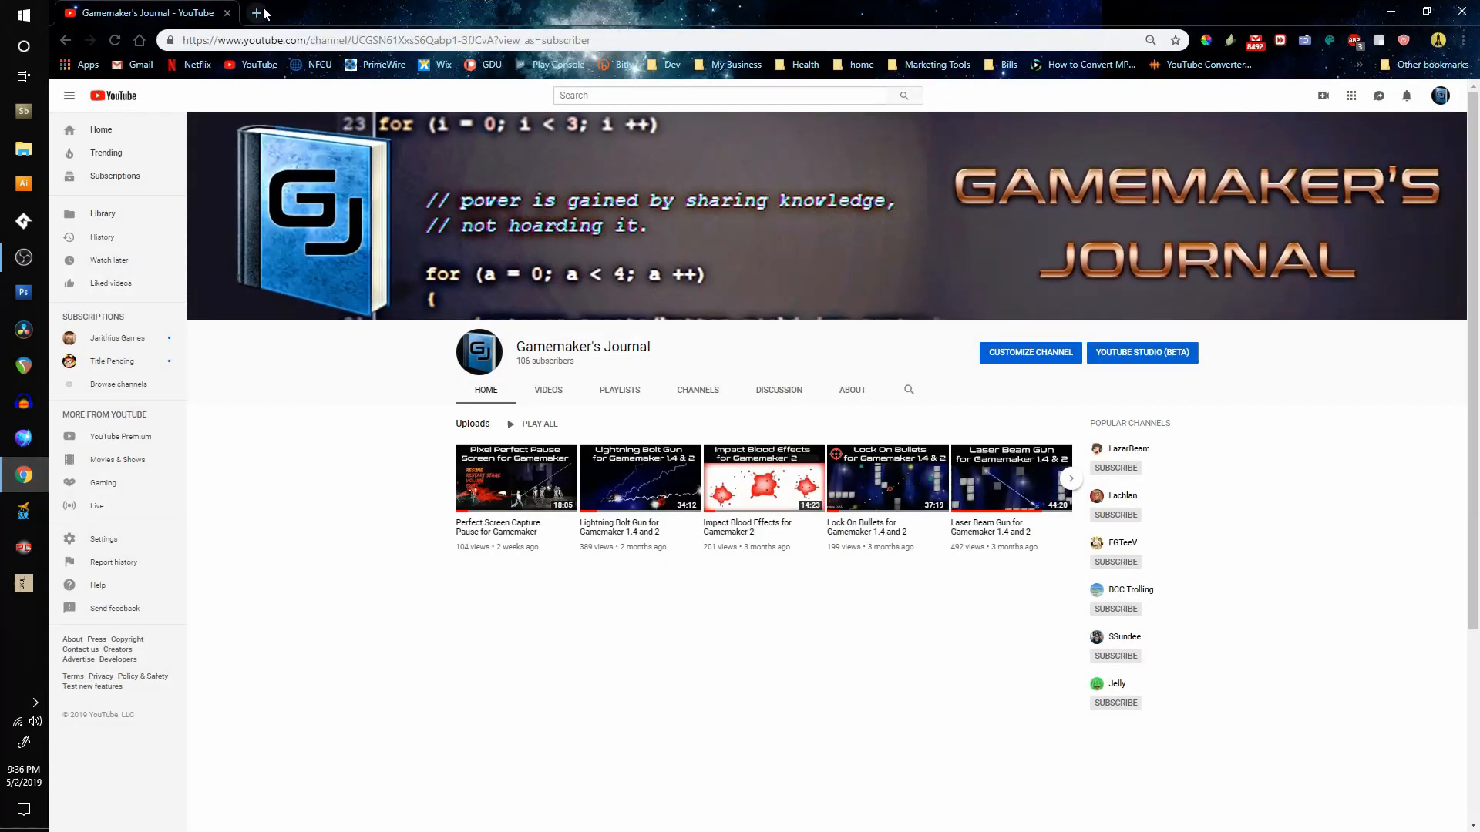
# Open the 'How to Convert MP4 to JPG' iSkysoft article in a new tab.
pyautogui.click(256, 13)
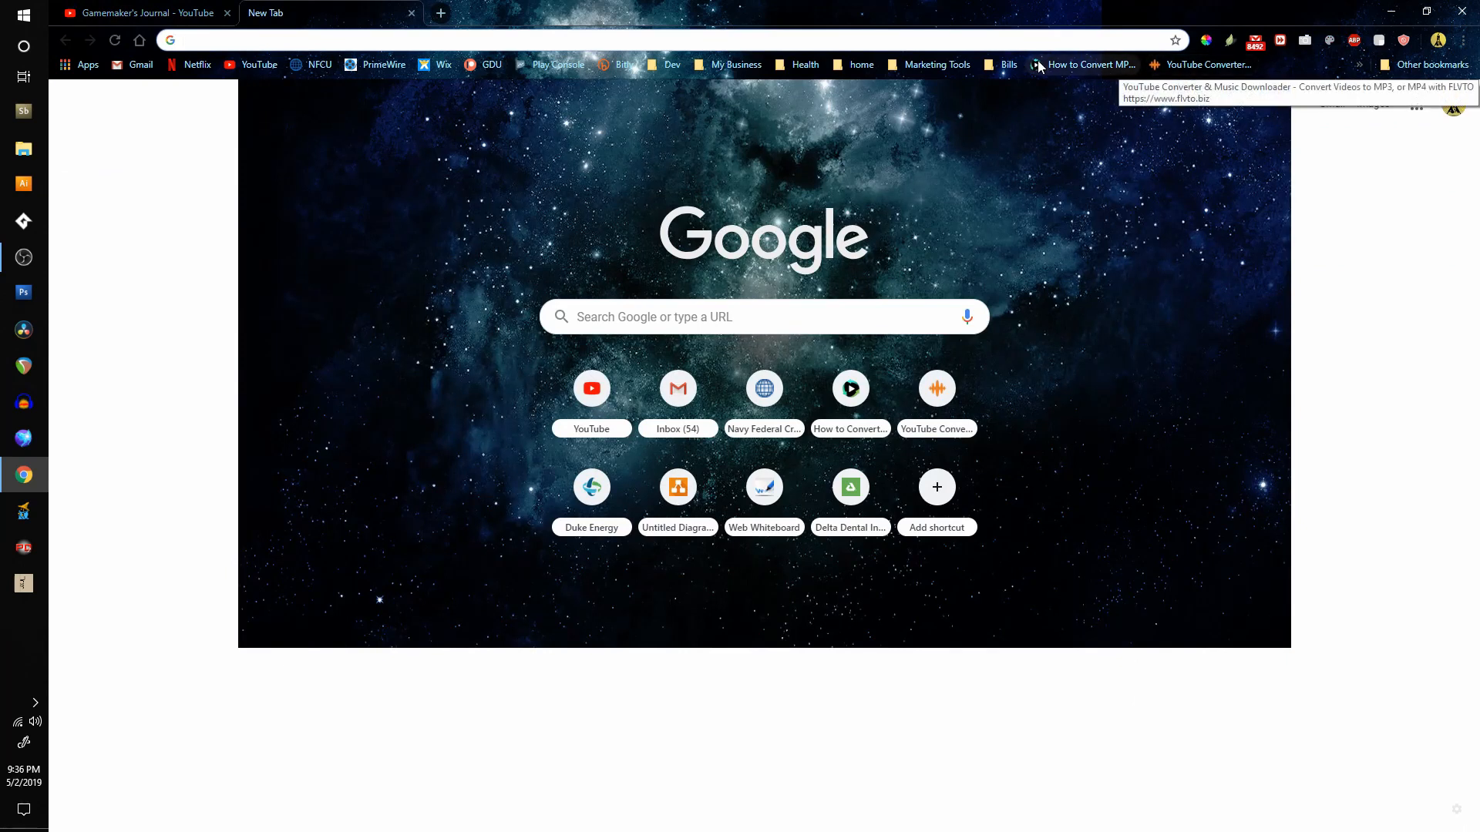
pyautogui.click(1084, 65)
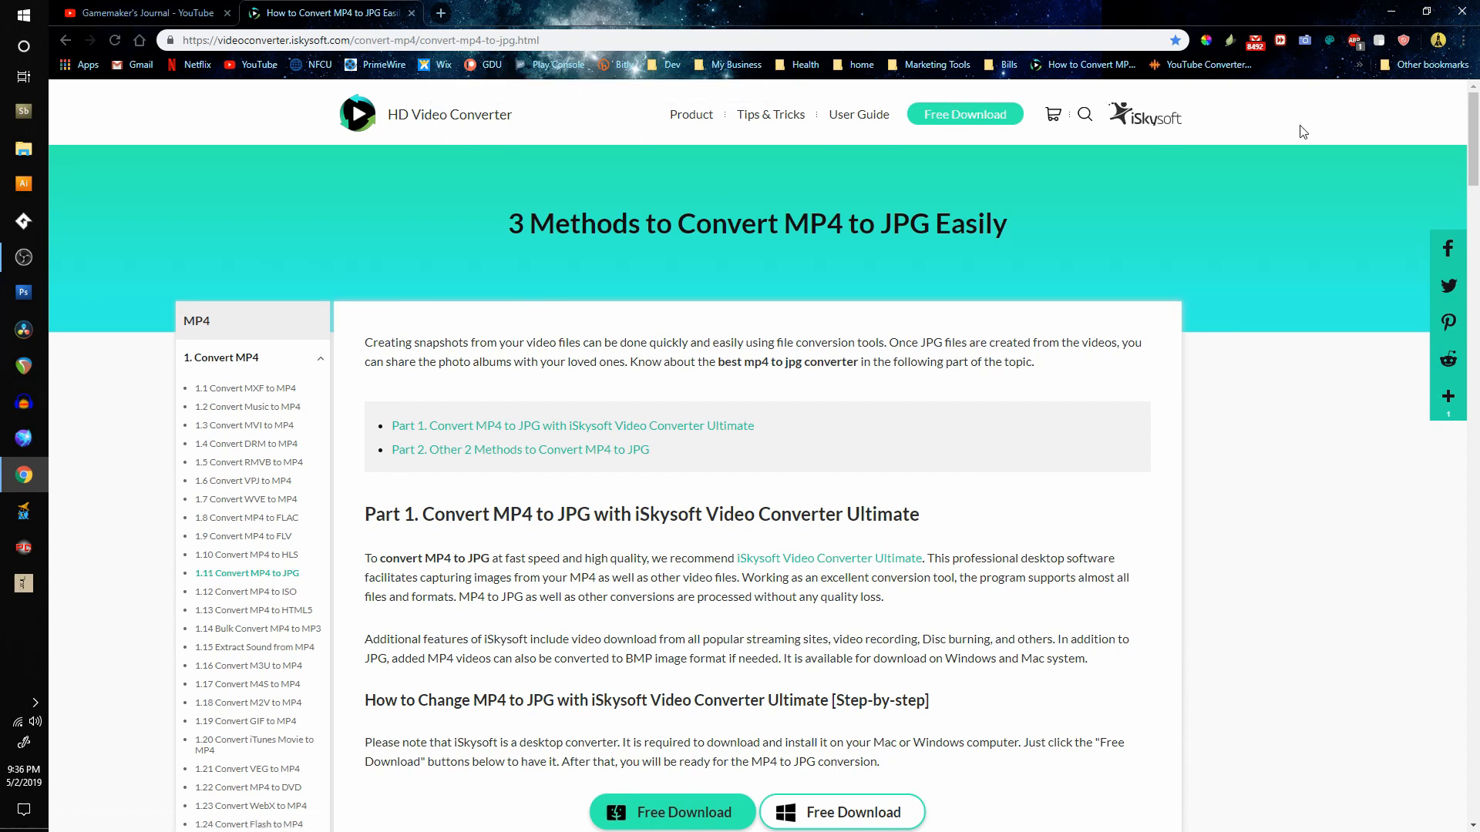
pyautogui.moveTo(1212, 65)
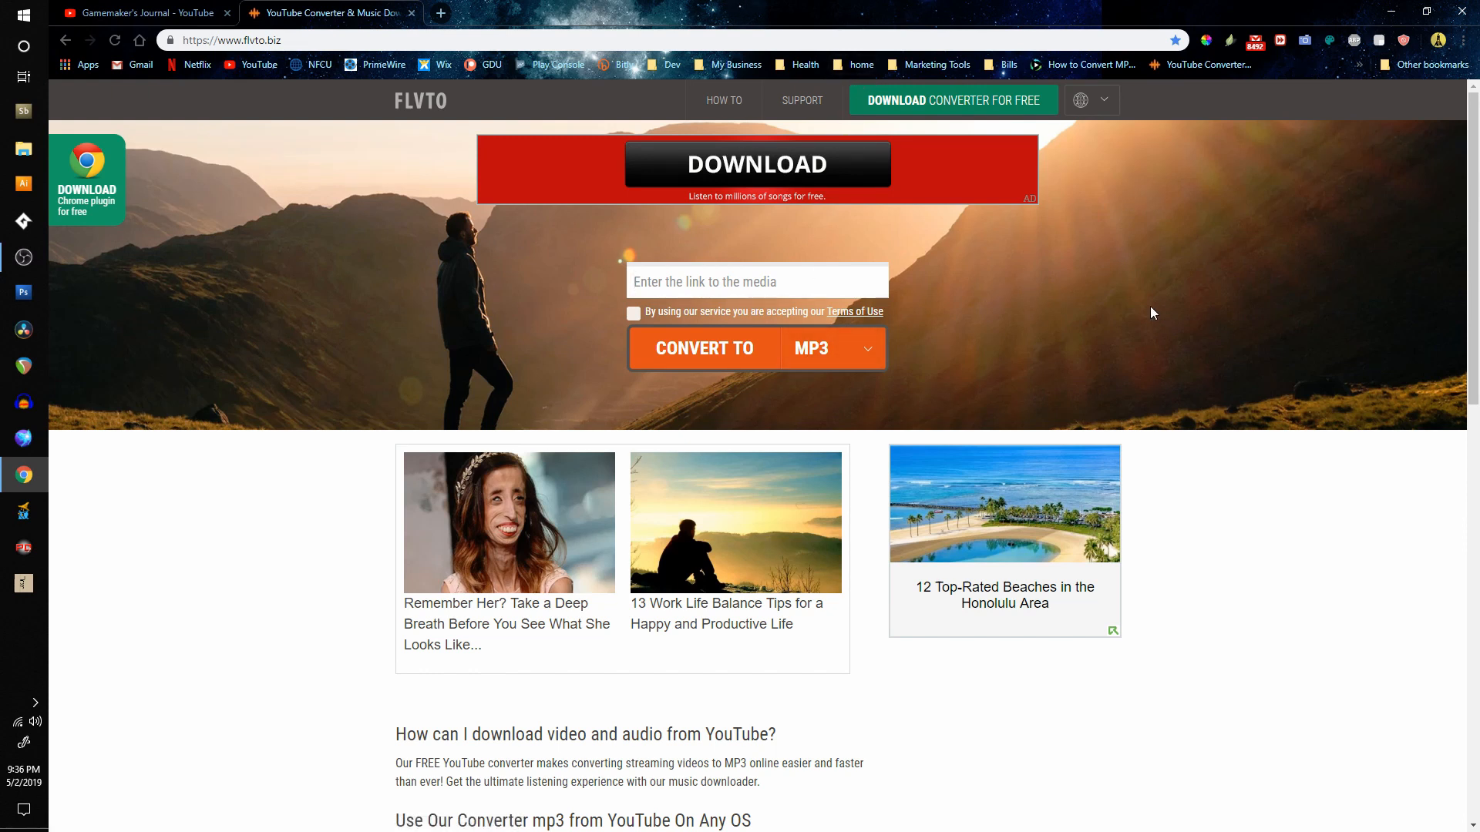
# Switch the FLVTO output format from MP3 to MP4.
pyautogui.click(863, 348)
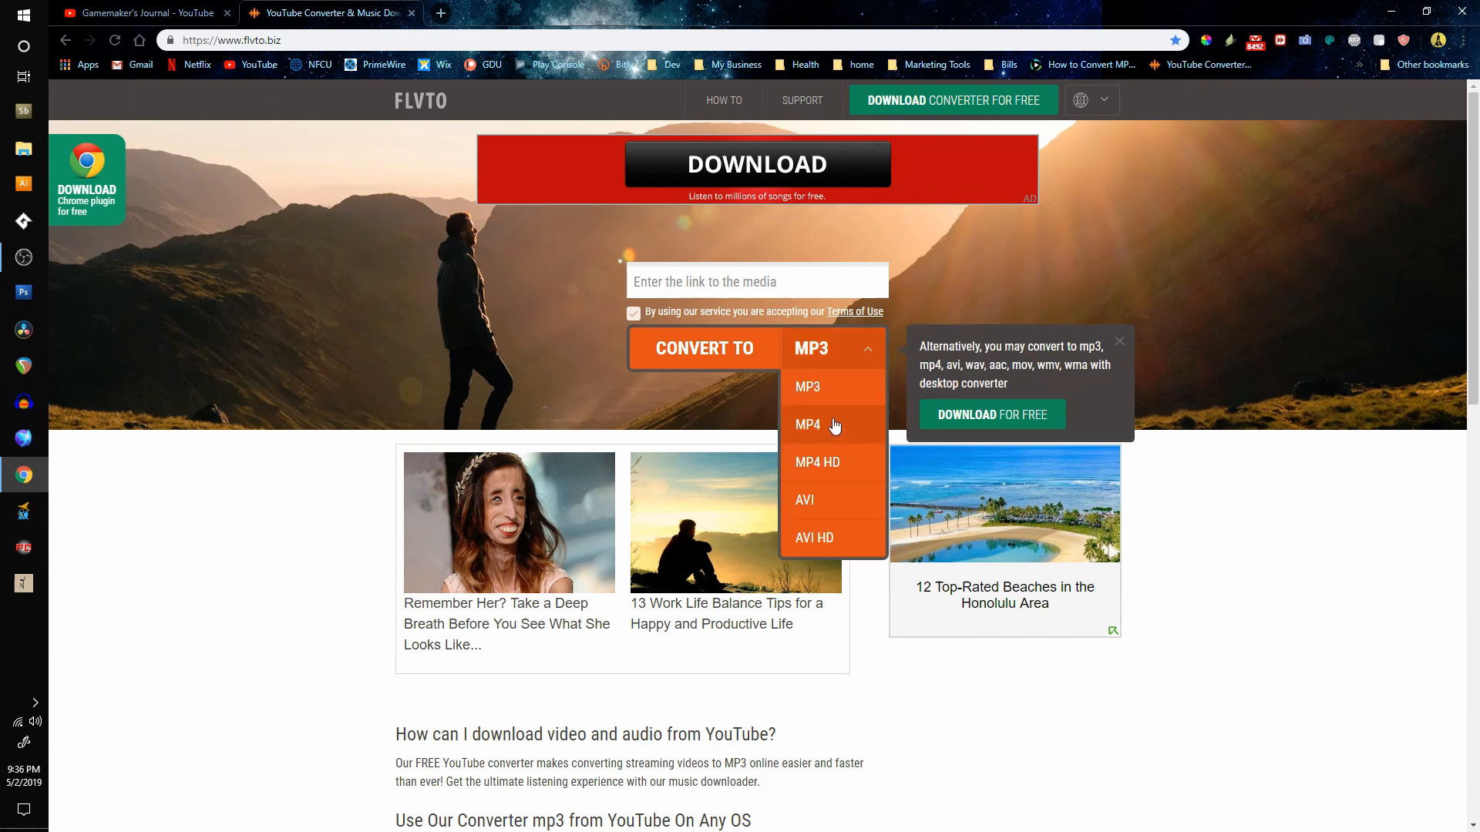
pyautogui.moveTo(813, 434)
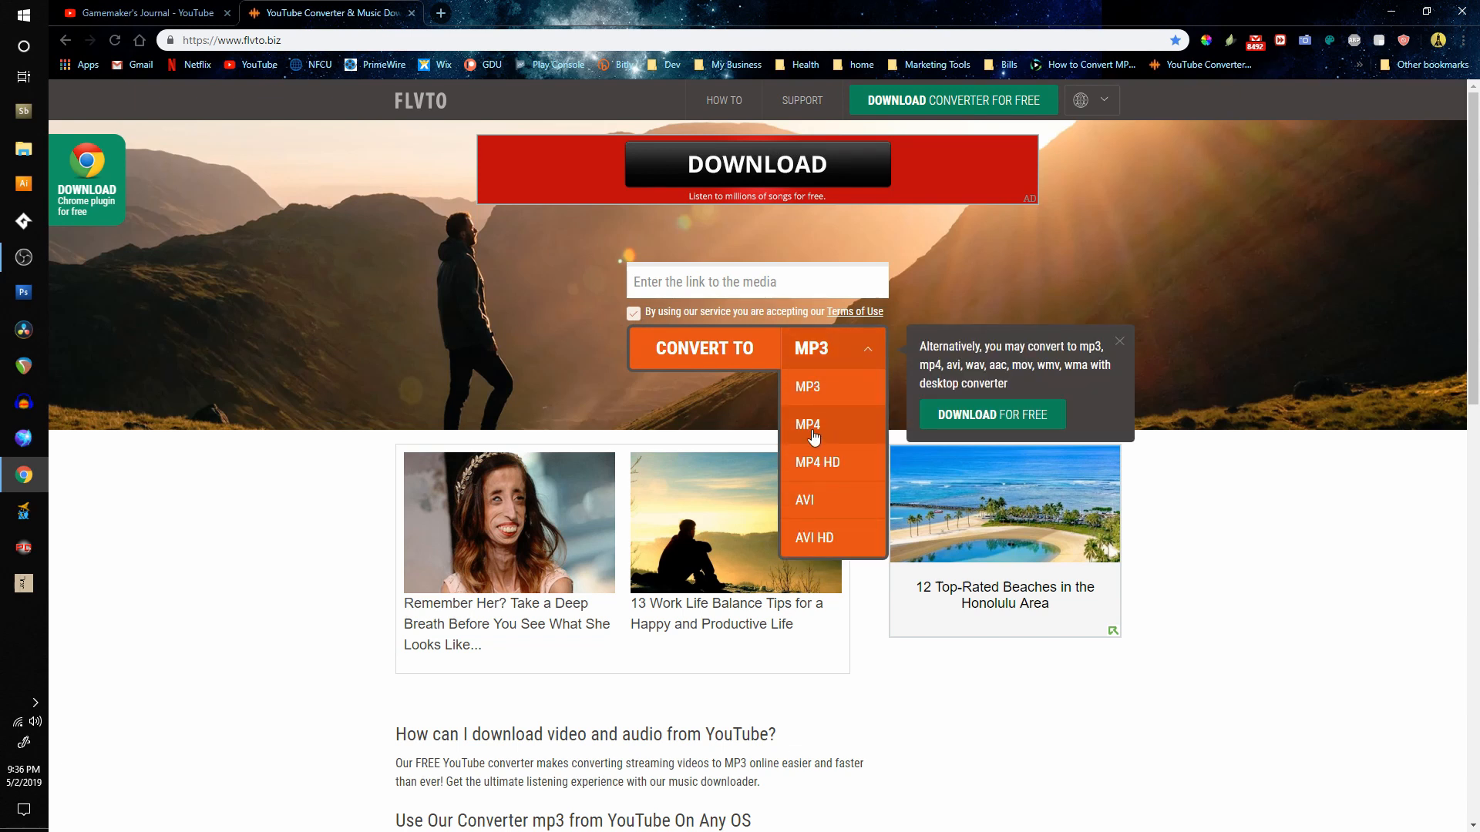
pyautogui.click(808, 426)
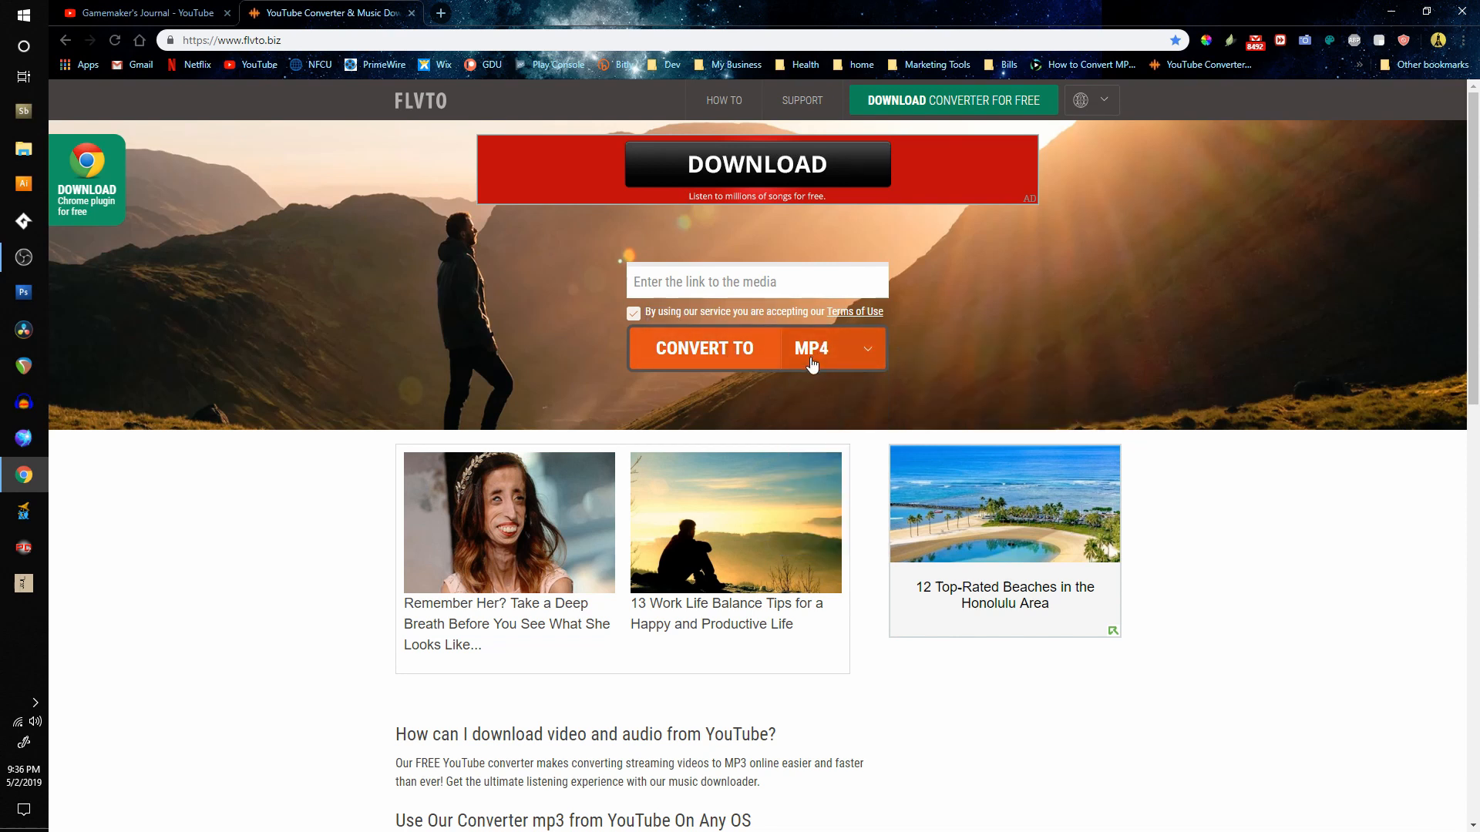
pyautogui.moveTo(456, 225)
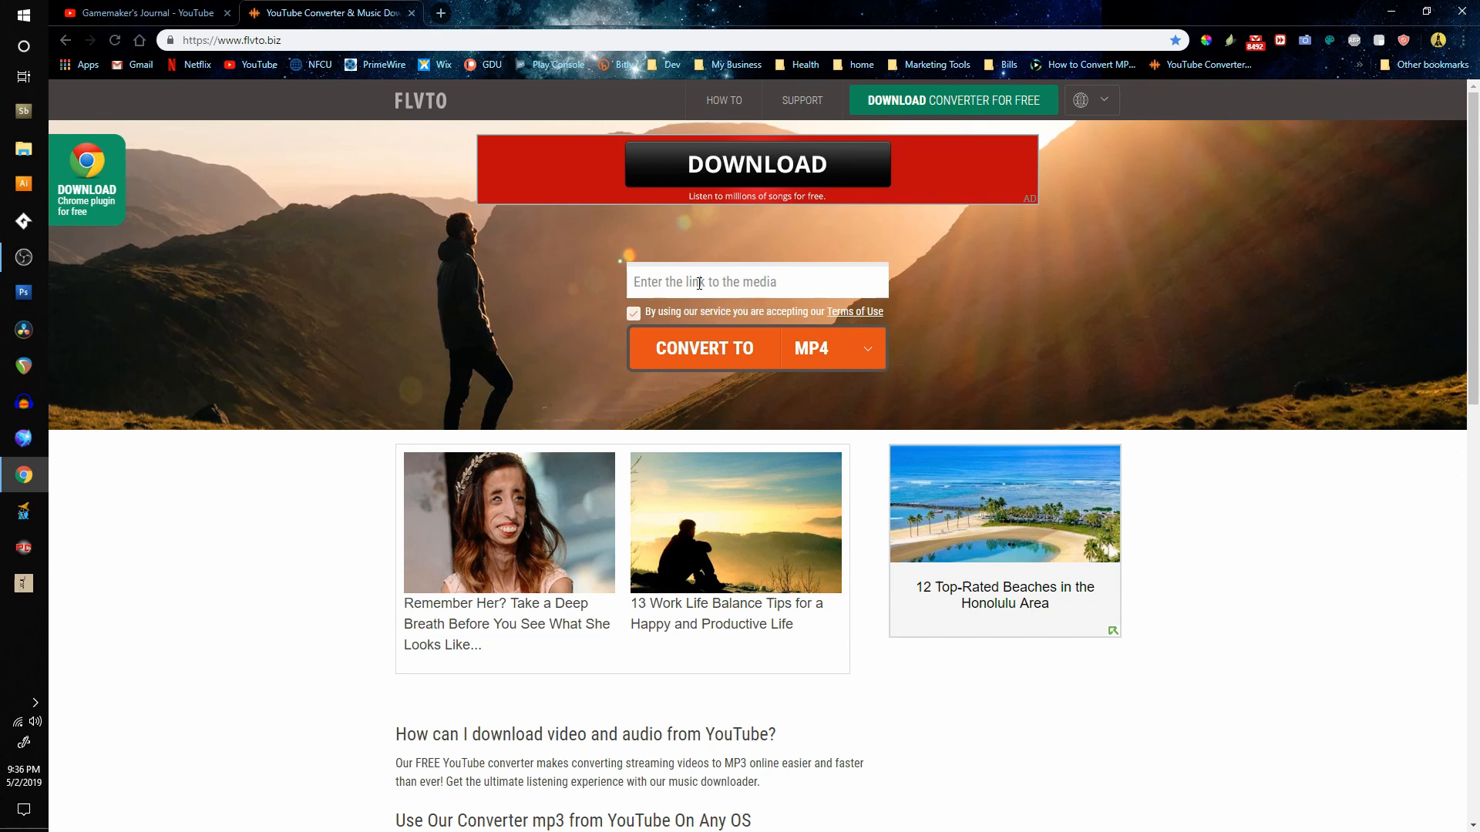
# Search YouTube for 'green s' green screen effects and scroll through the results.
pyautogui.click(142, 13)
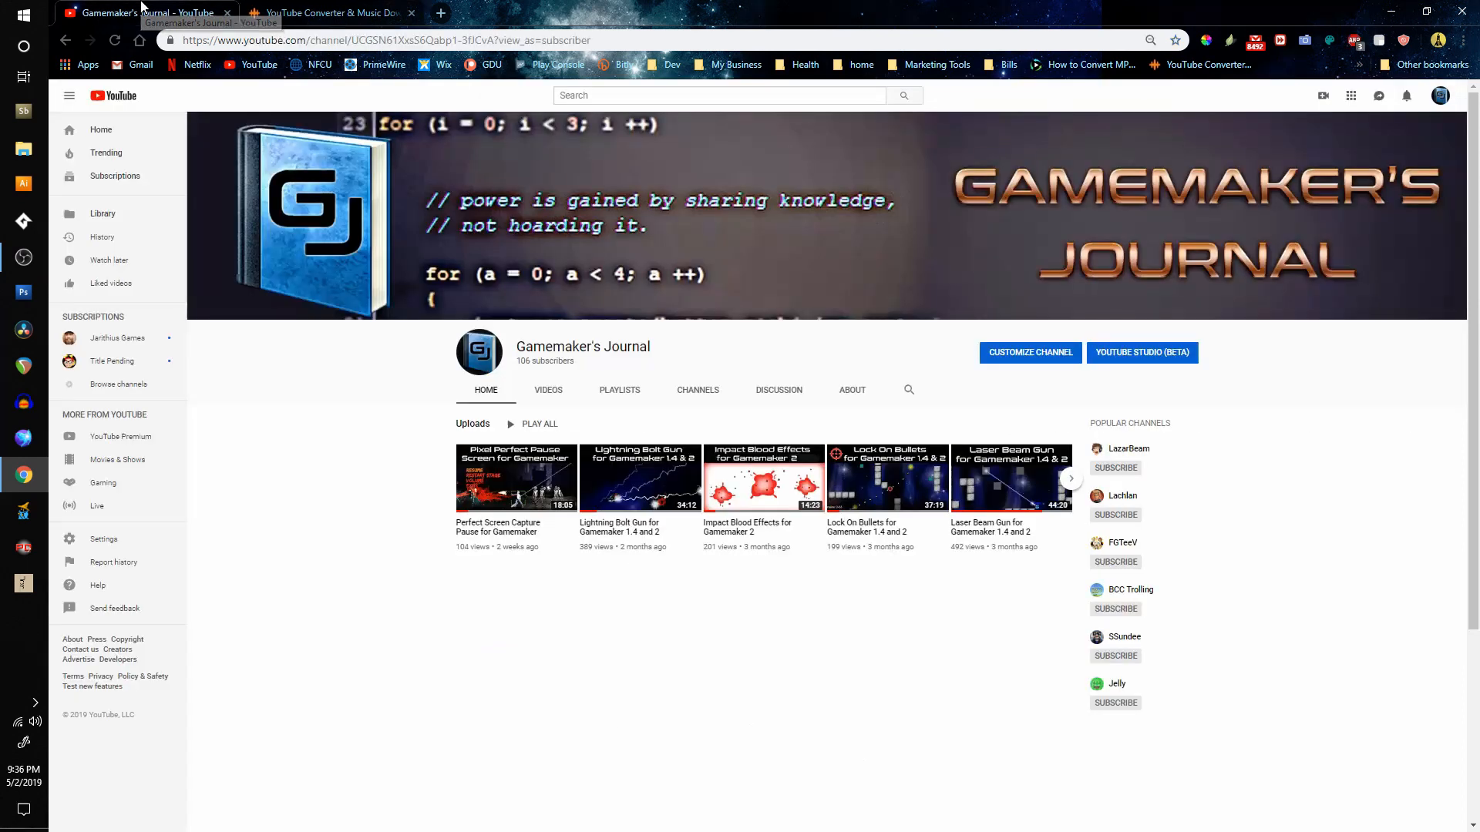
pyautogui.click(717, 94)
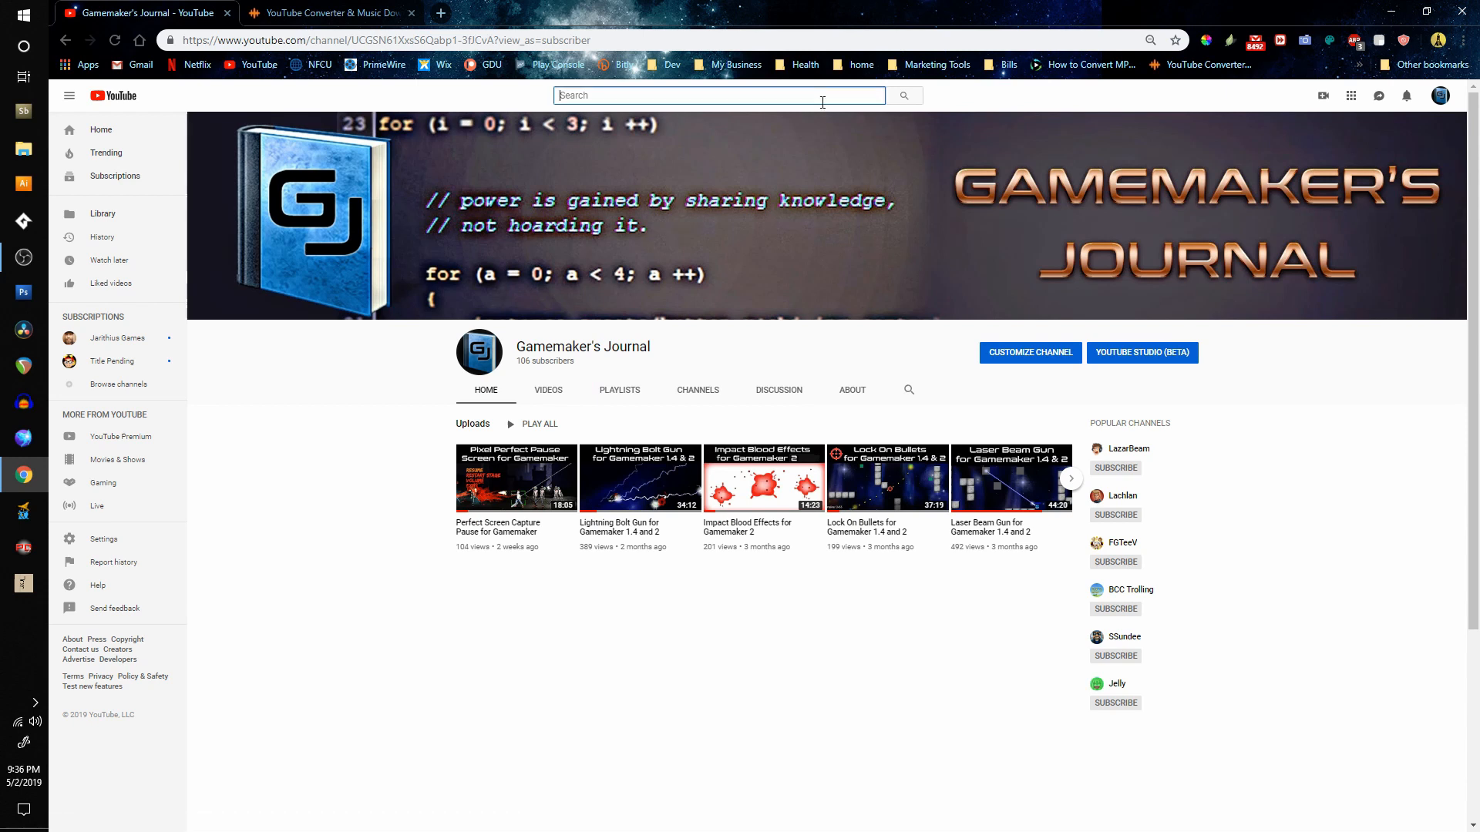
pyautogui.write('gree screen e')
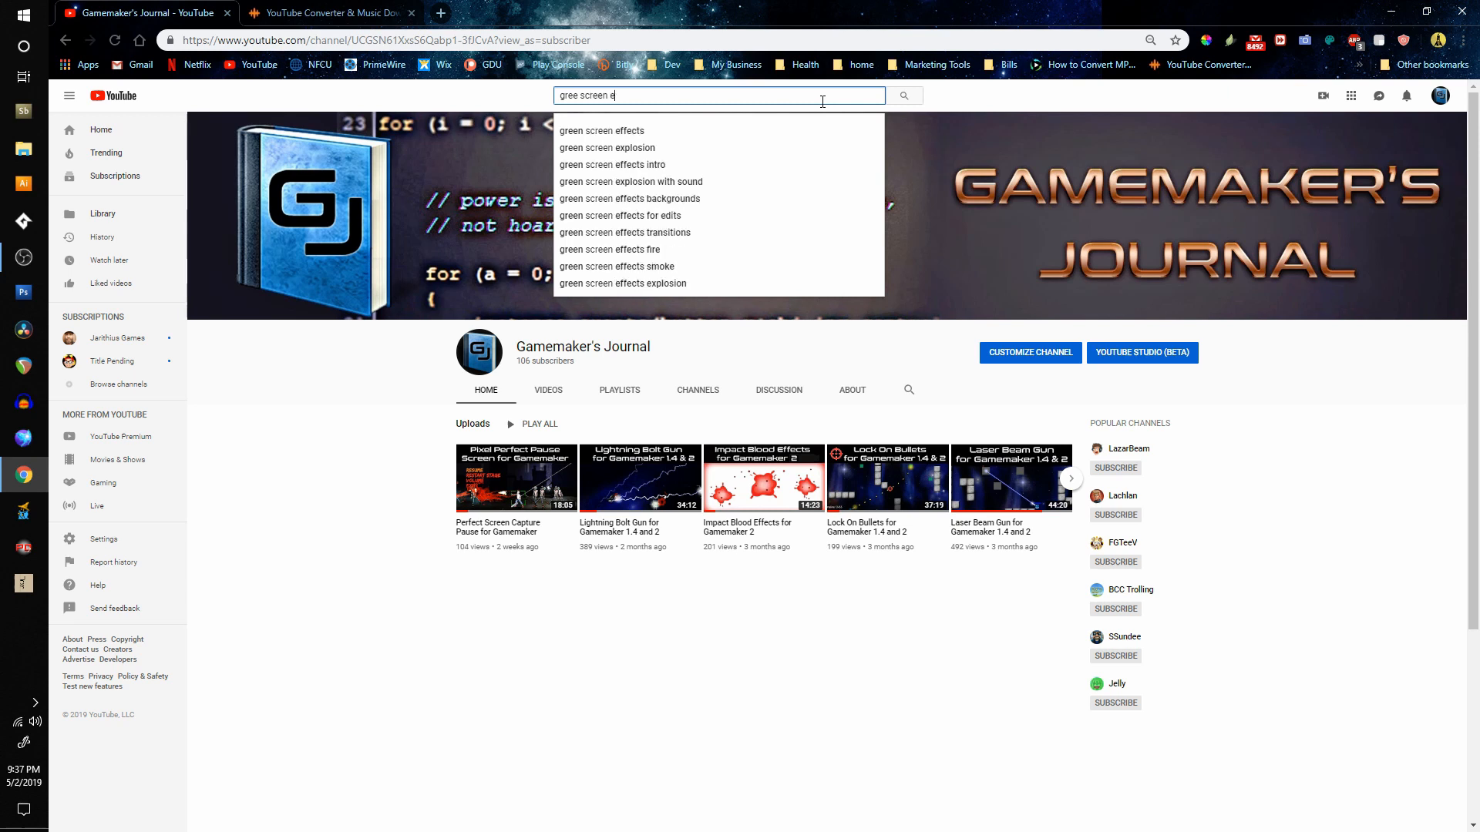
pyautogui.write('green s')
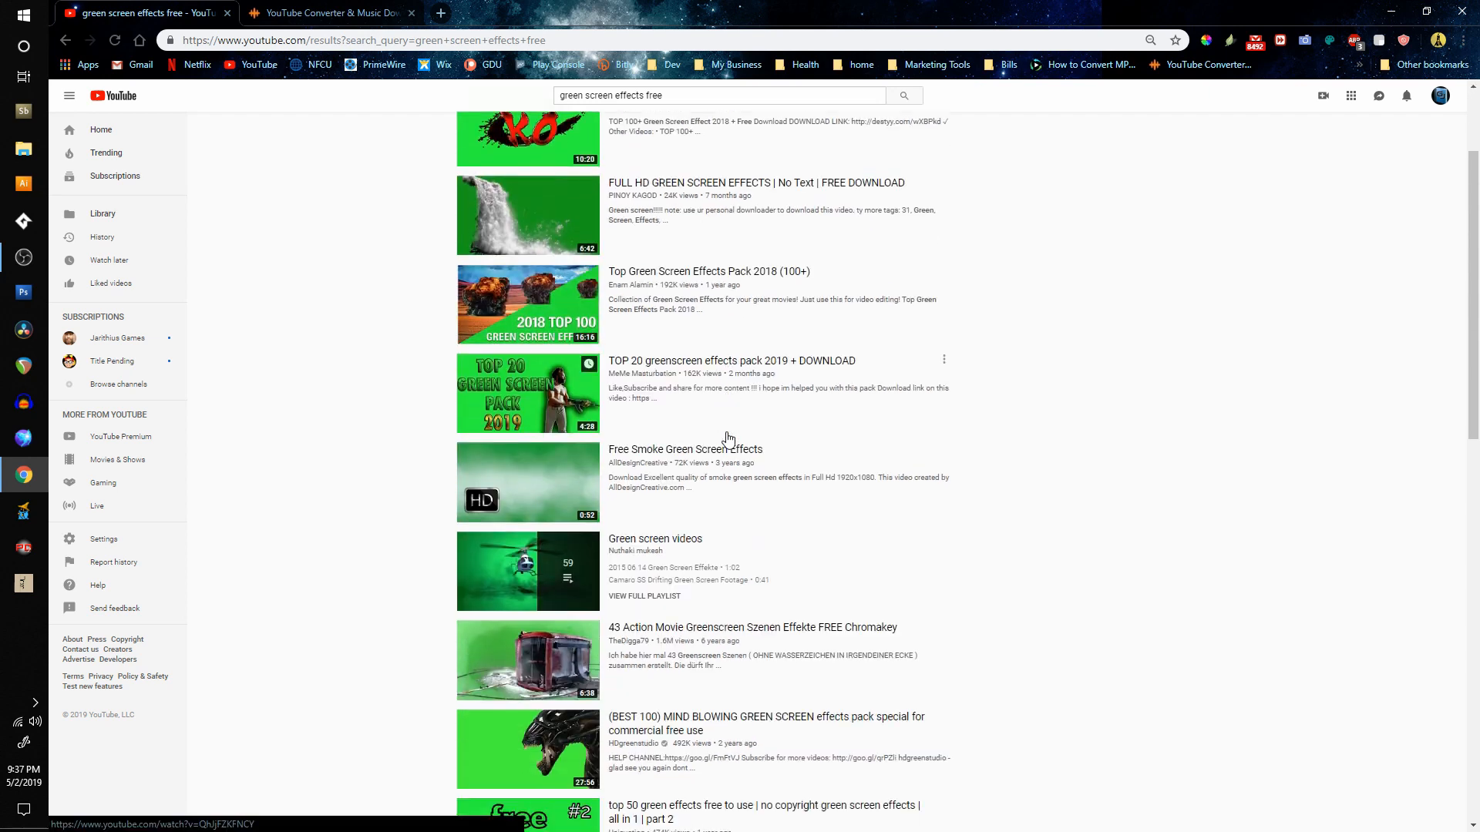
pyautogui.scroll(-3)
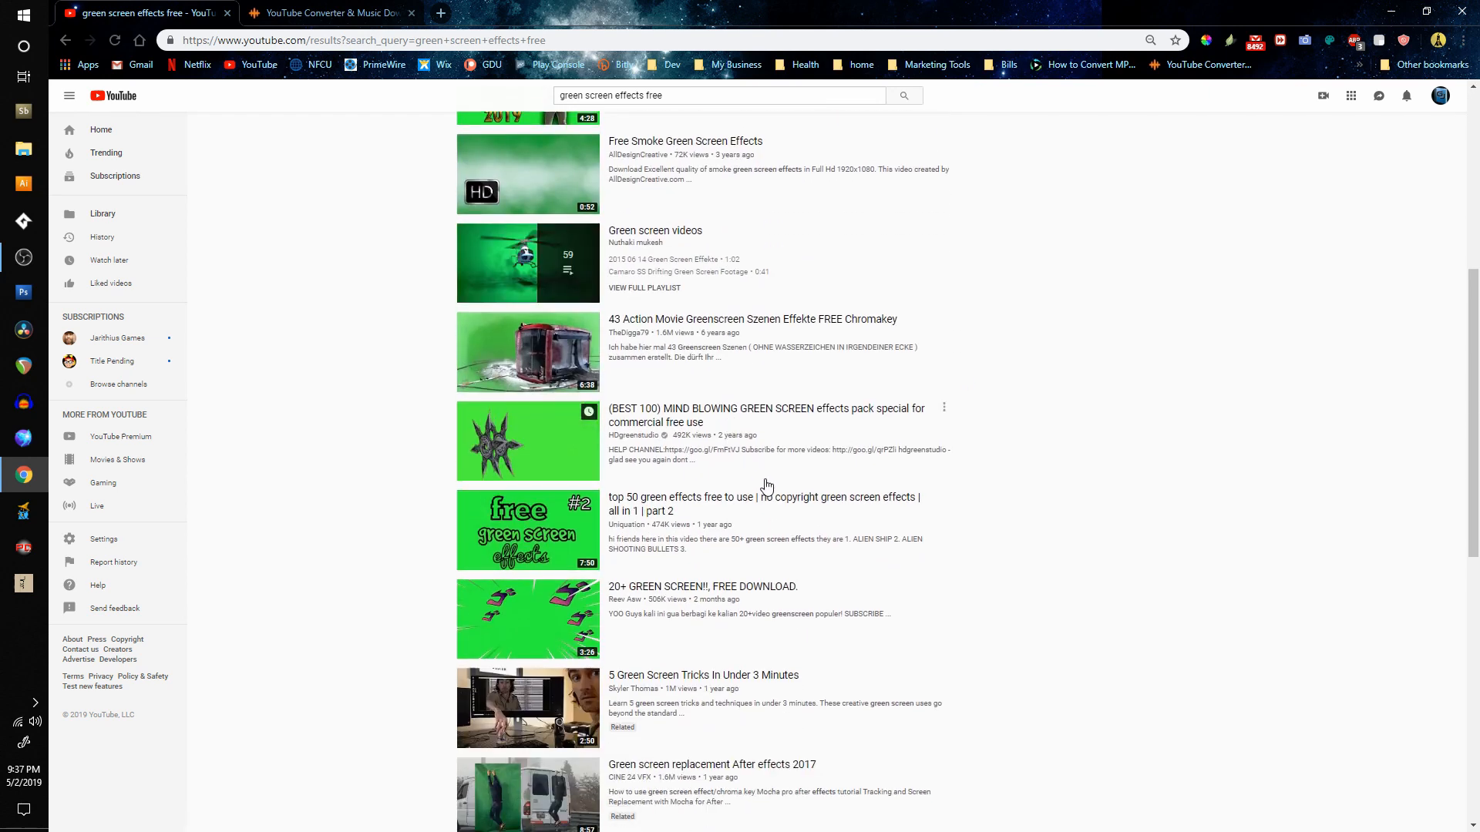
pyautogui.scroll(-3)
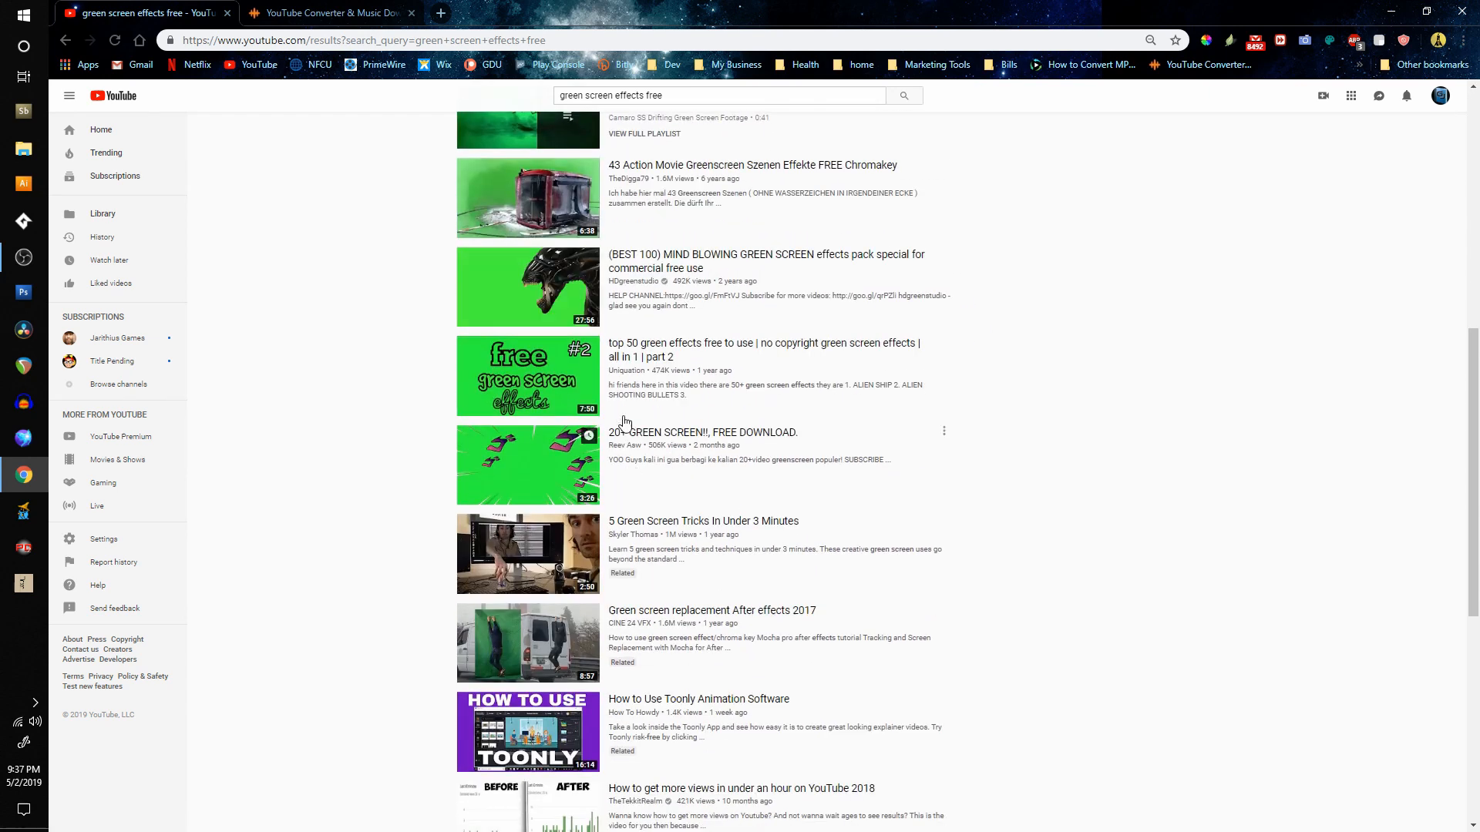
pyautogui.moveTo(657, 283)
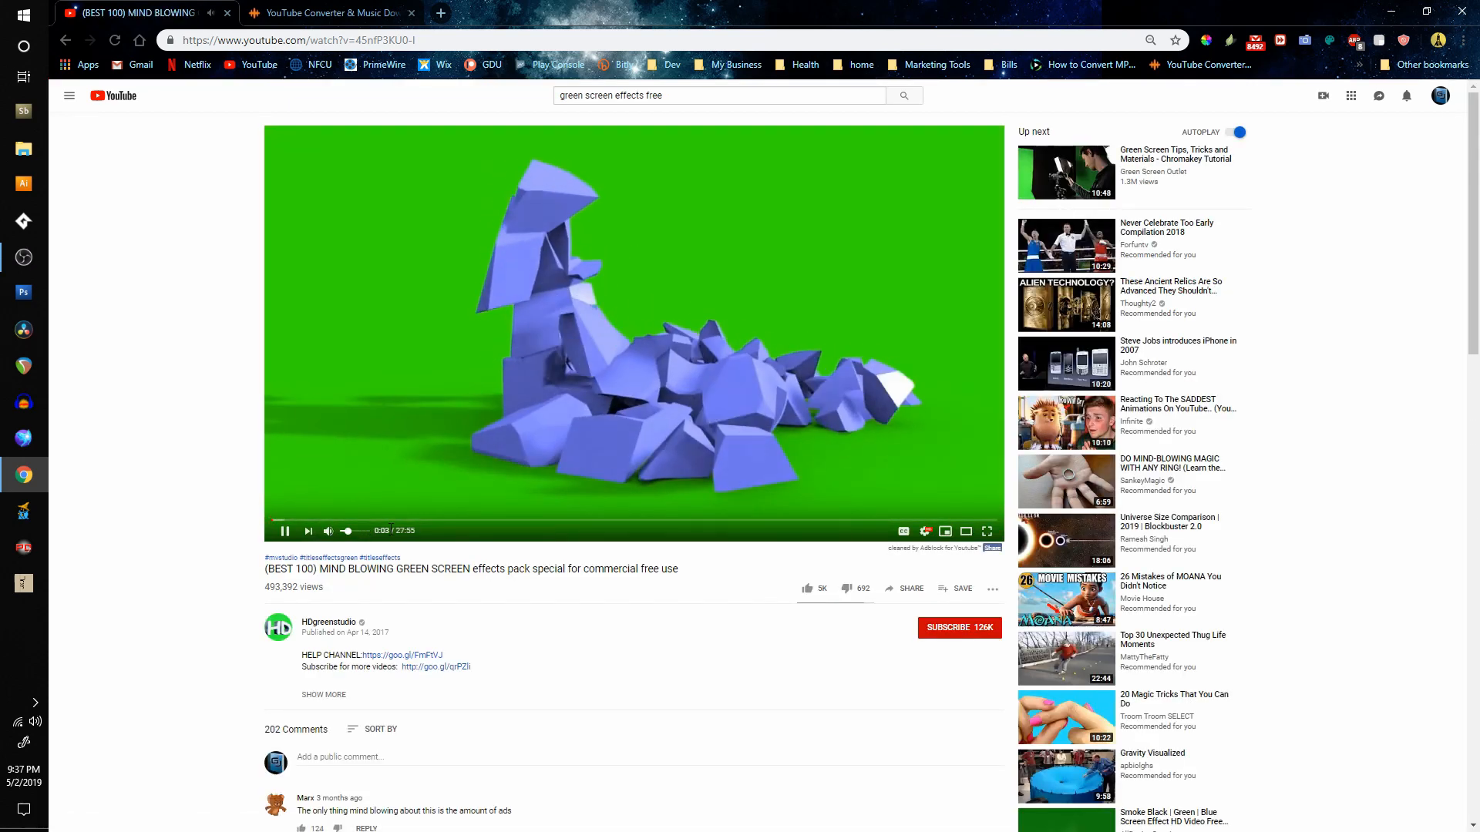
# Open the 100 green screen effects pack video and pause it.
pyautogui.click(542, 520)
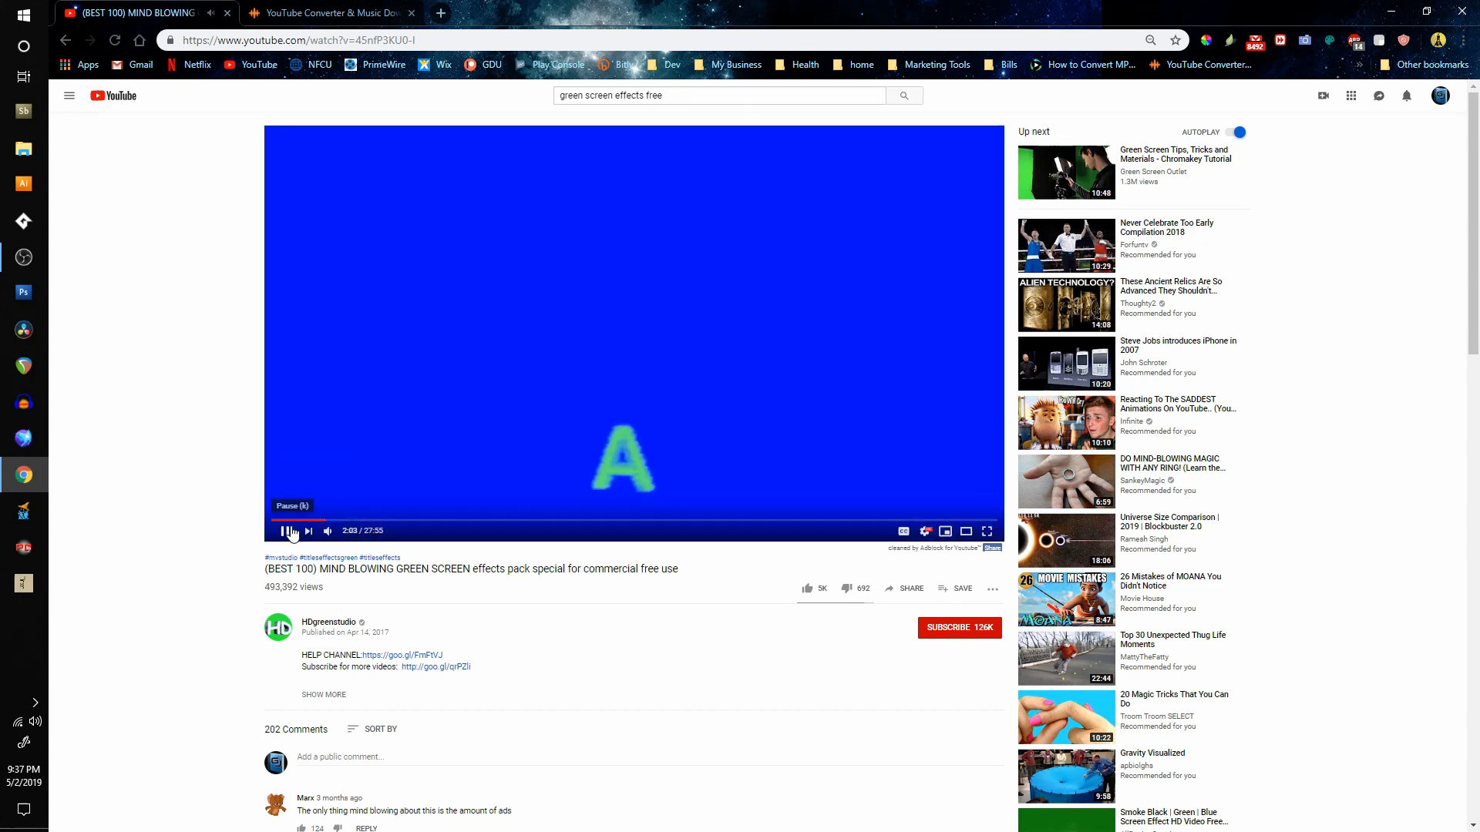
pyautogui.click(284, 530)
pyautogui.write('bl')
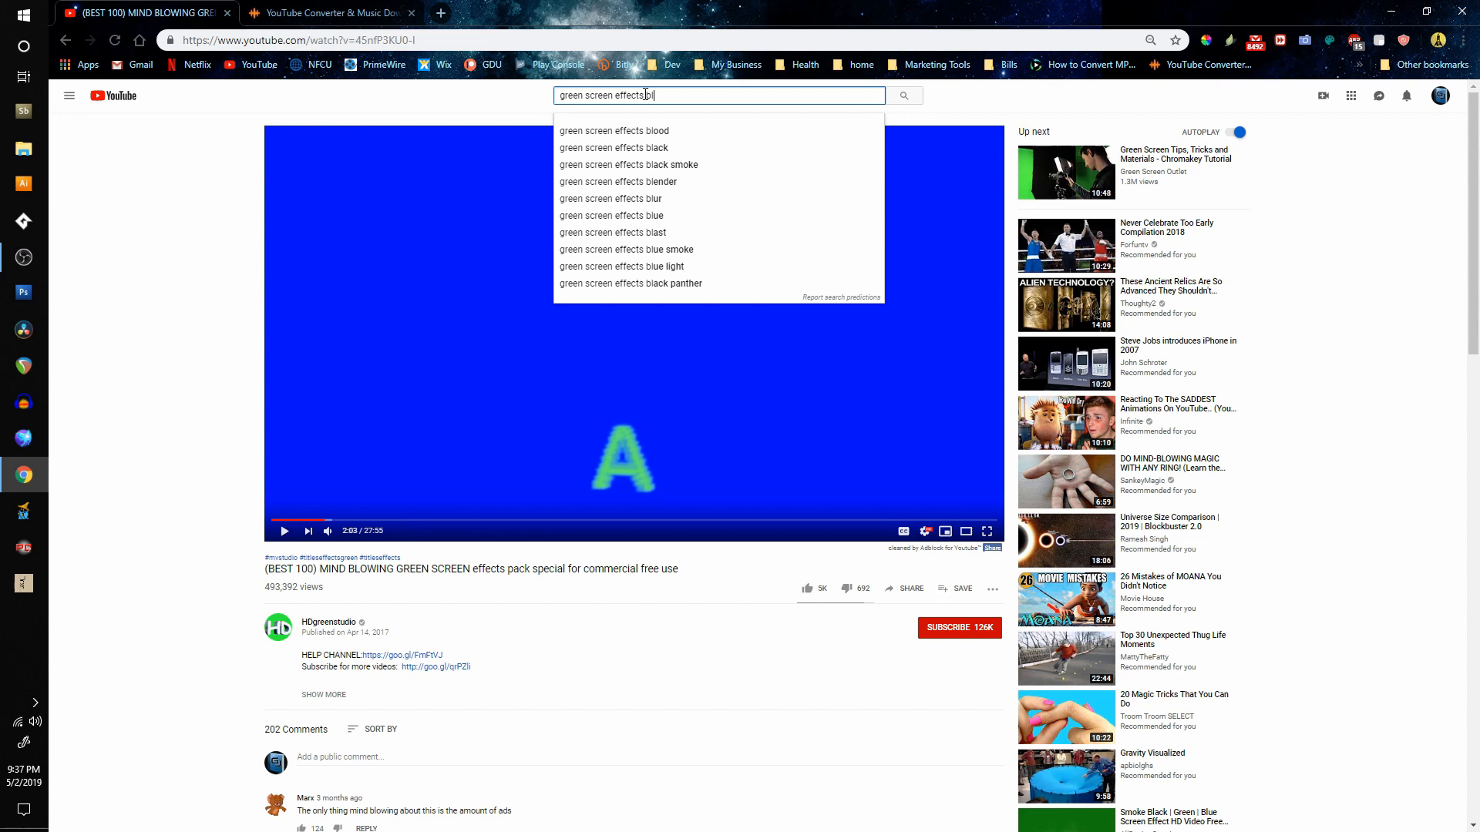
# Search YouTube for green screen blood effects, then for explosion effects.
pyautogui.click(612, 130)
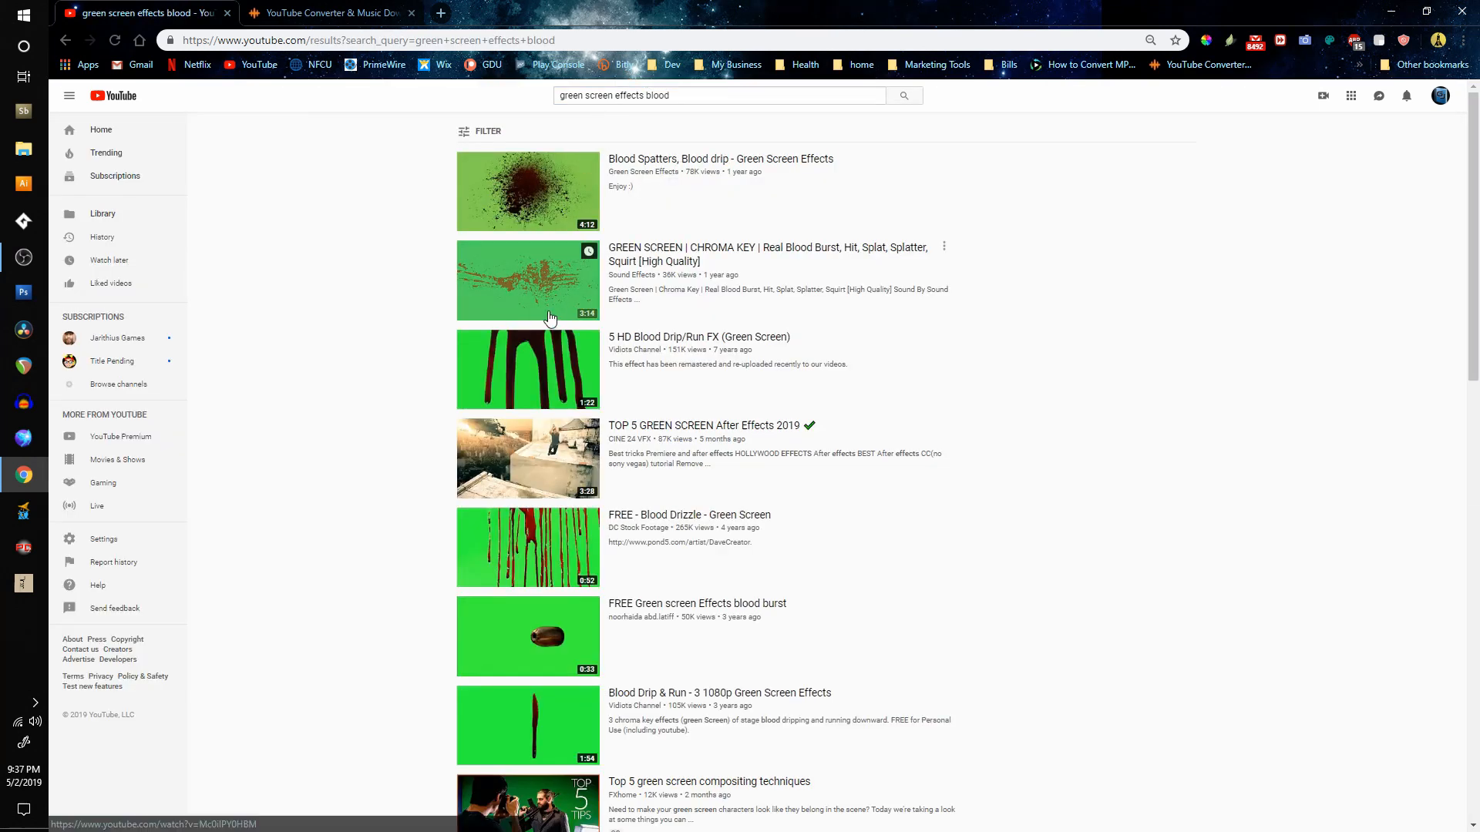
pyautogui.scroll(-3)
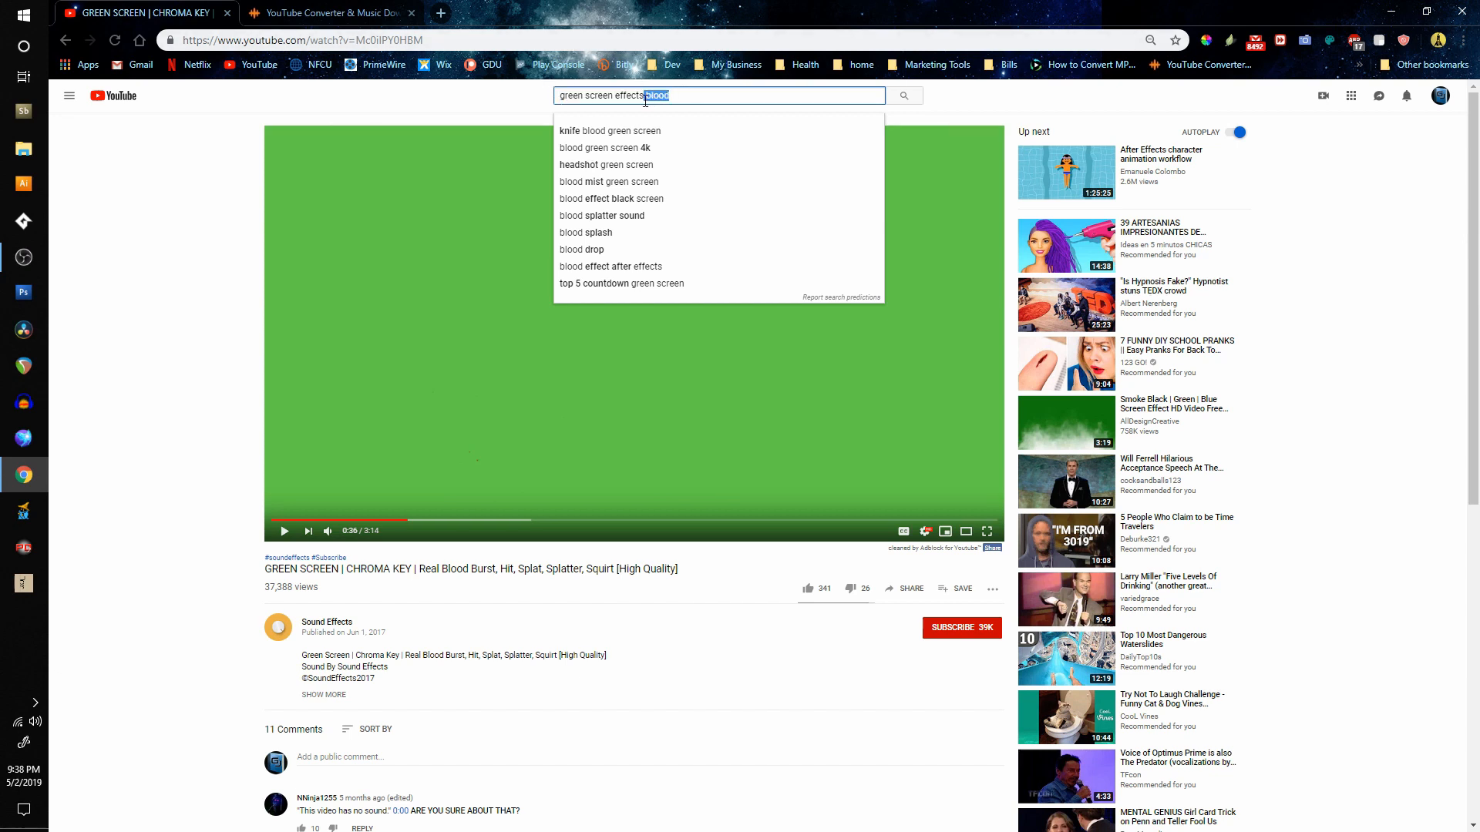
pyautogui.write('ex')
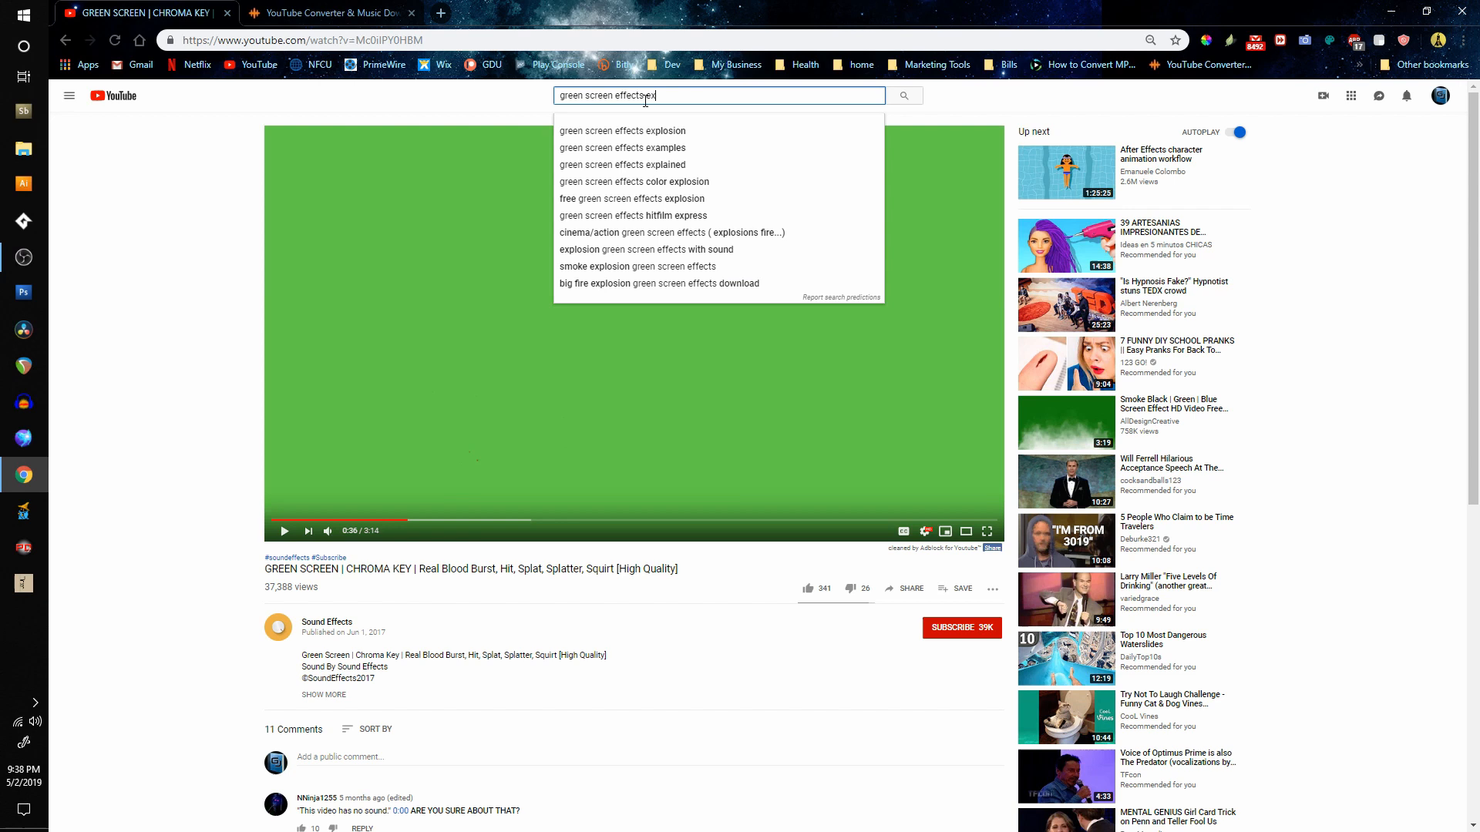
pyautogui.click(621, 129)
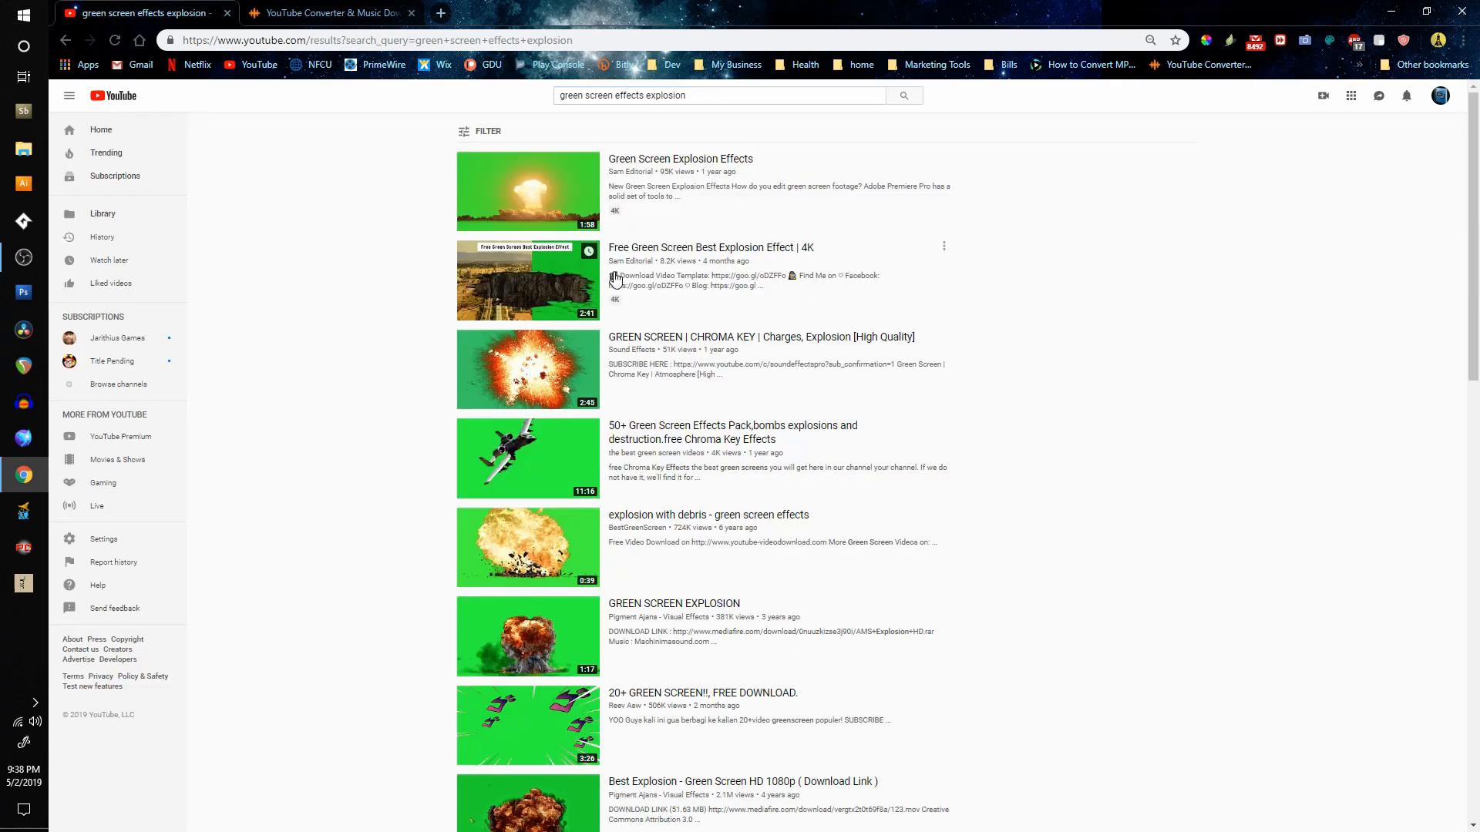
# Watch the Green Screen Explosion Effects video, skipping ahead, then return to results.
pyautogui.click(527, 191)
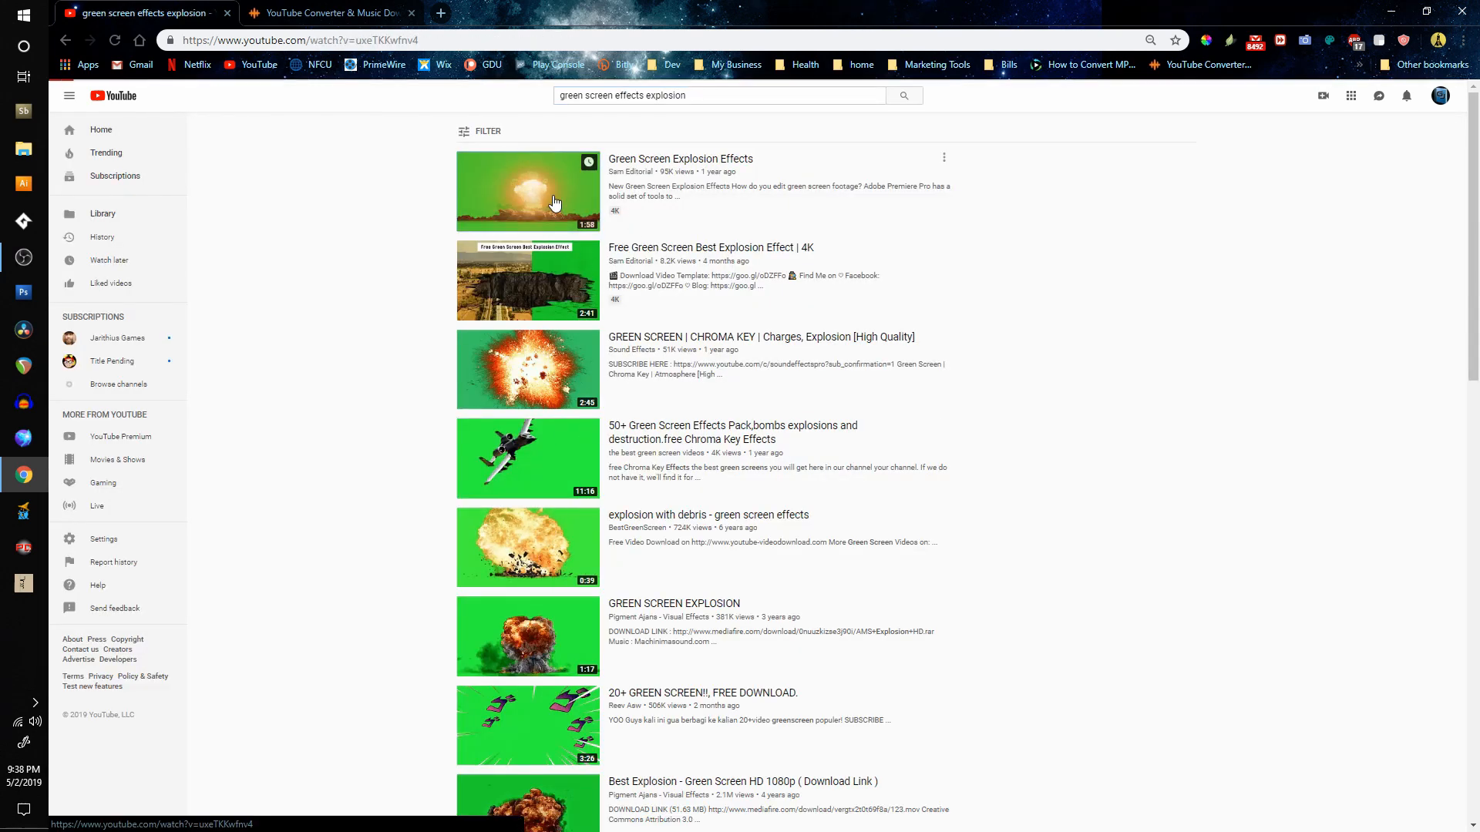
pyautogui.click(527, 191)
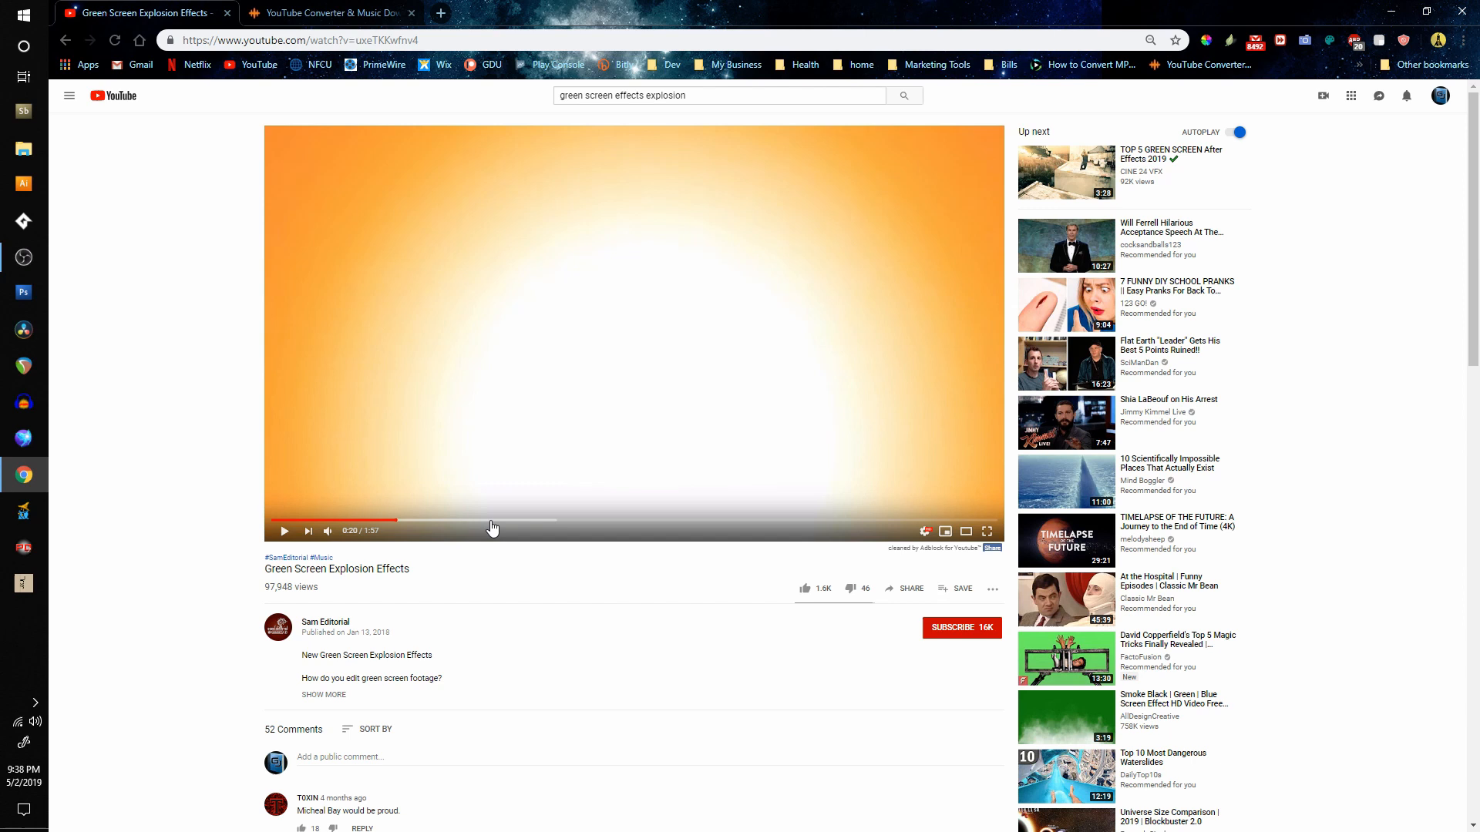
pyautogui.click(479, 519)
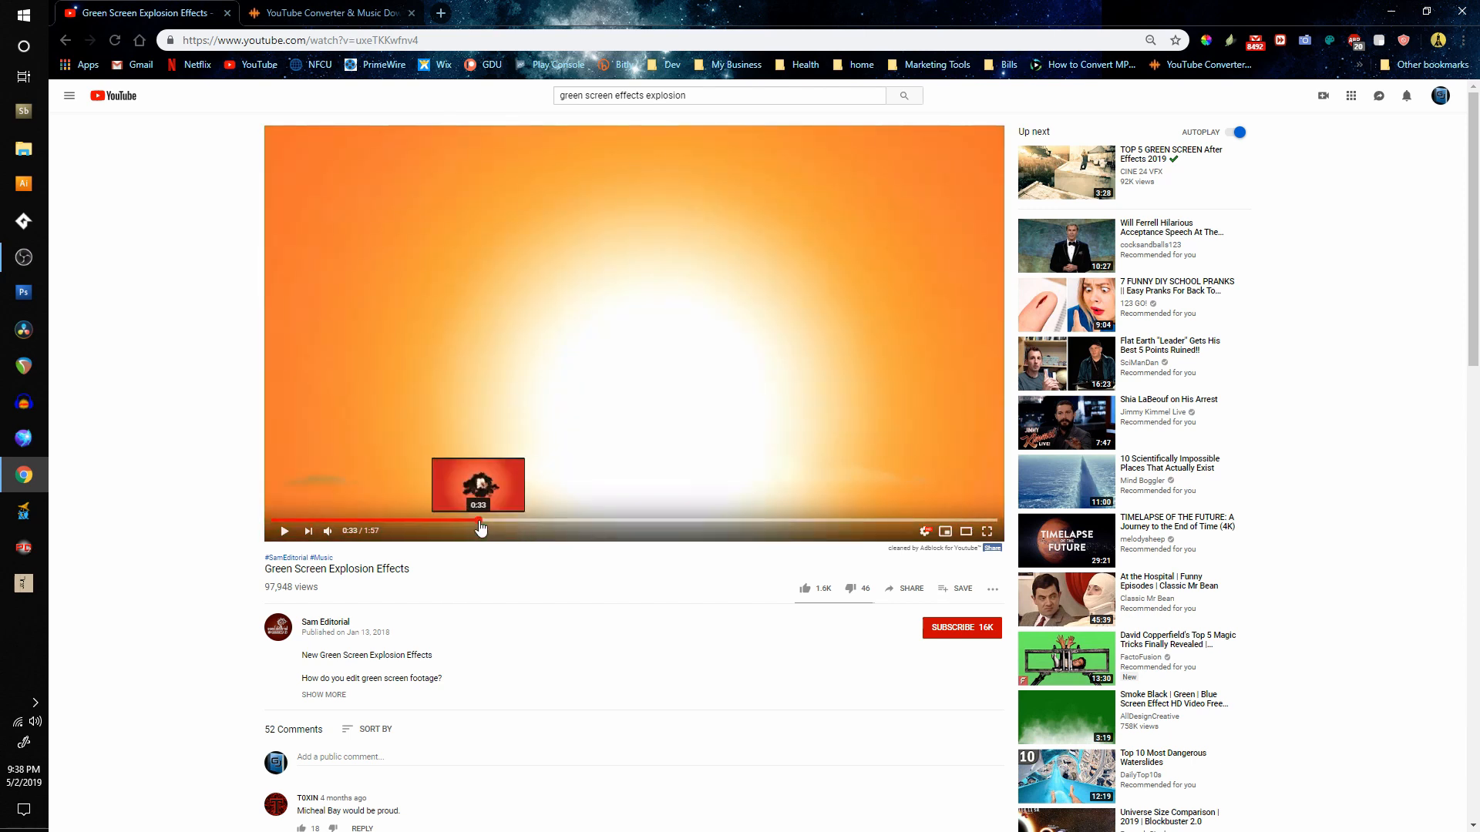
pyautogui.click(902, 96)
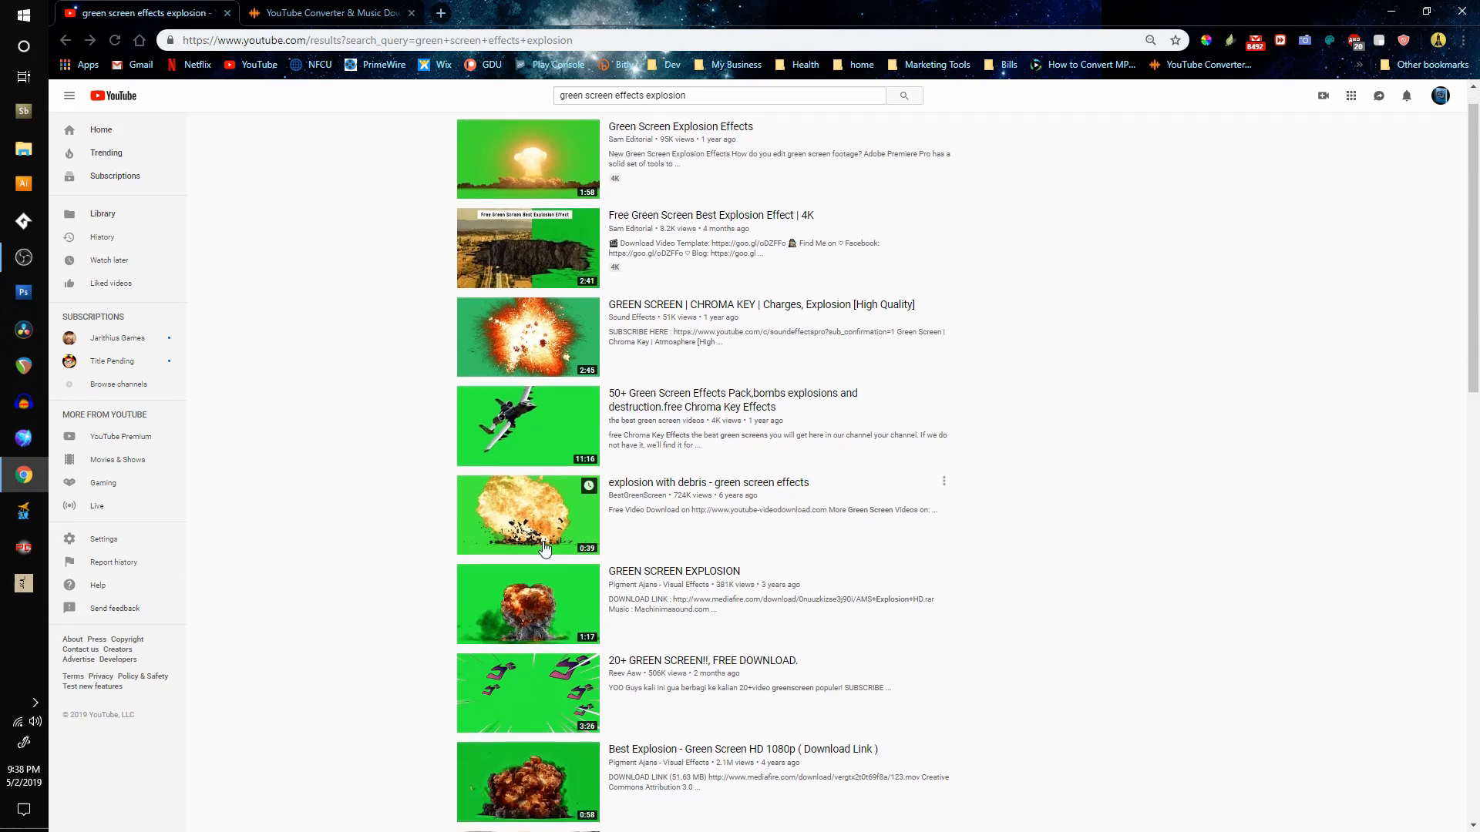
# Watch the 'explosion with debris' video full screen, then go to the FLVTO converter.
pyautogui.click(527, 515)
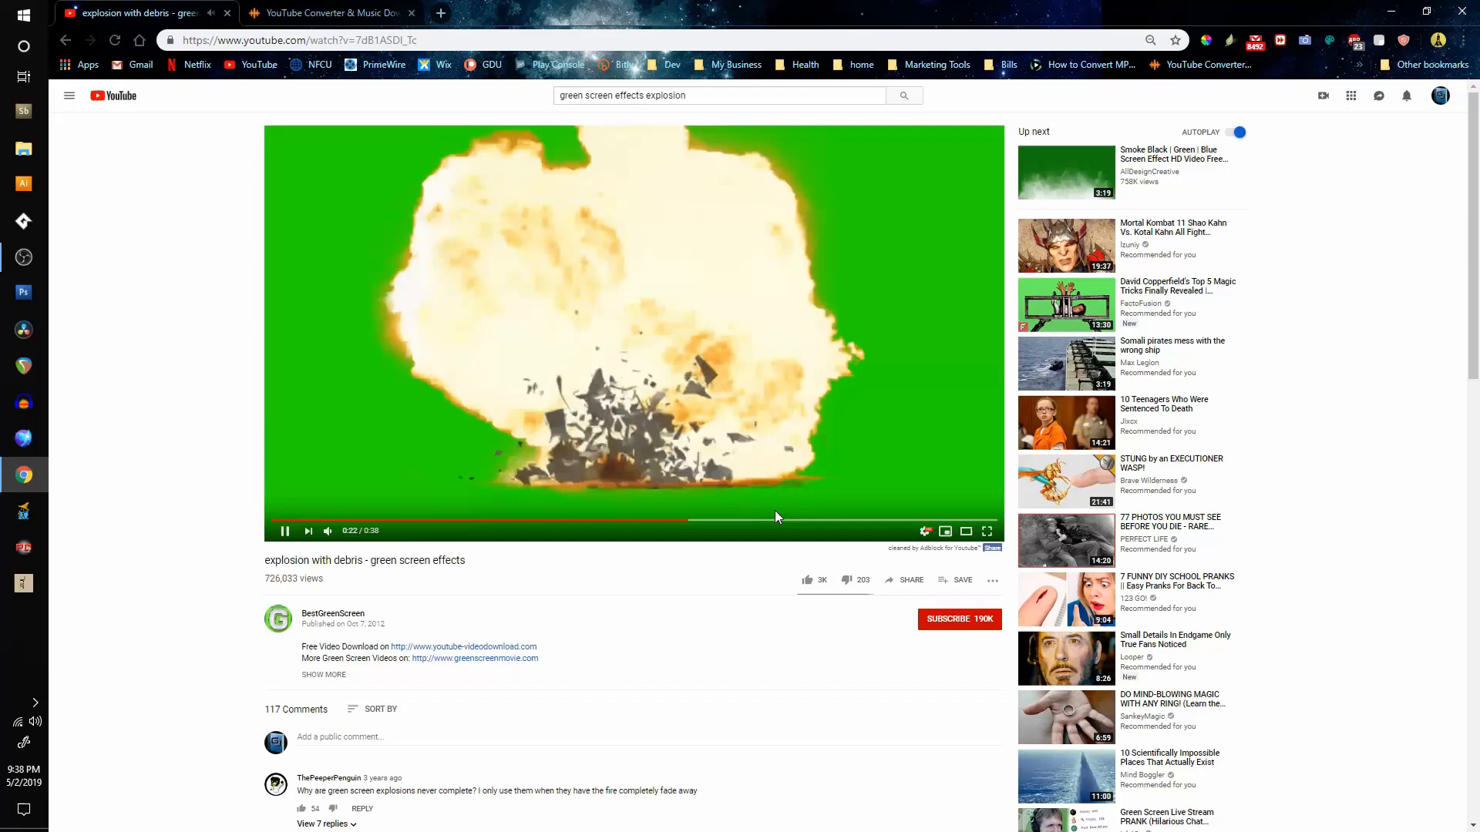
pyautogui.click(987, 530)
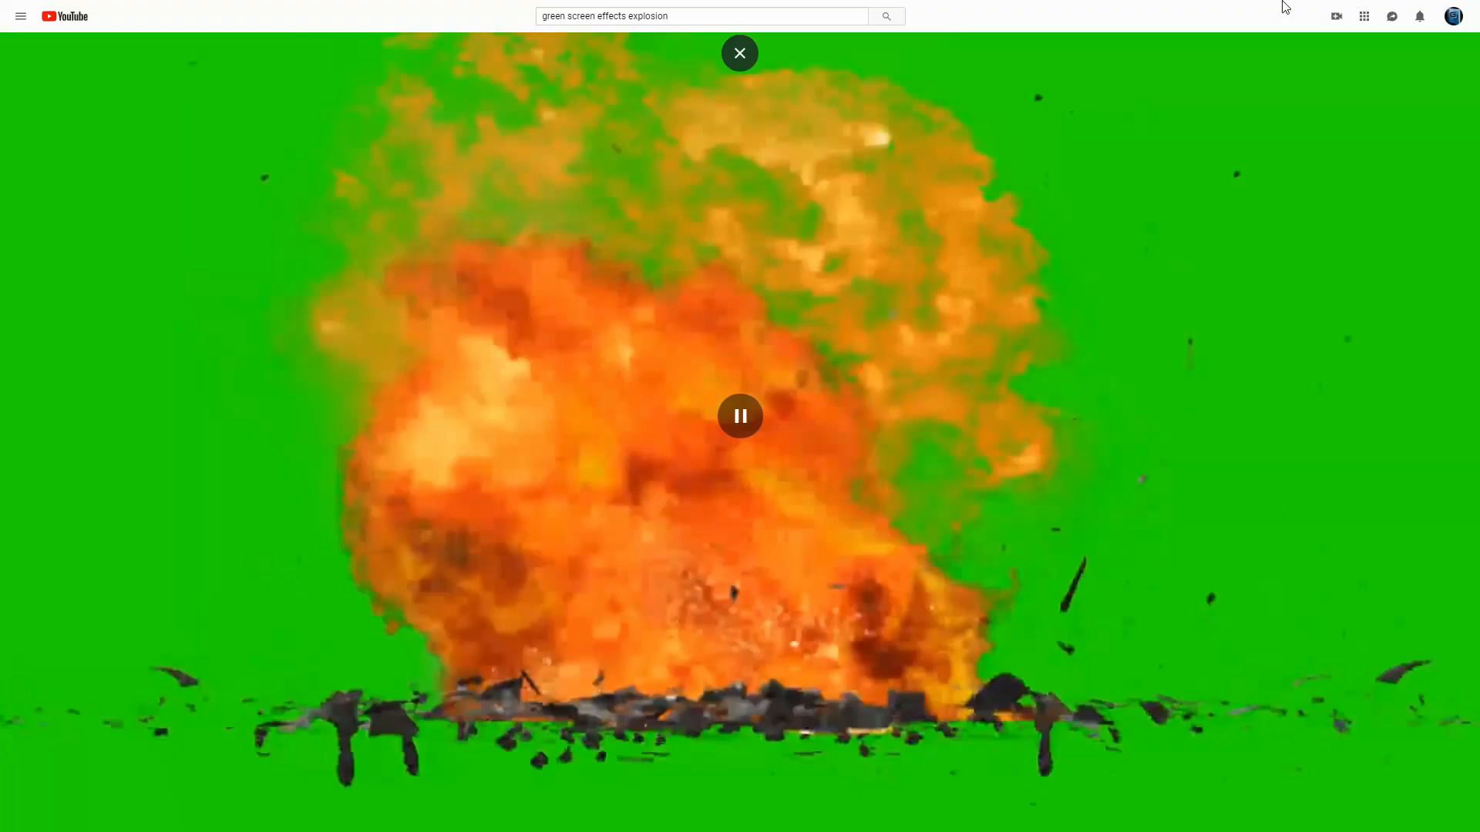
pyautogui.click(738, 52)
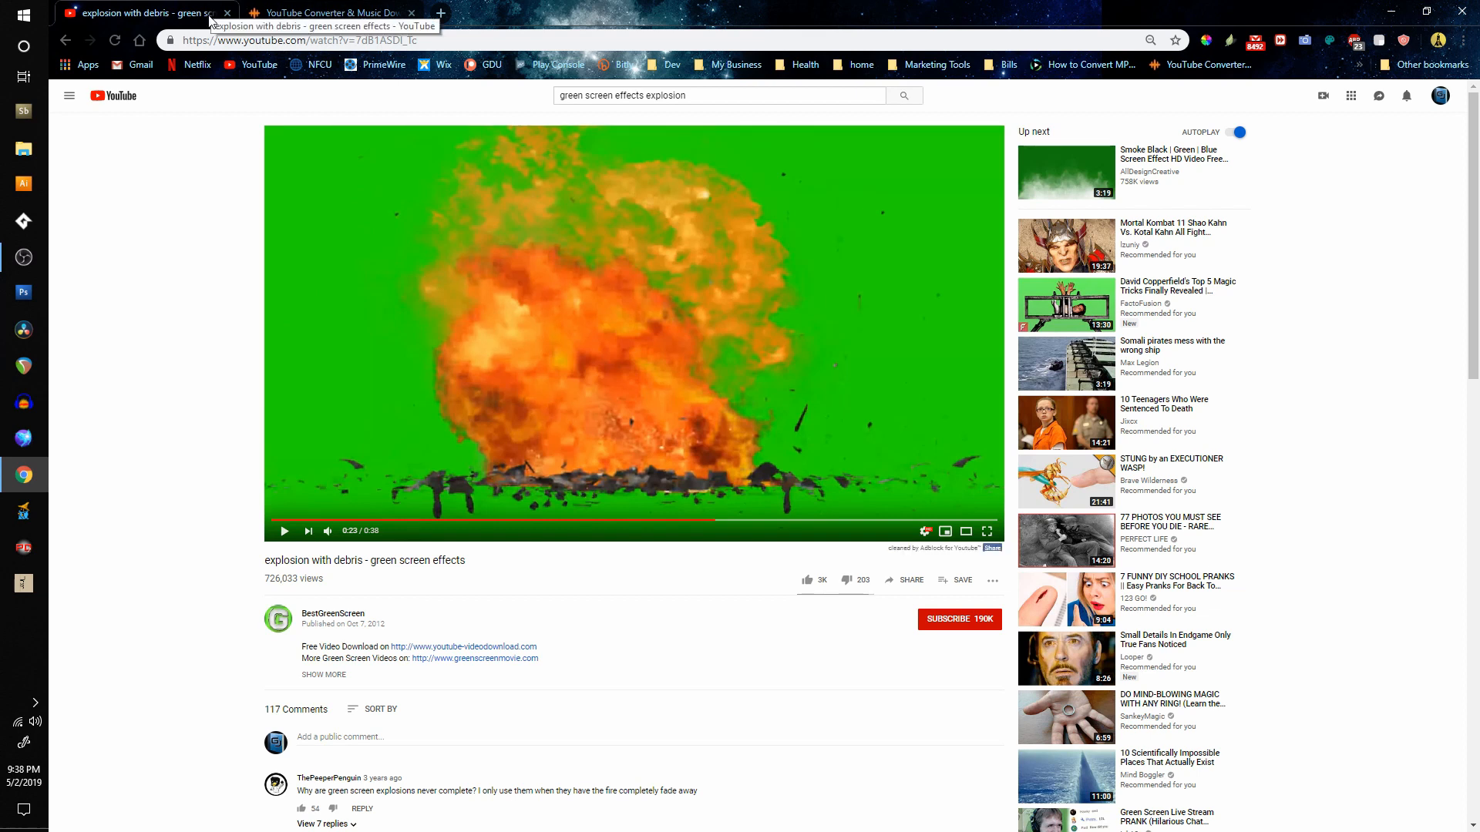
pyautogui.click(325, 12)
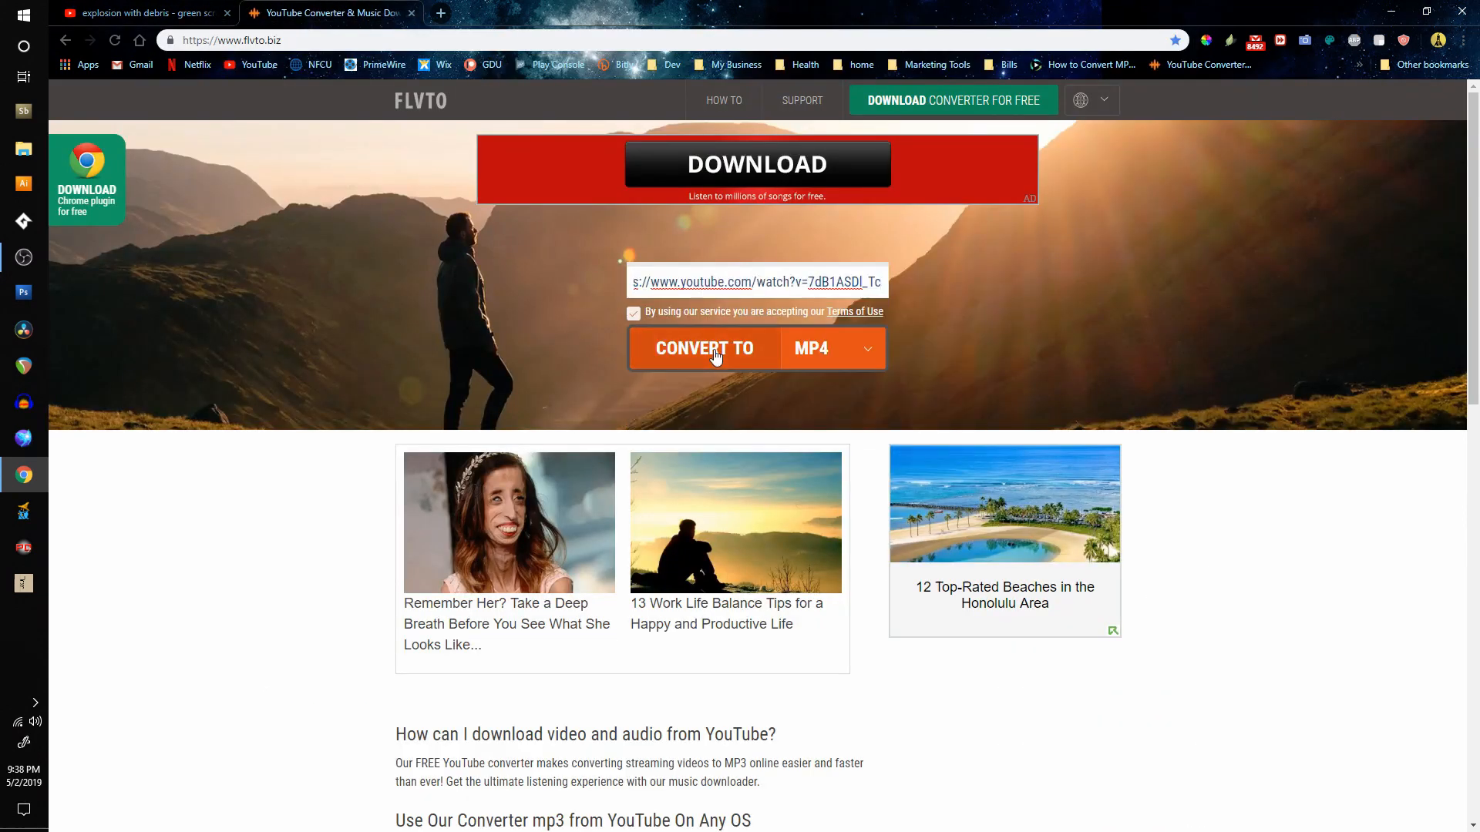
pyautogui.moveTo(231, 6)
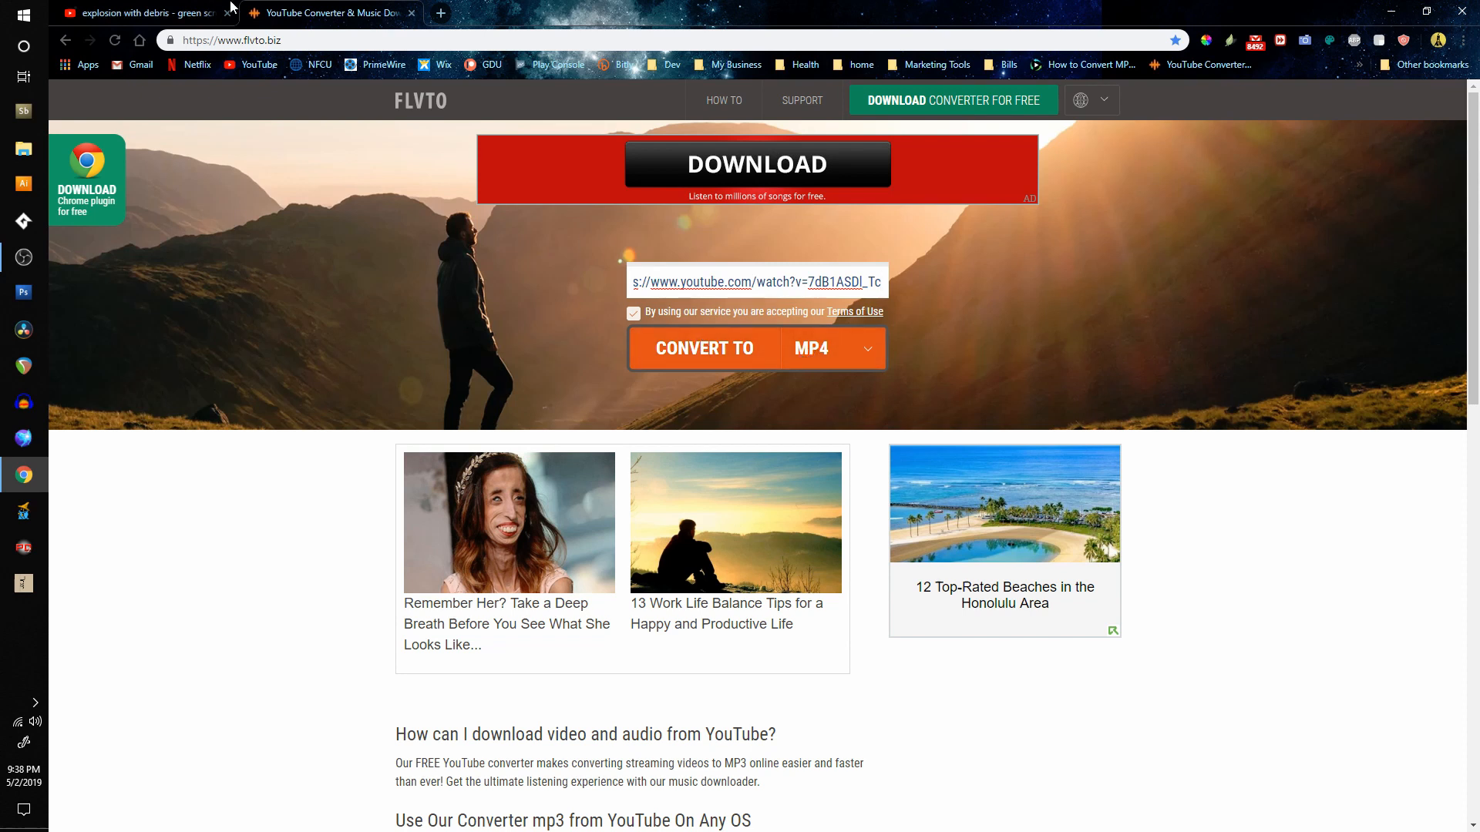
# Minimize the browser so the Windows desktop shows.
pyautogui.click(137, 12)
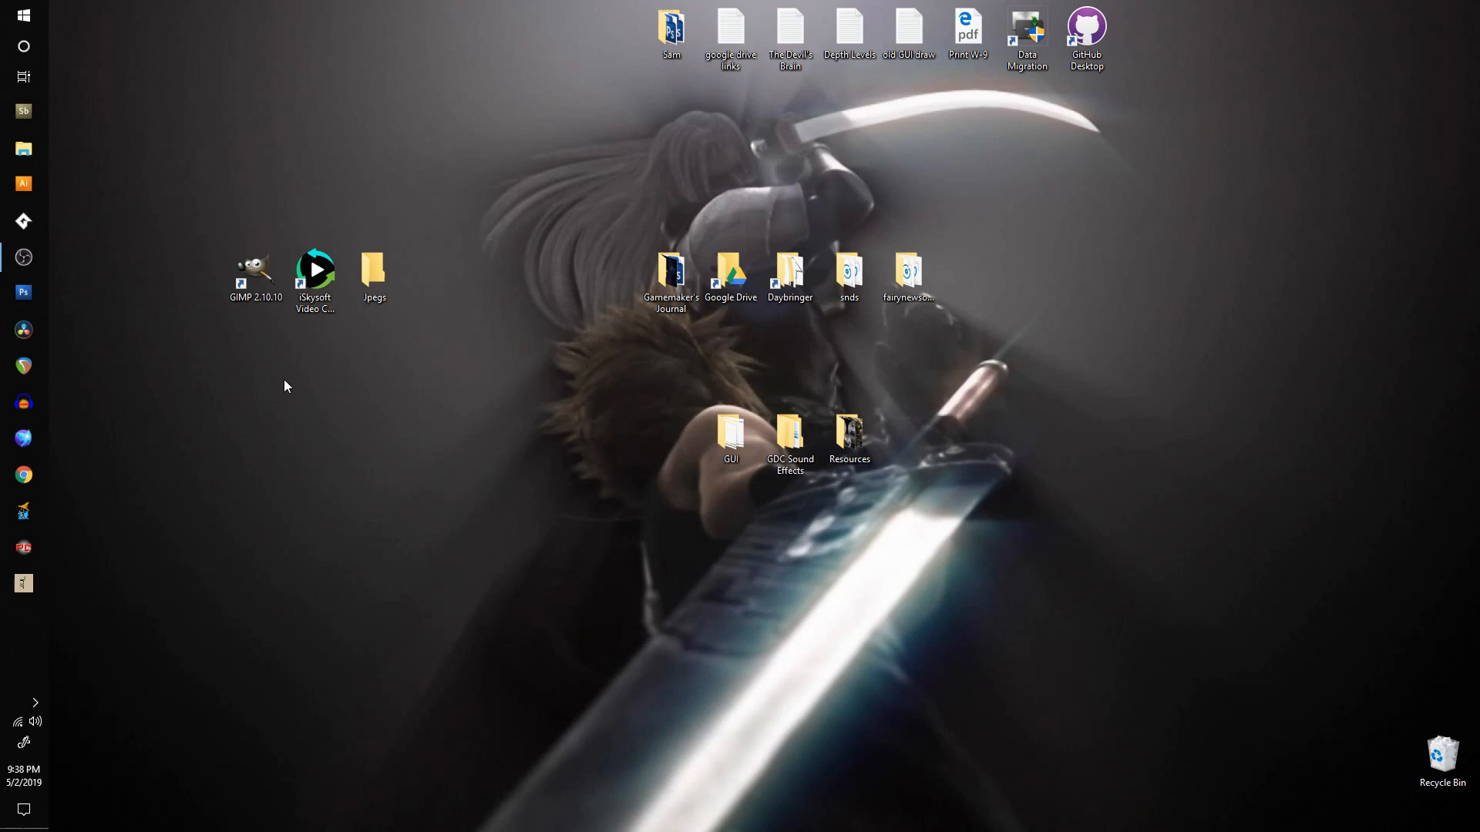
pyautogui.moveTo(622, 362)
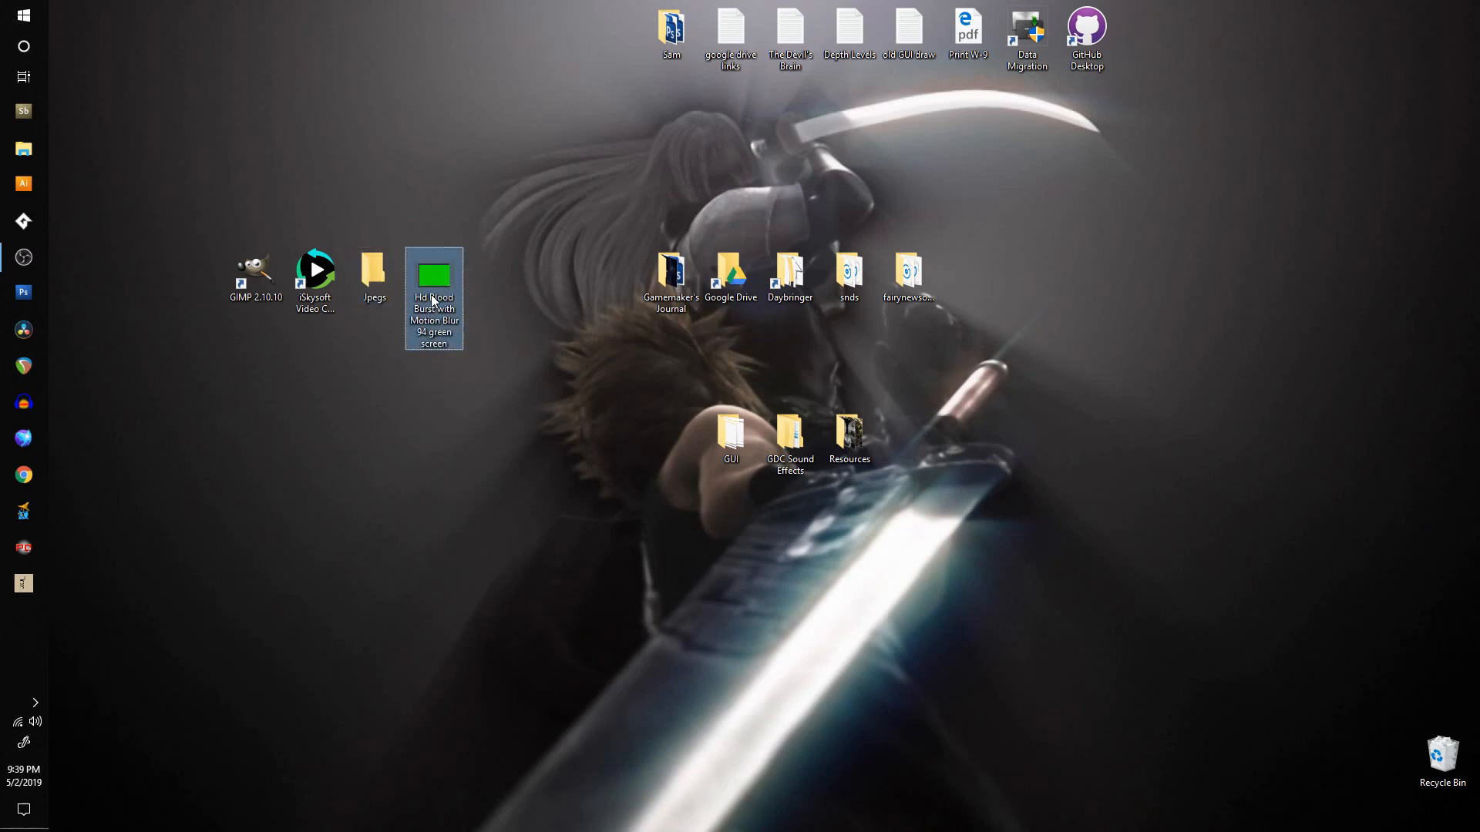
# Launch iSkysoft Video Converter Ultimate from its desktop shortcut.
pyautogui.click(315, 271)
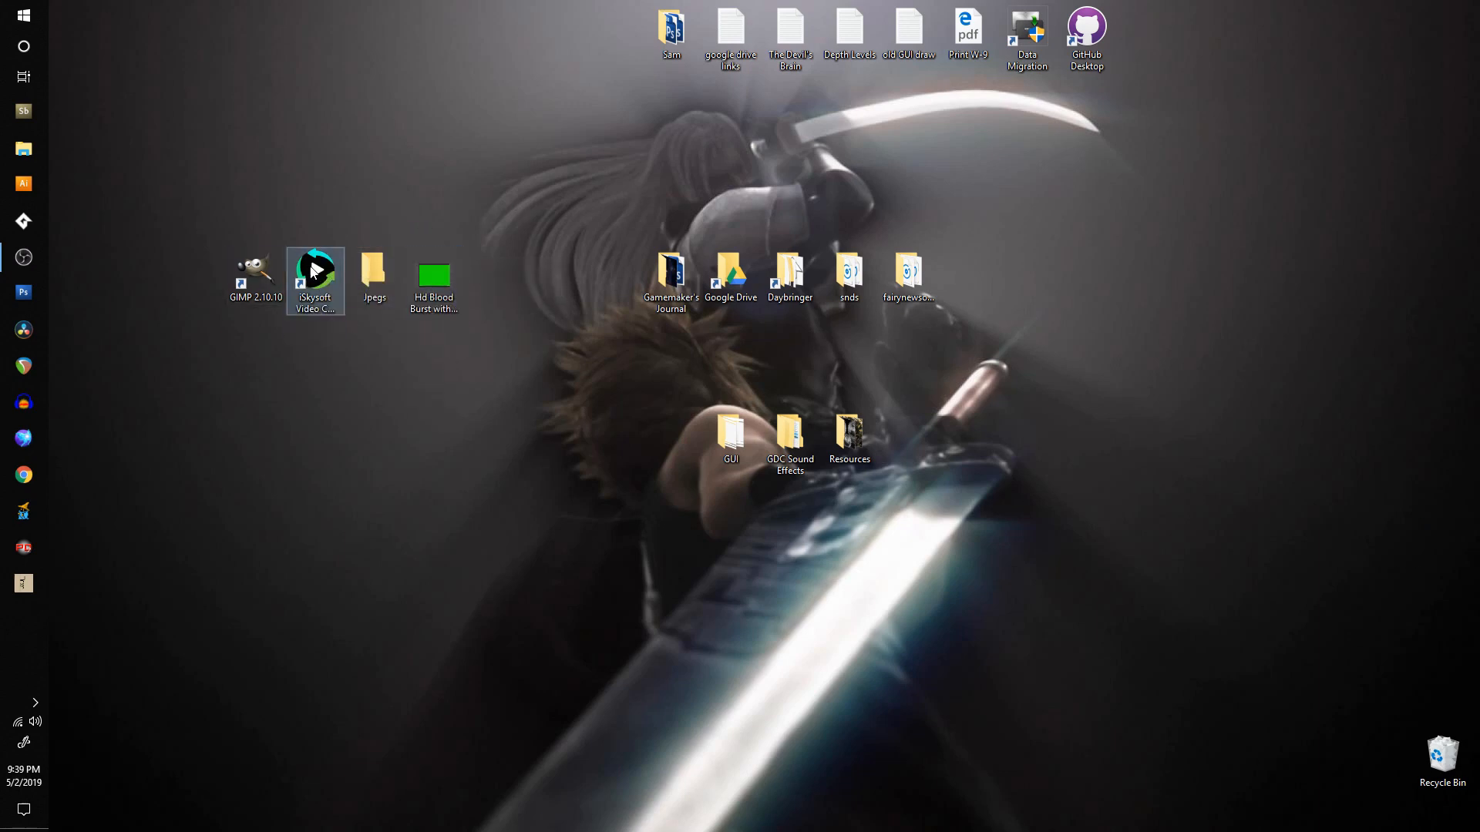
pyautogui.doubleClick(314, 272)
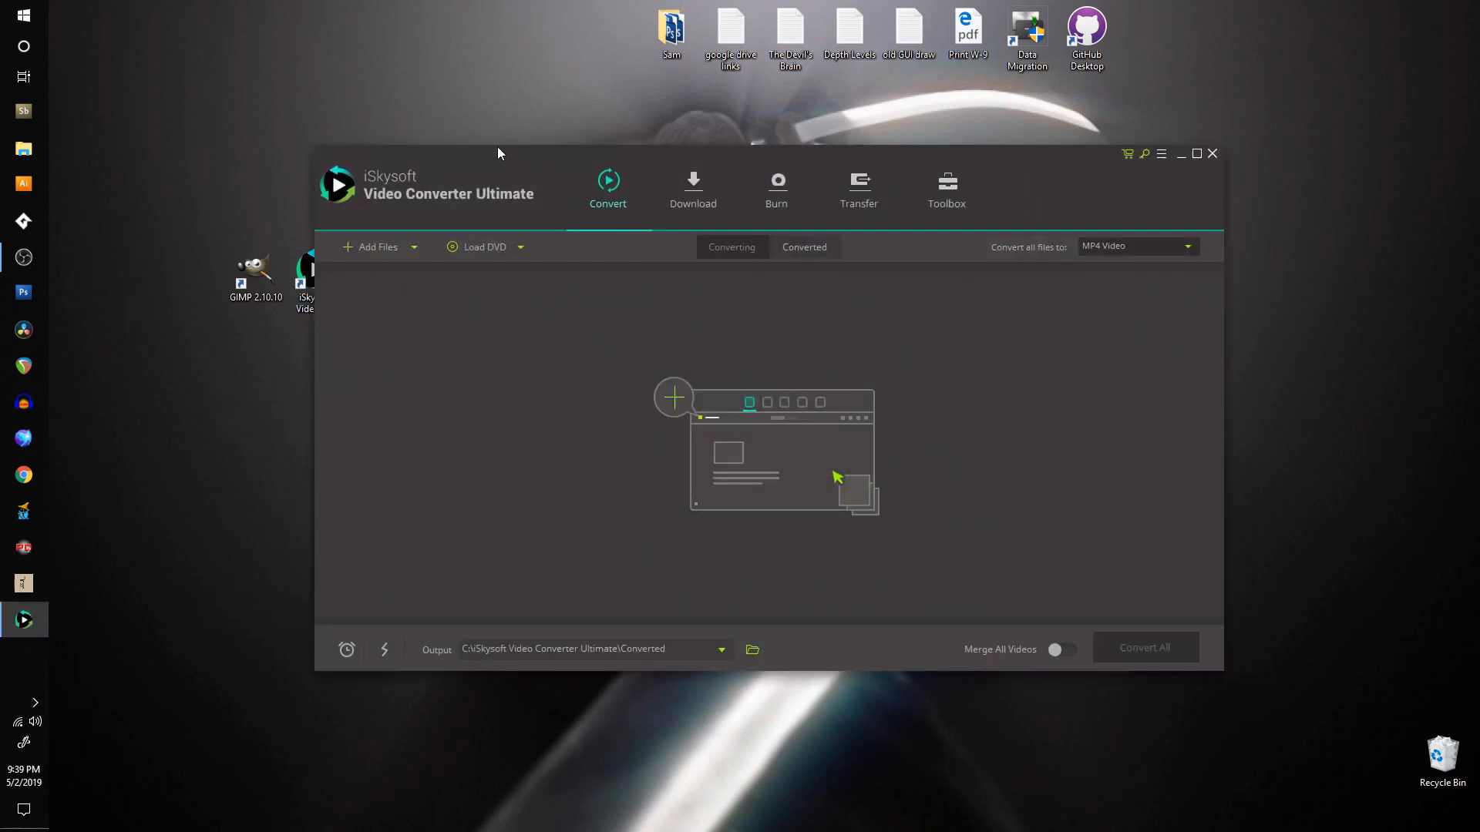
# Import the Hd Blood Burst green screen MP4 and open it in the preview player.
pyautogui.click(378, 247)
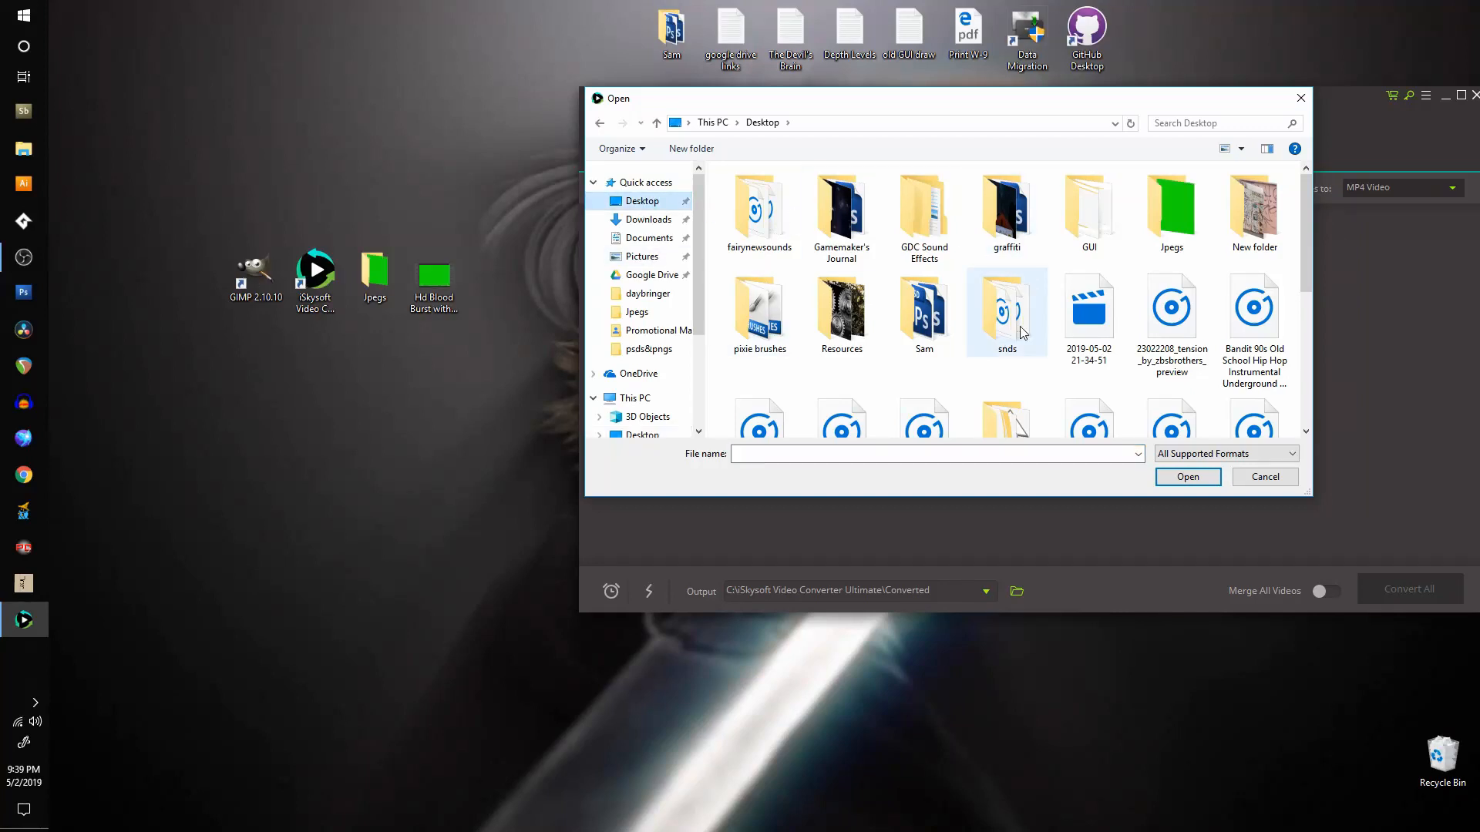
pyautogui.click(1187, 477)
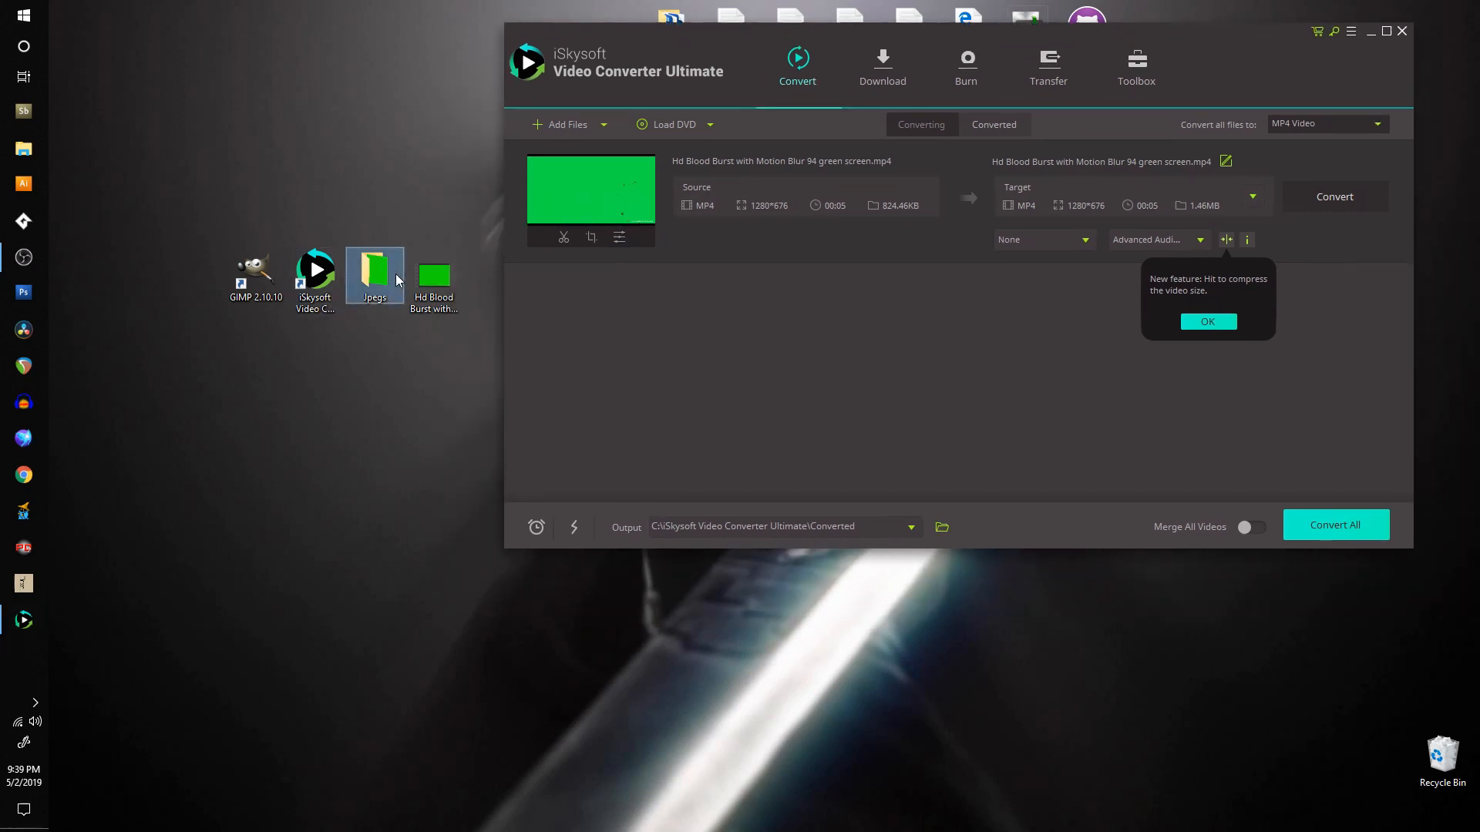
pyautogui.doubleClick(375, 274)
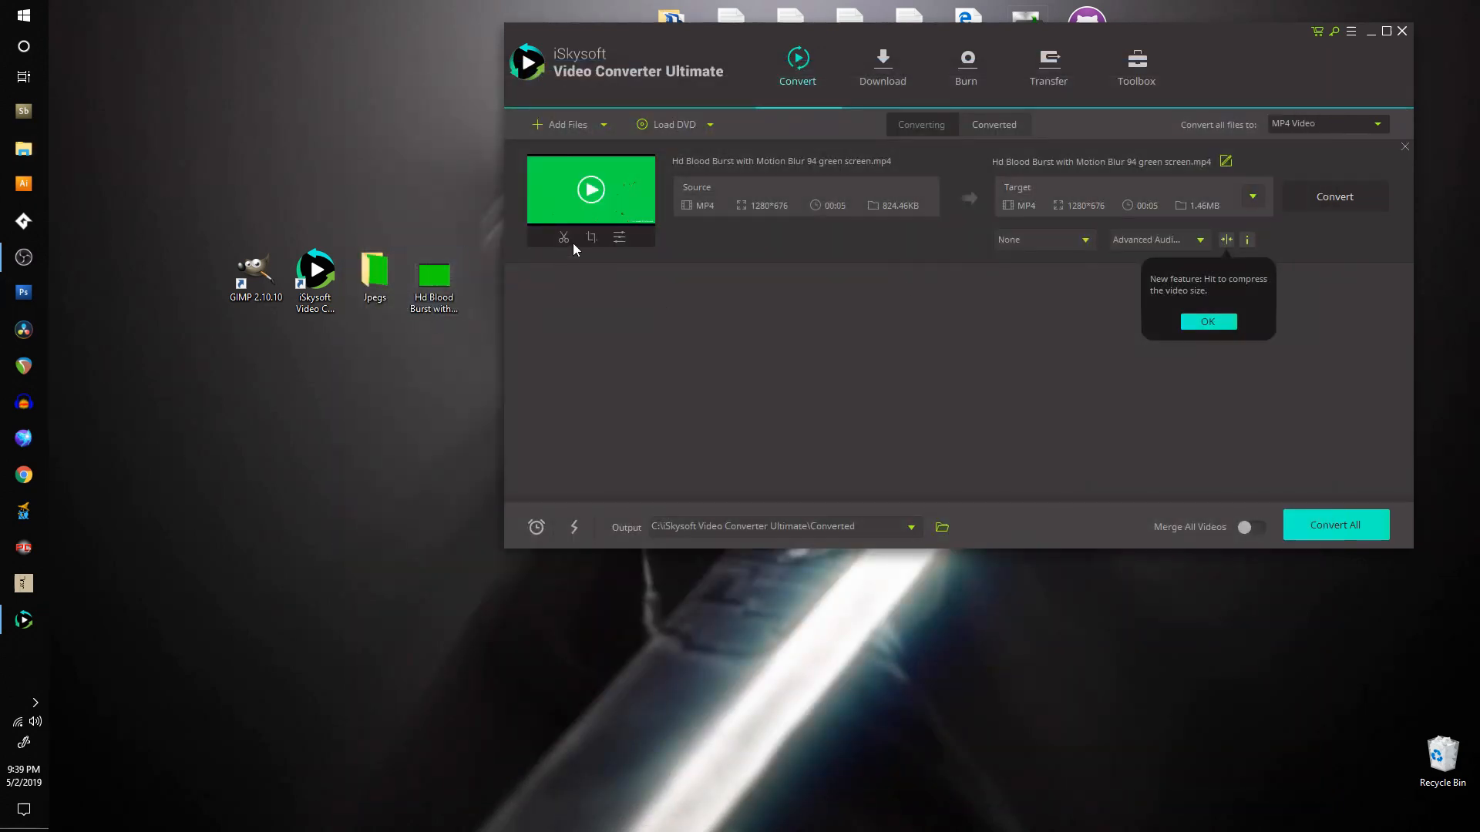
pyautogui.click(591, 190)
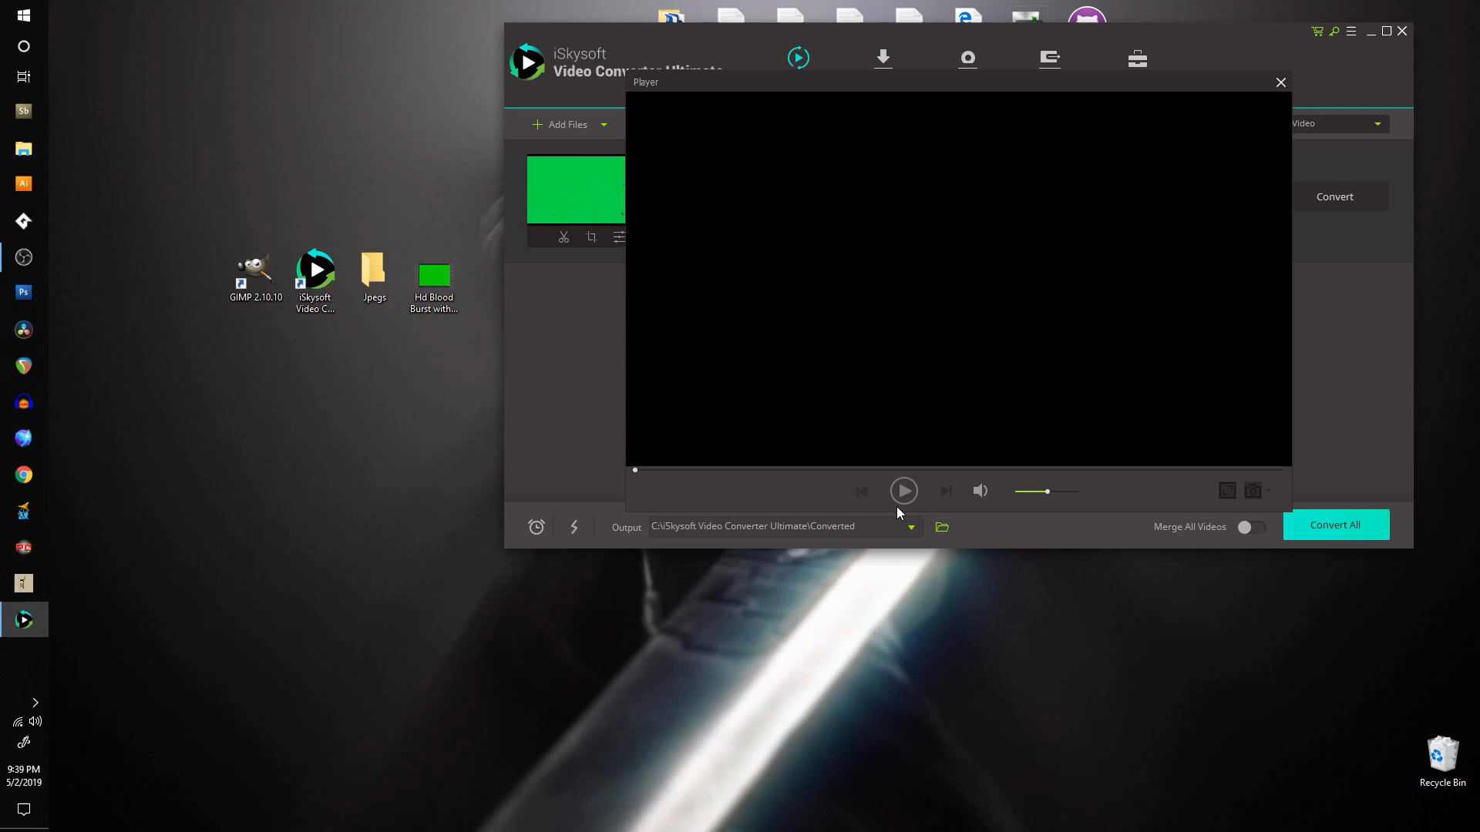
# Set snapshots to JPG format saved into the Desktop Jpegs folder.
pyautogui.click(902, 490)
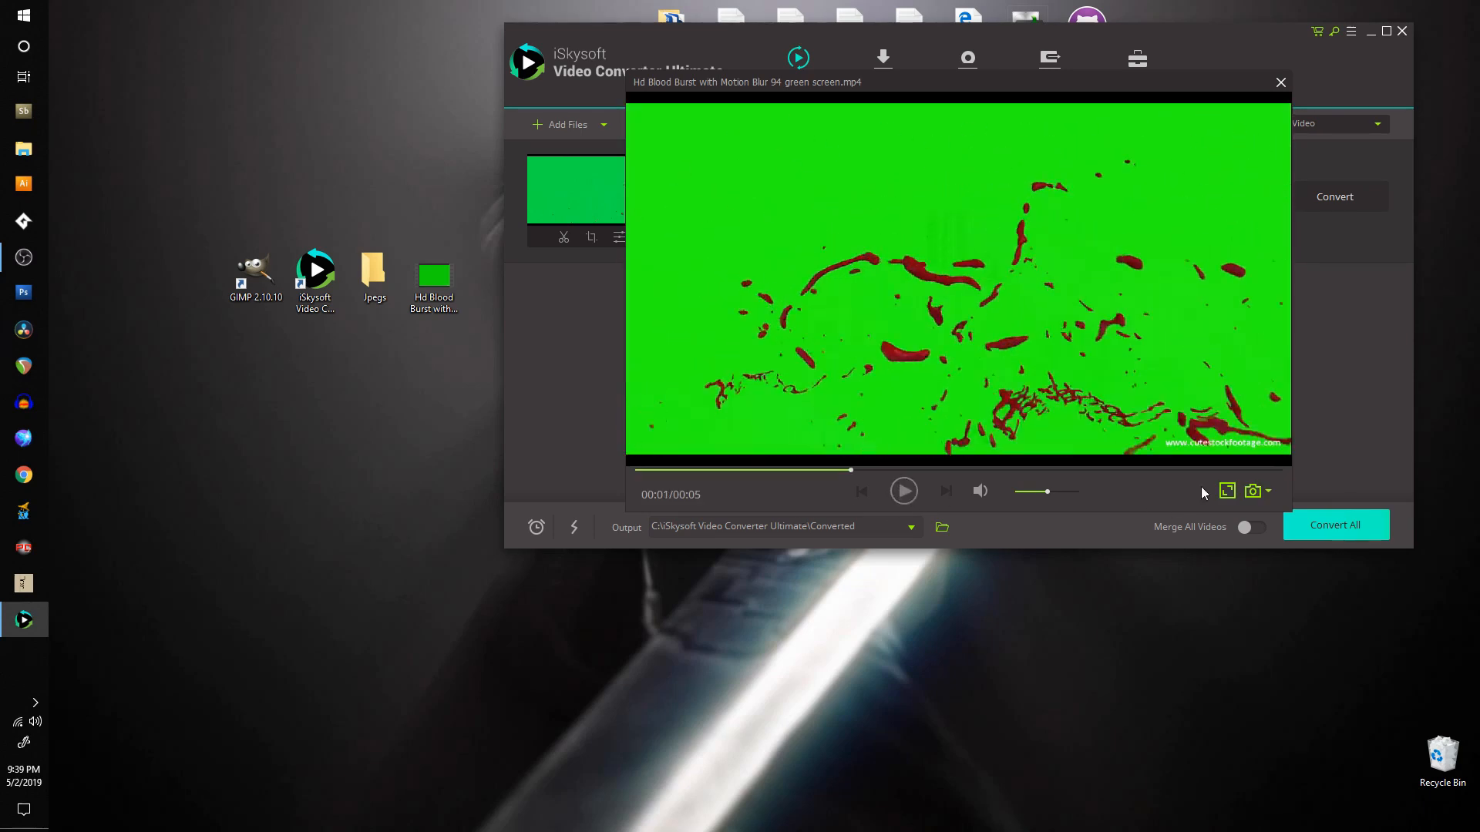
pyautogui.click(1269, 490)
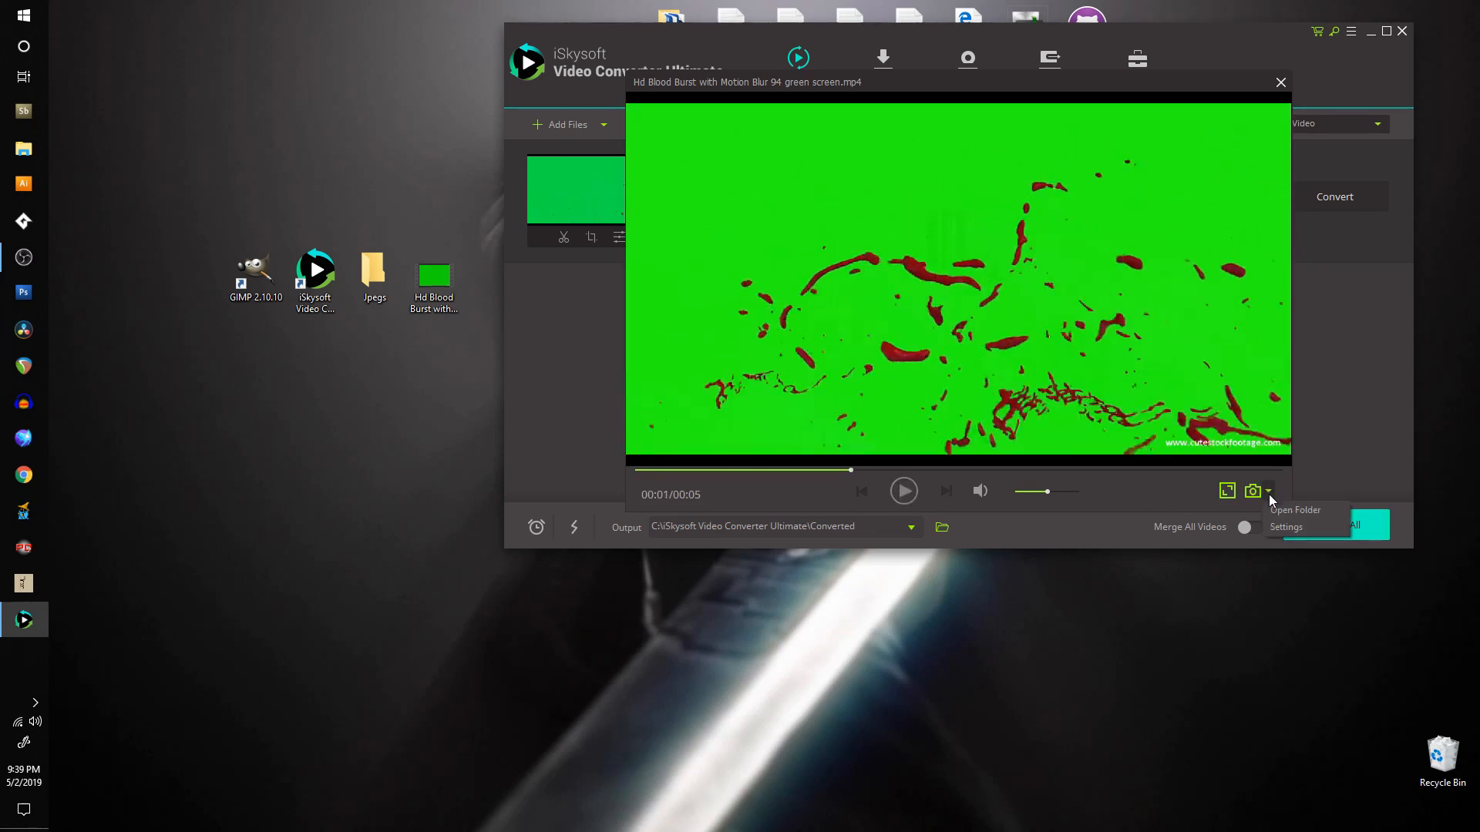
pyautogui.click(1285, 528)
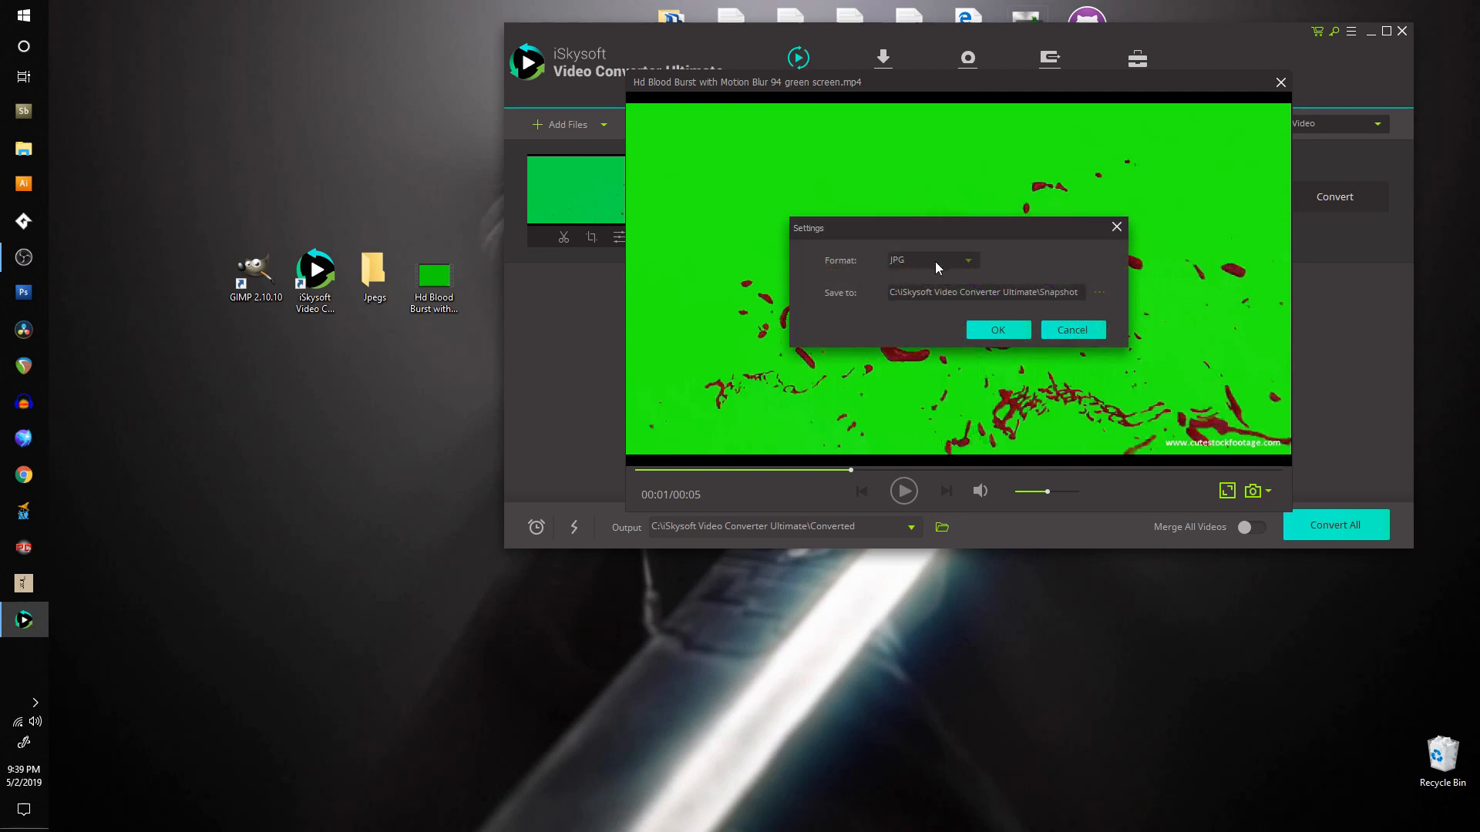
pyautogui.click(1098, 291)
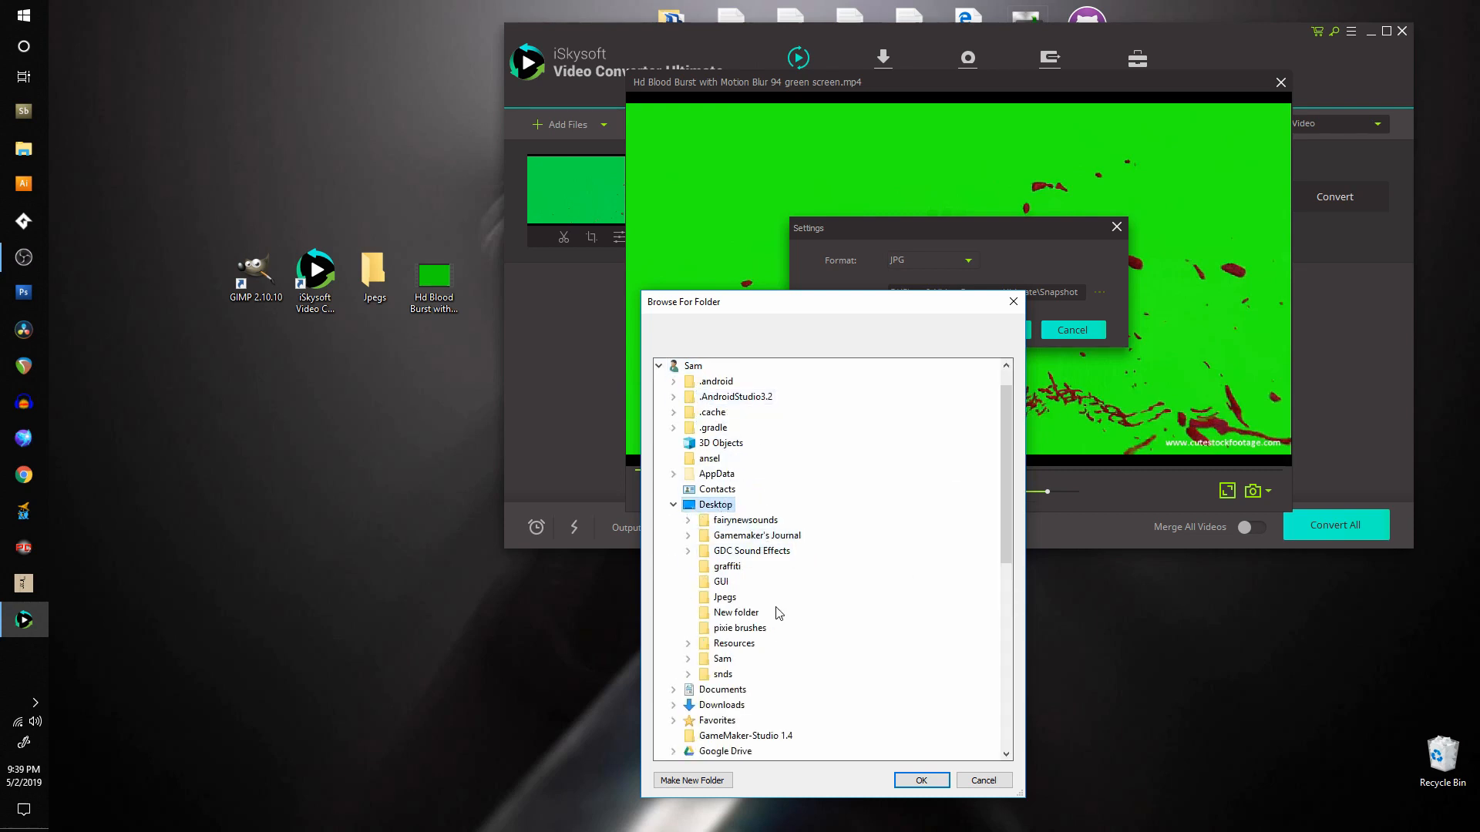
pyautogui.moveTo(740, 673)
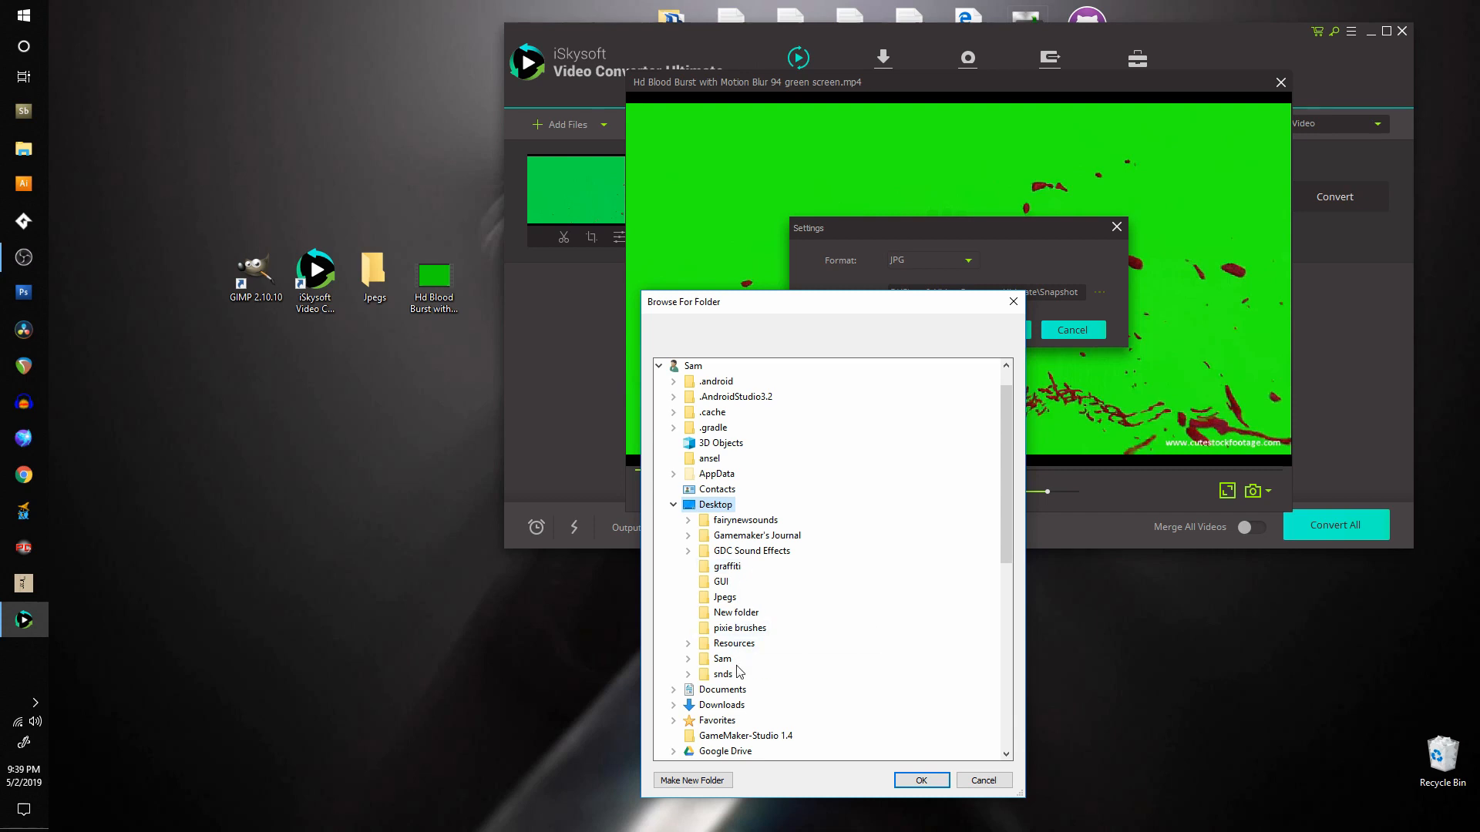
pyautogui.click(724, 596)
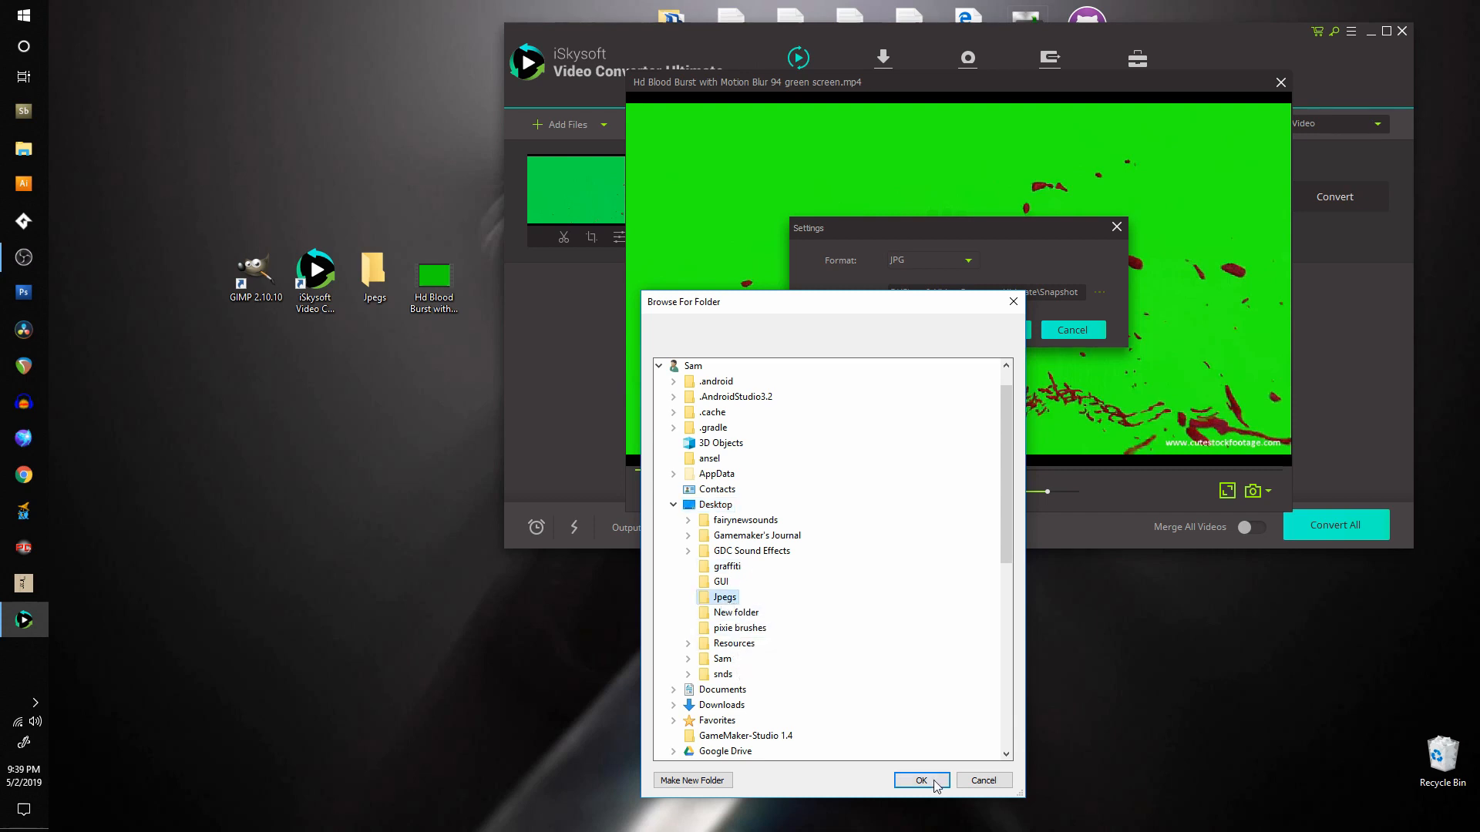
pyautogui.click(920, 780)
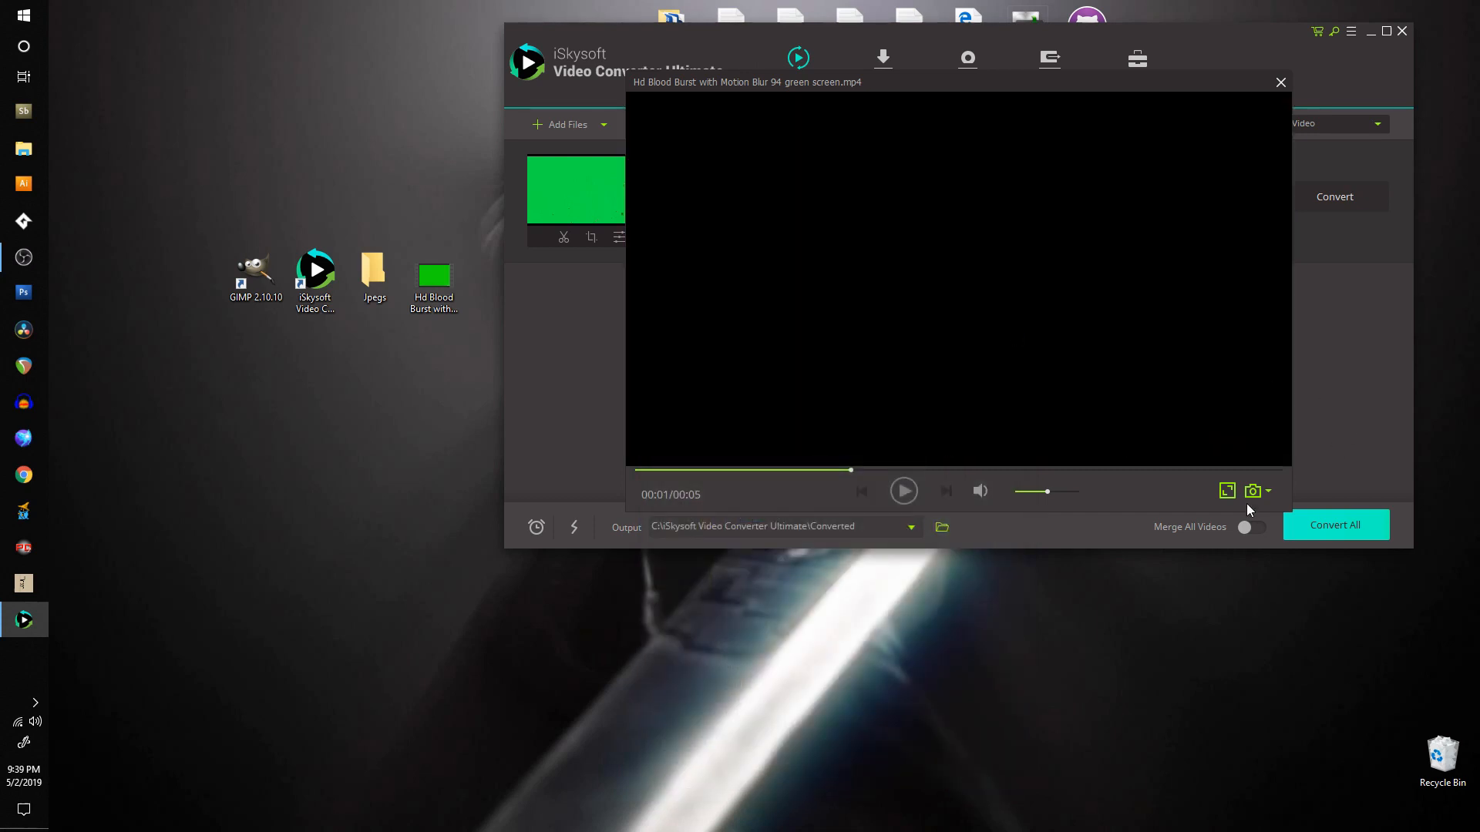
pyautogui.moveTo(641, 479)
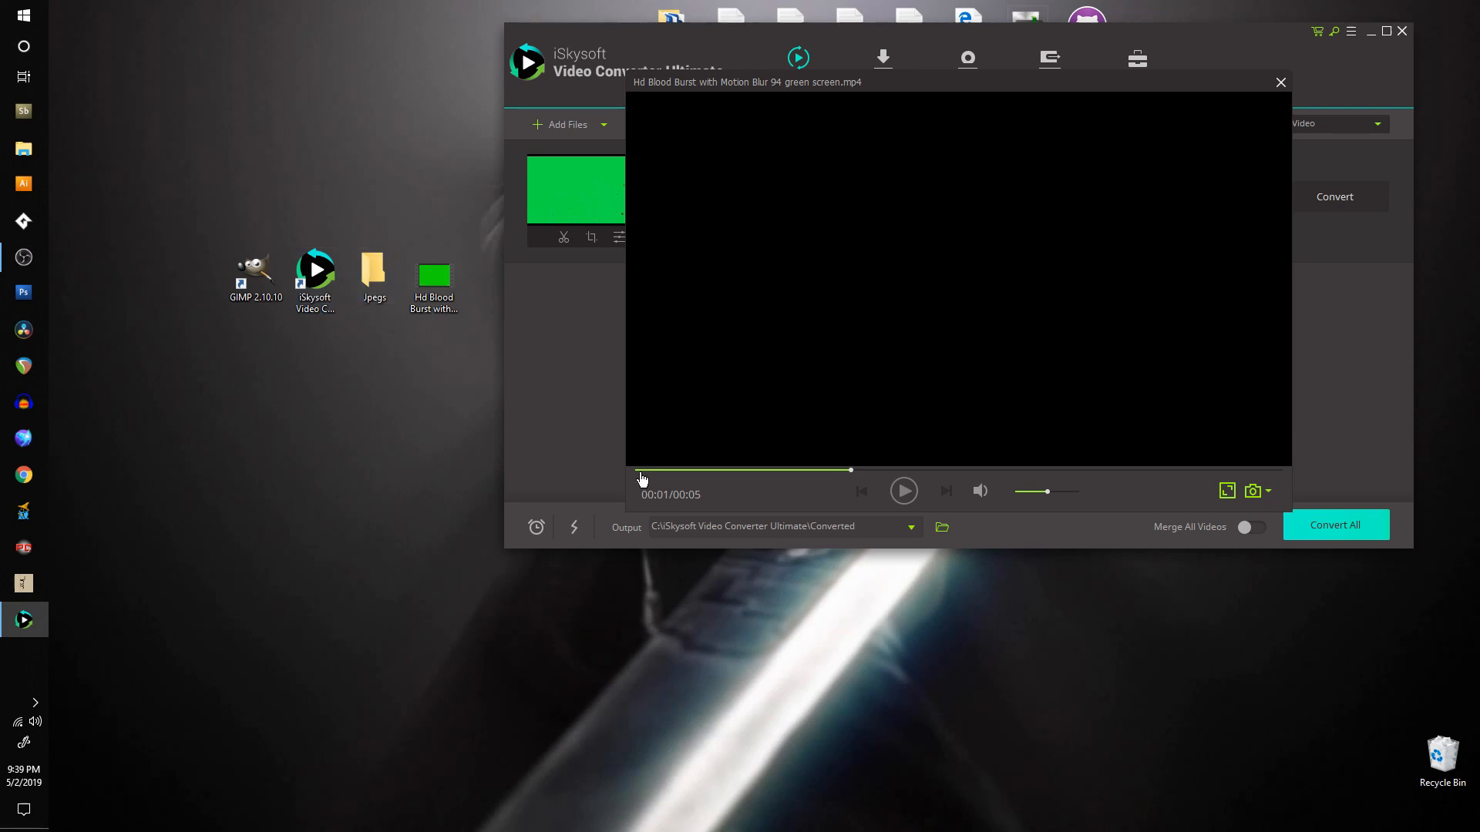
# Rewind and play the blood burst clip, capturing JPG snapshots at several moments.
pyautogui.click(902, 490)
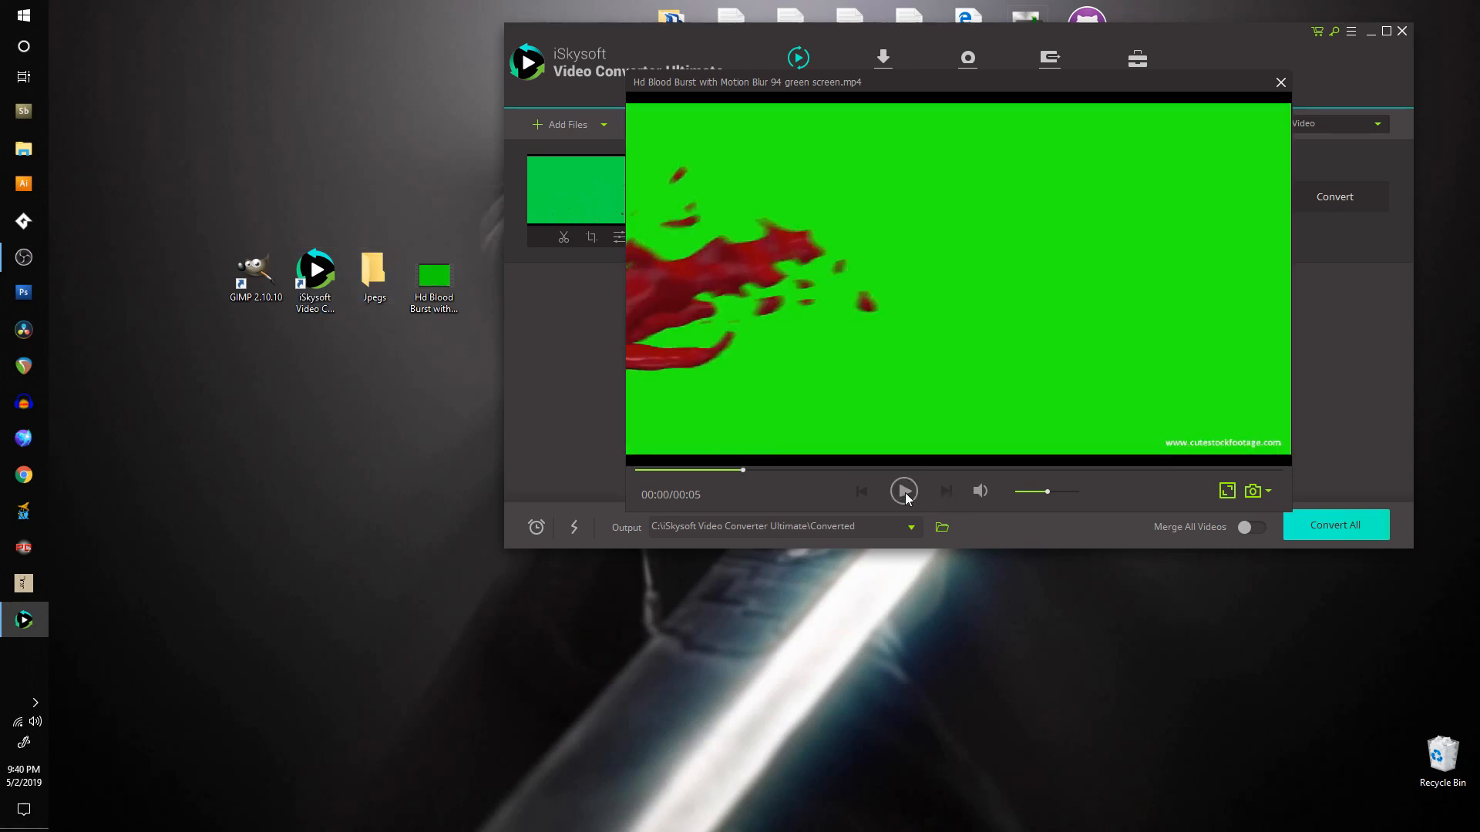
pyautogui.click(1252, 490)
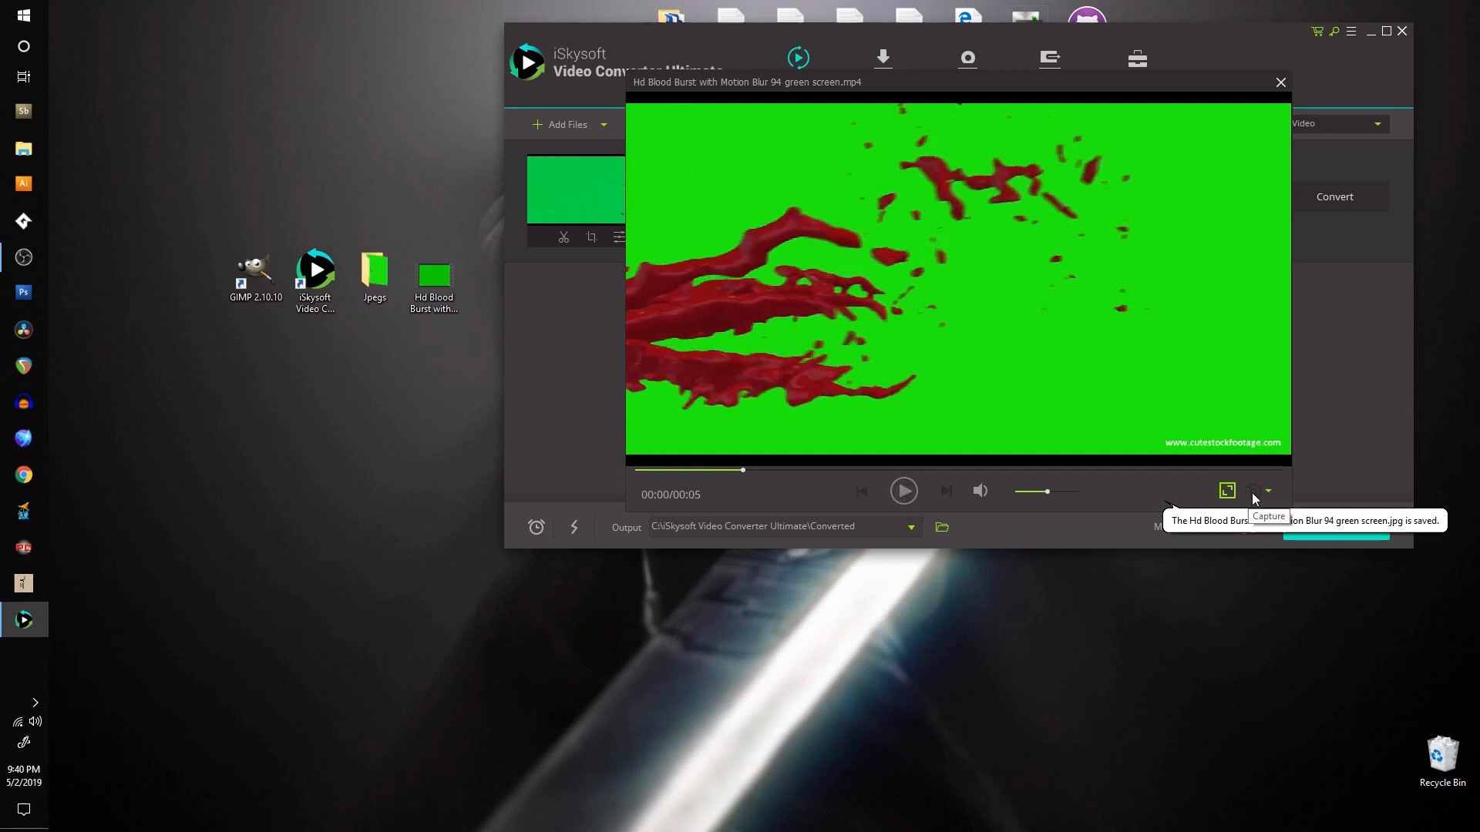
pyautogui.click(1253, 491)
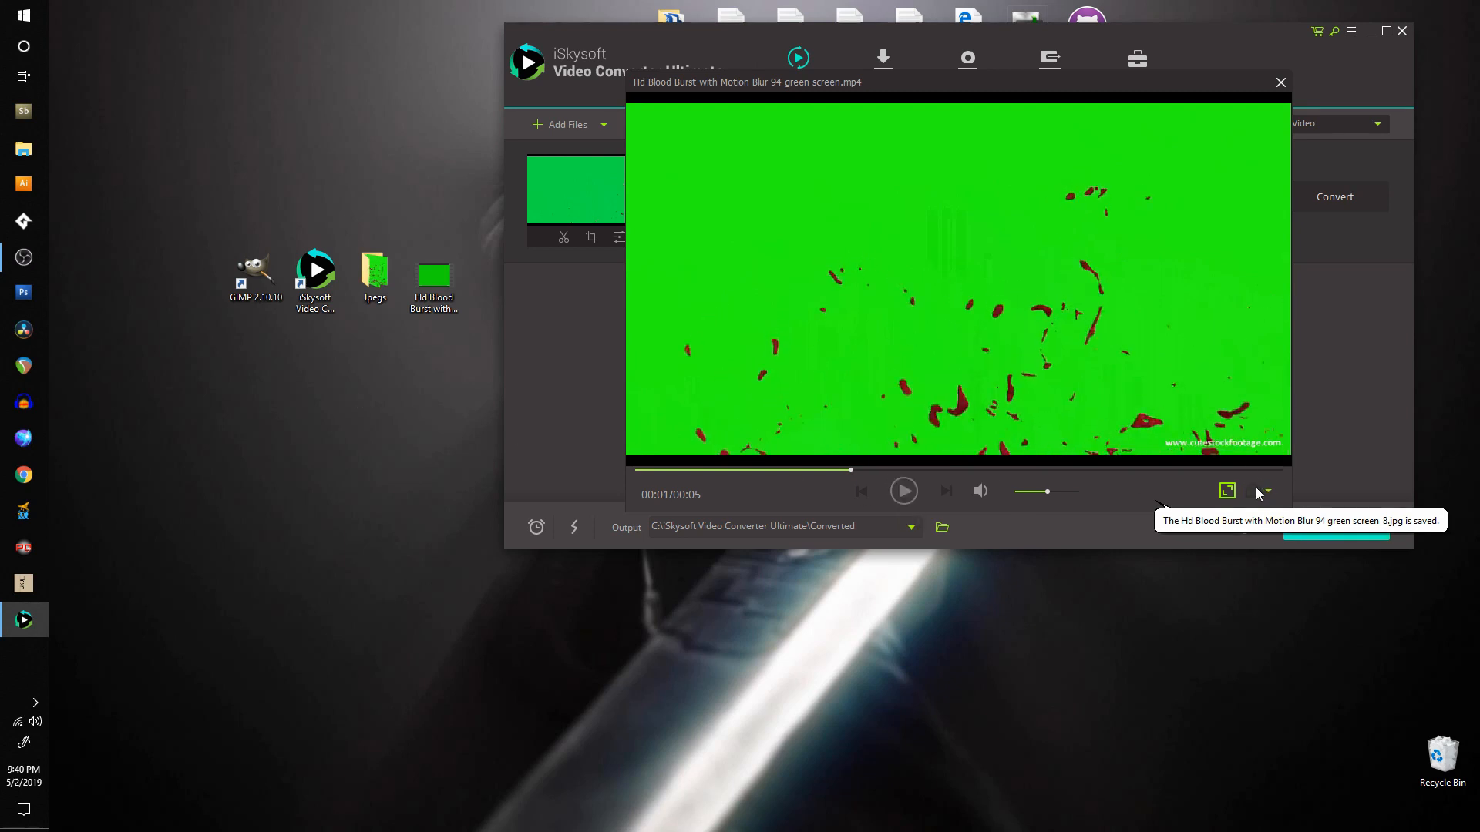
pyautogui.click(1252, 491)
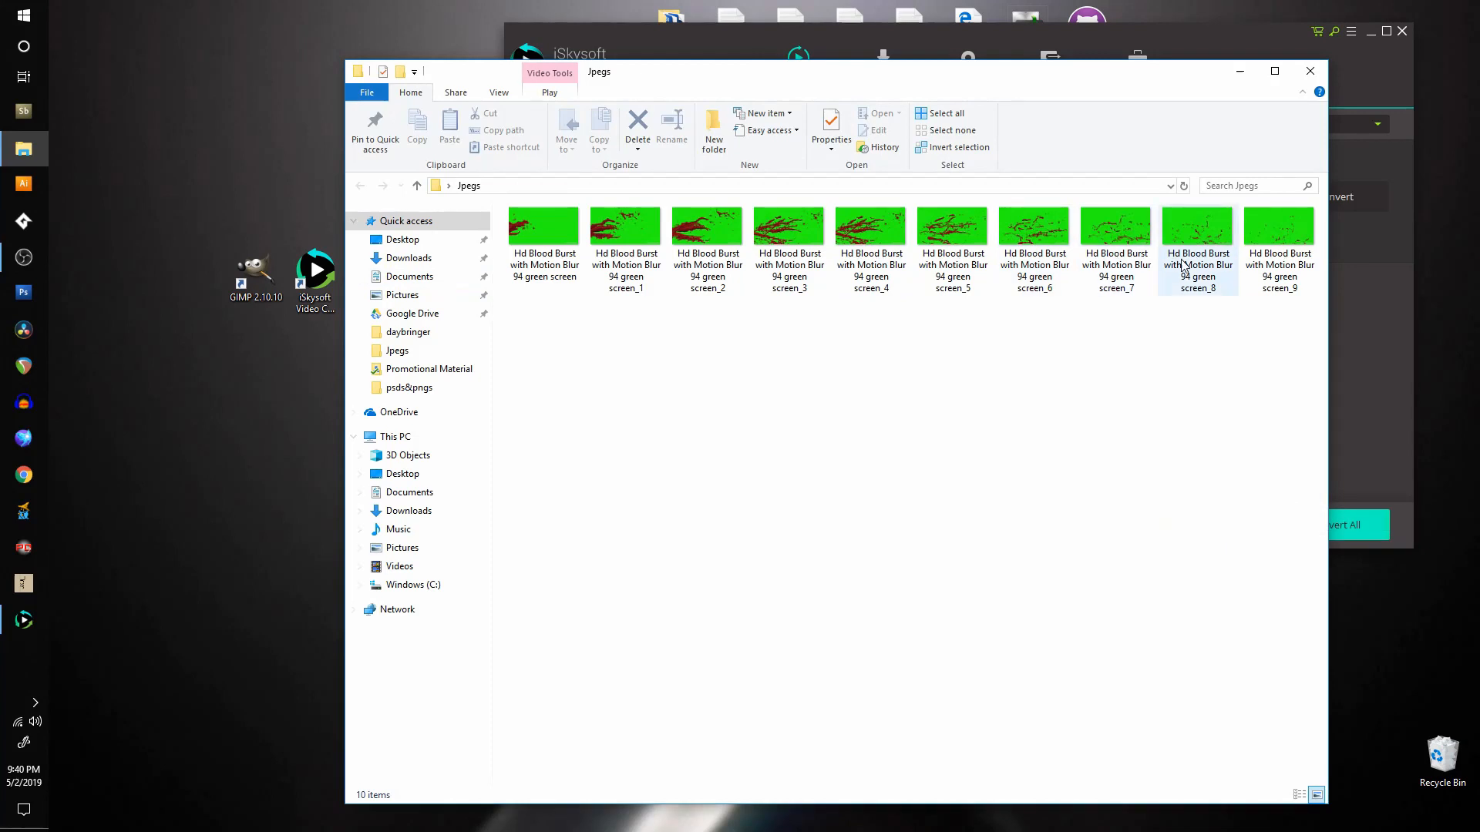
# Clear the file selection in the Jpegs folder, leaving all ten frames in place.
pyautogui.click(809, 376)
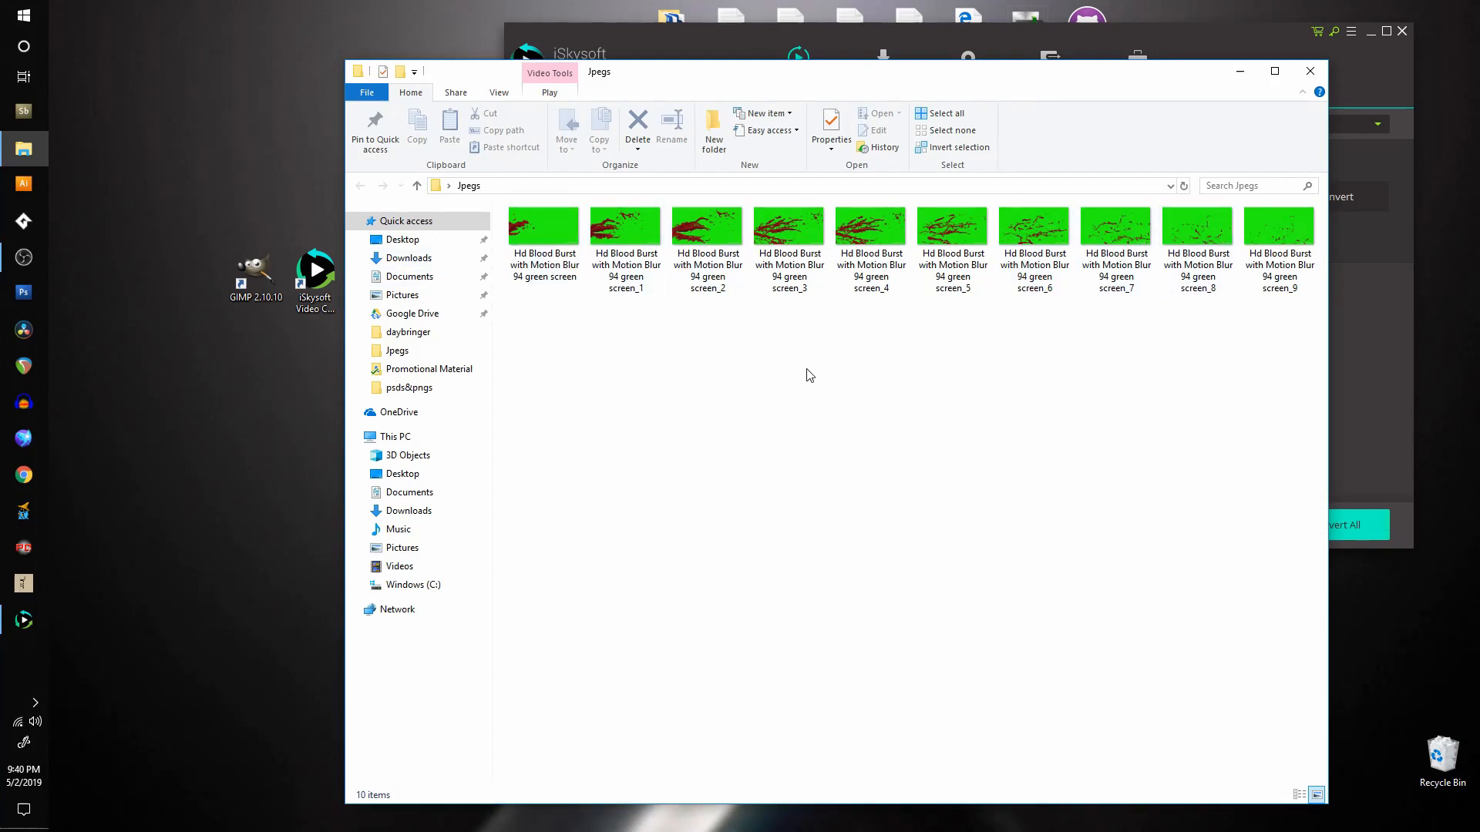
pyautogui.moveTo(1279, 361)
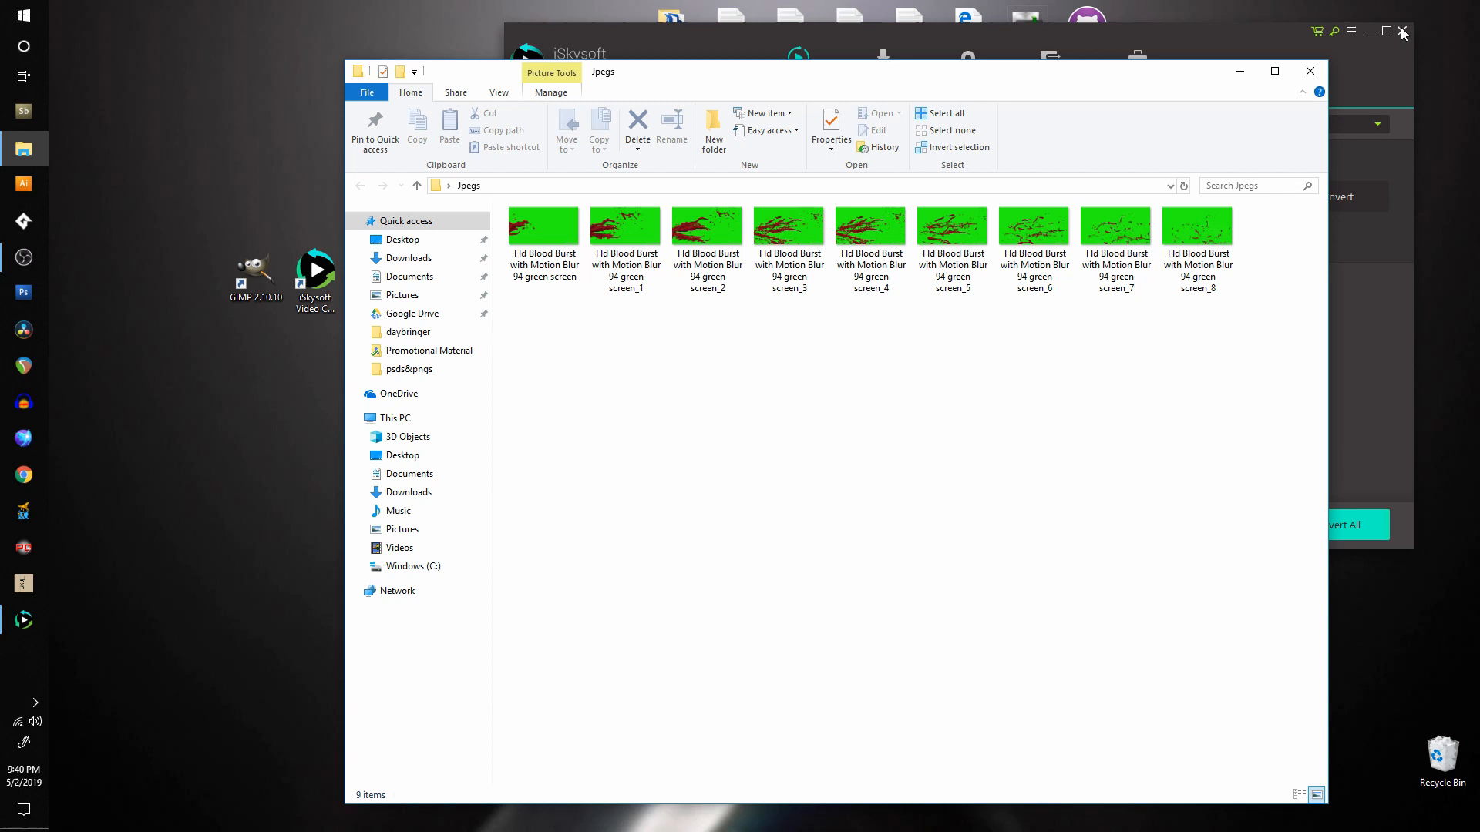
pyautogui.moveTo(1315, 32)
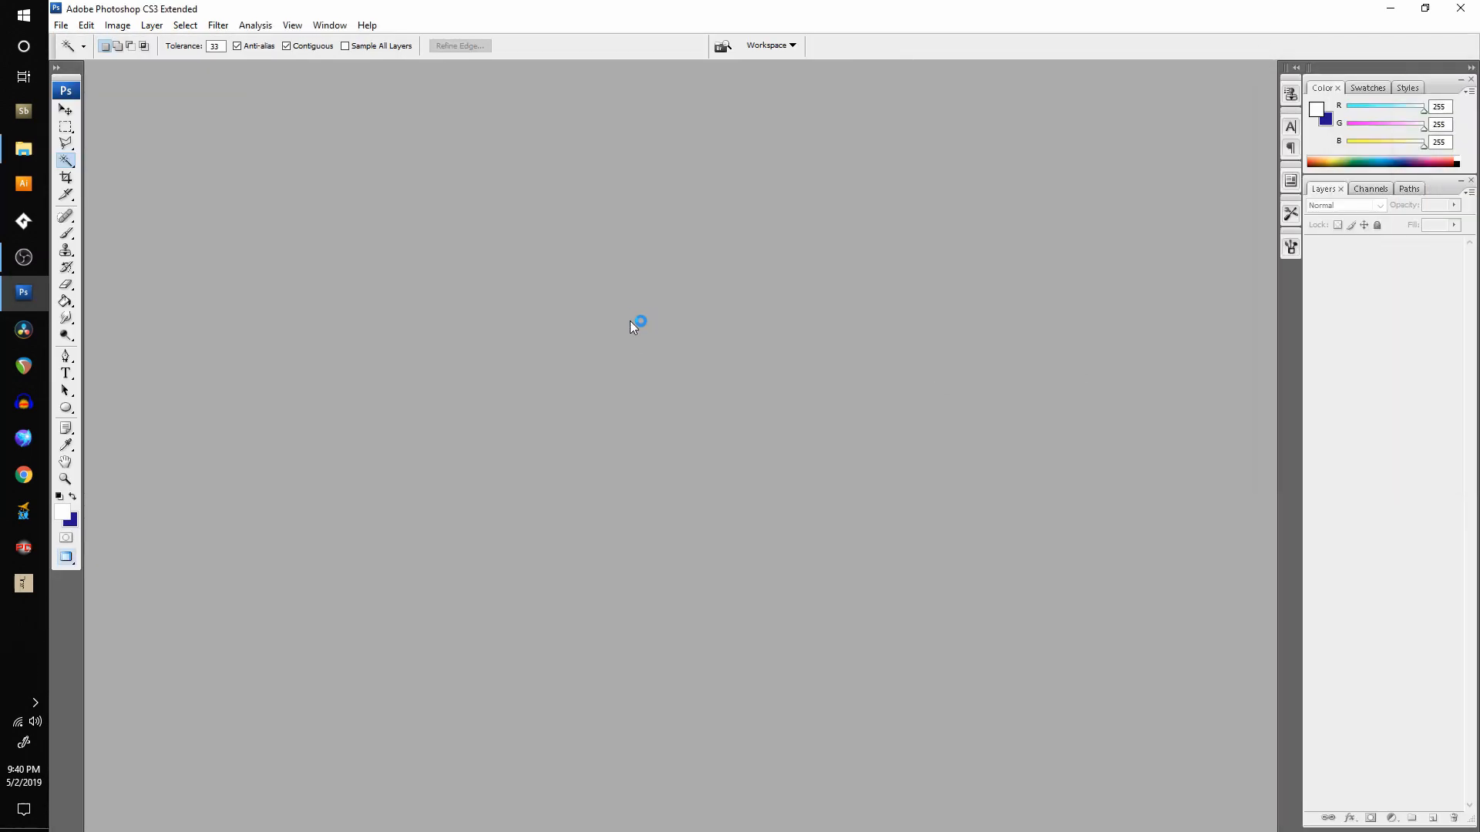
# Select the green background of frame _1 using Color Range set to Greens.
pyautogui.click(60, 26)
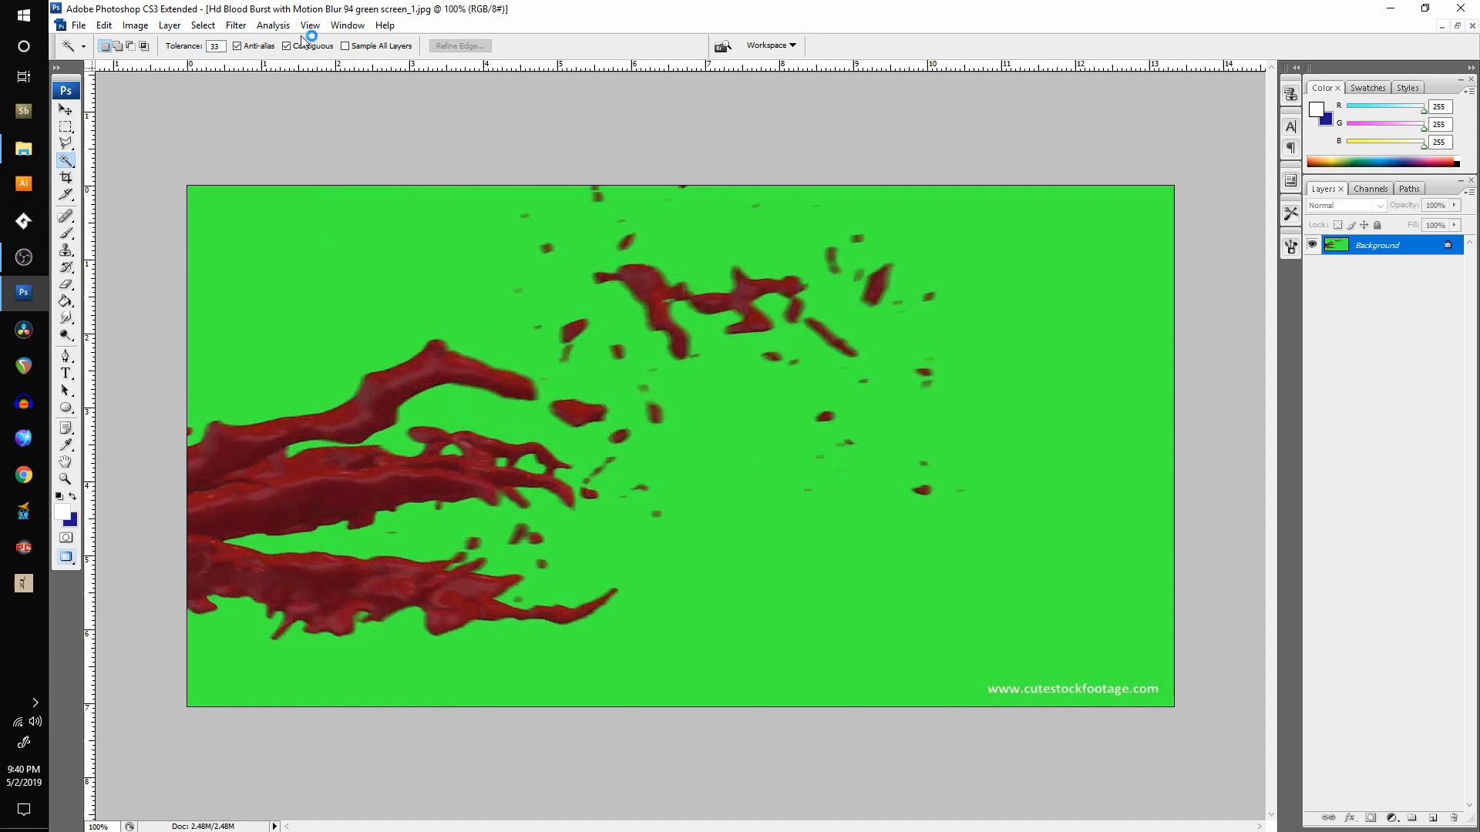
pyautogui.click(202, 25)
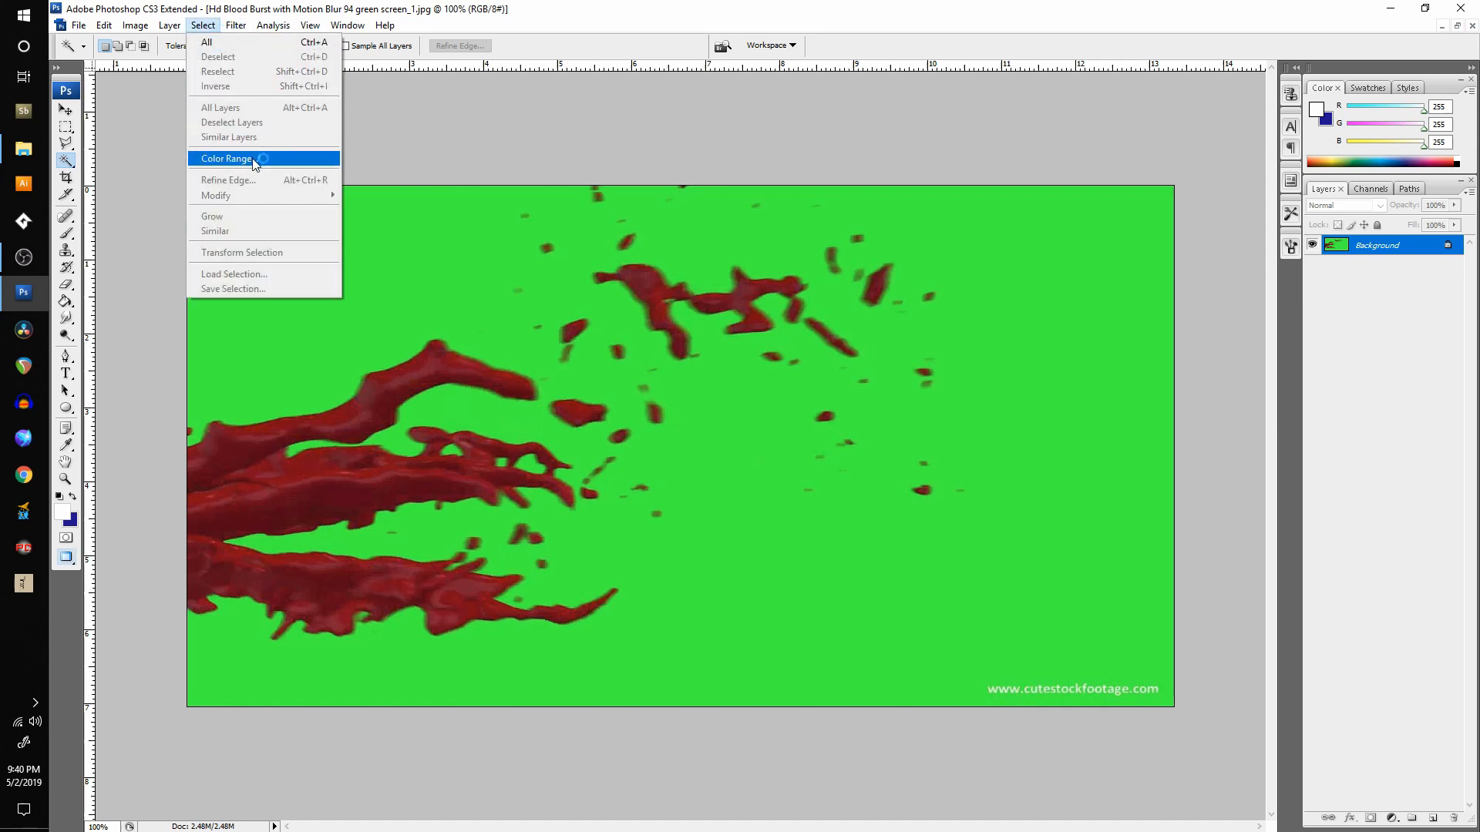
pyautogui.click(227, 157)
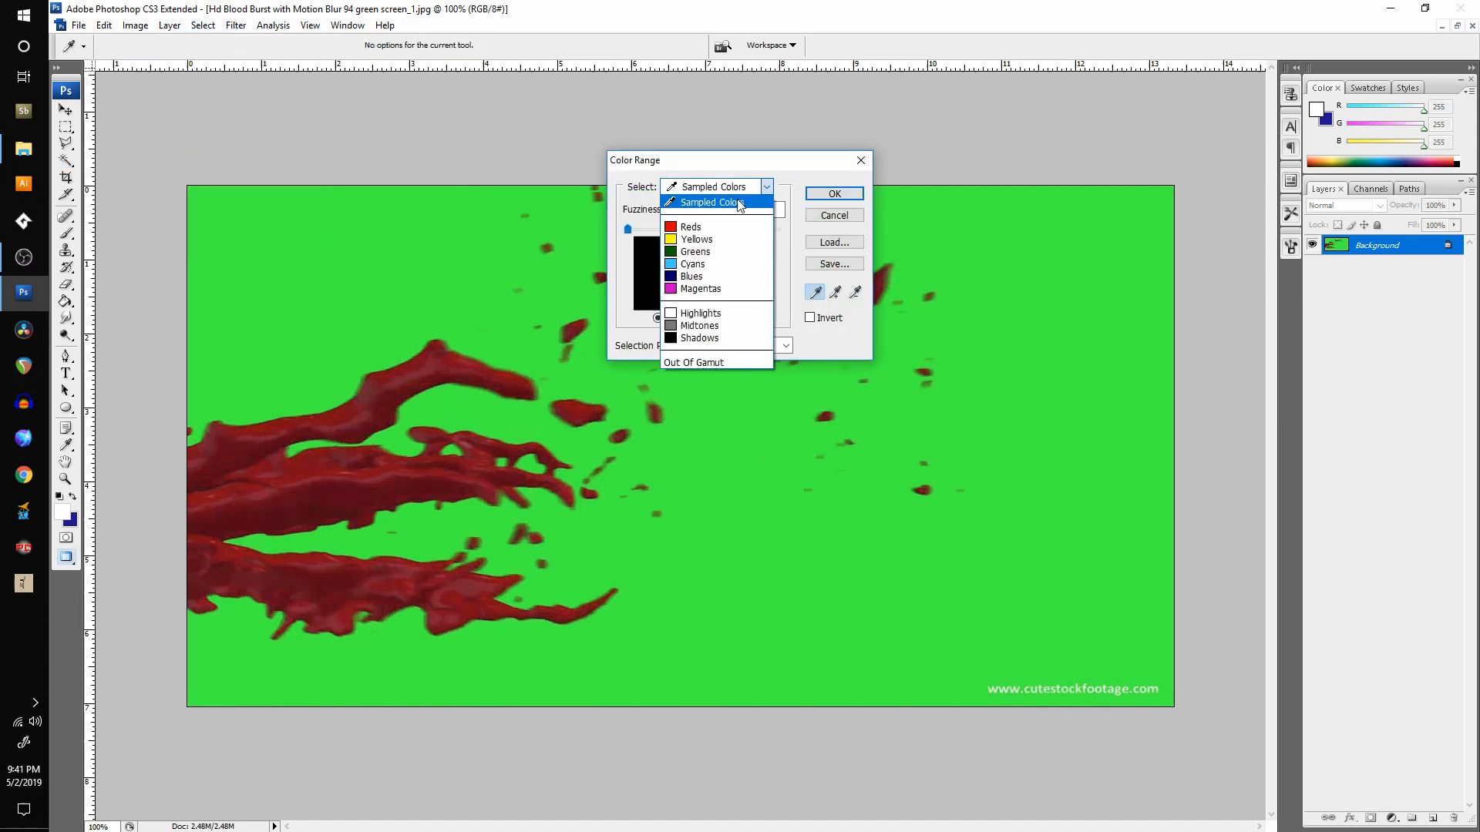
pyautogui.click(695, 251)
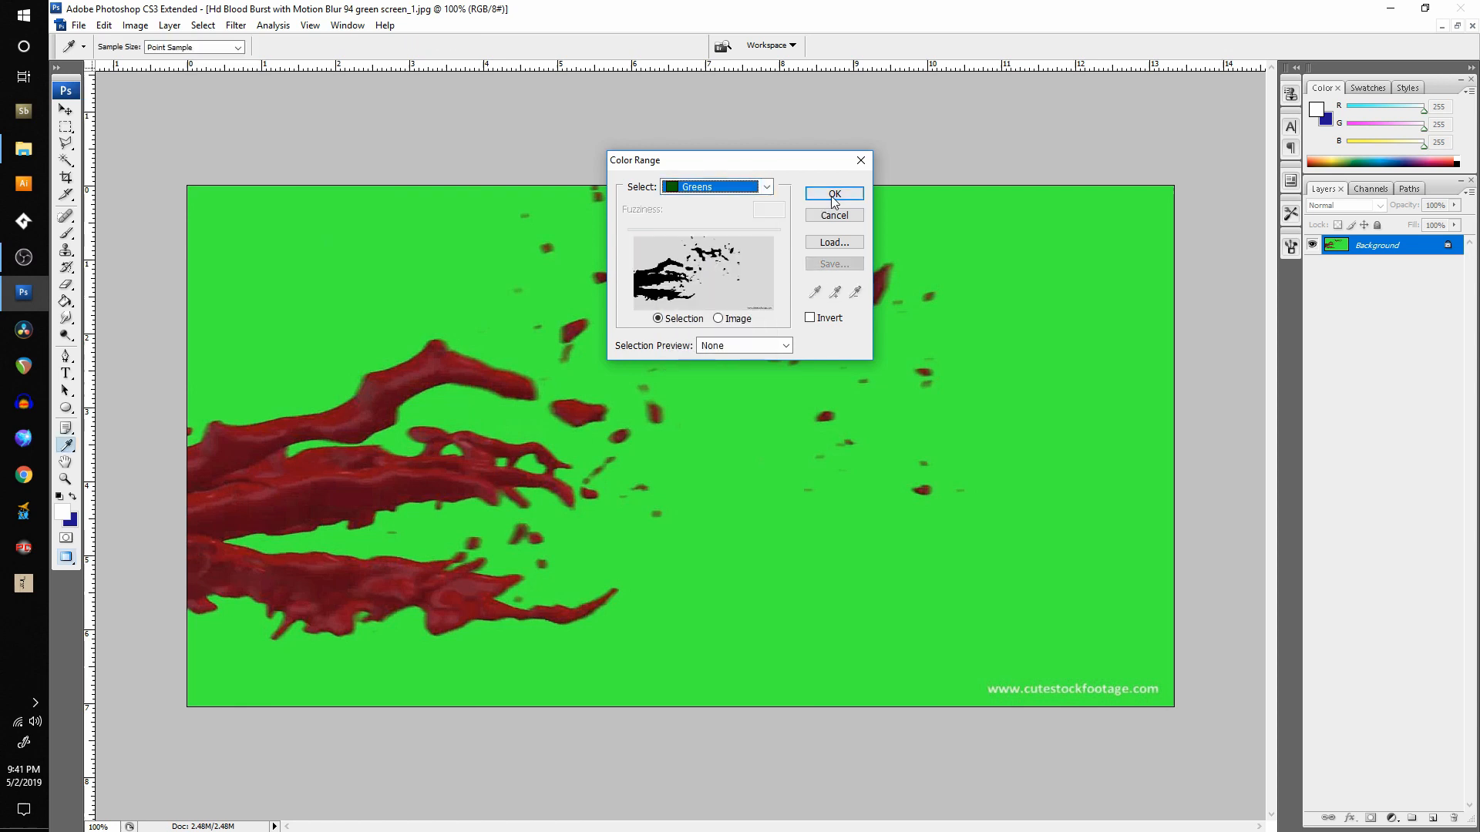
pyautogui.click(834, 194)
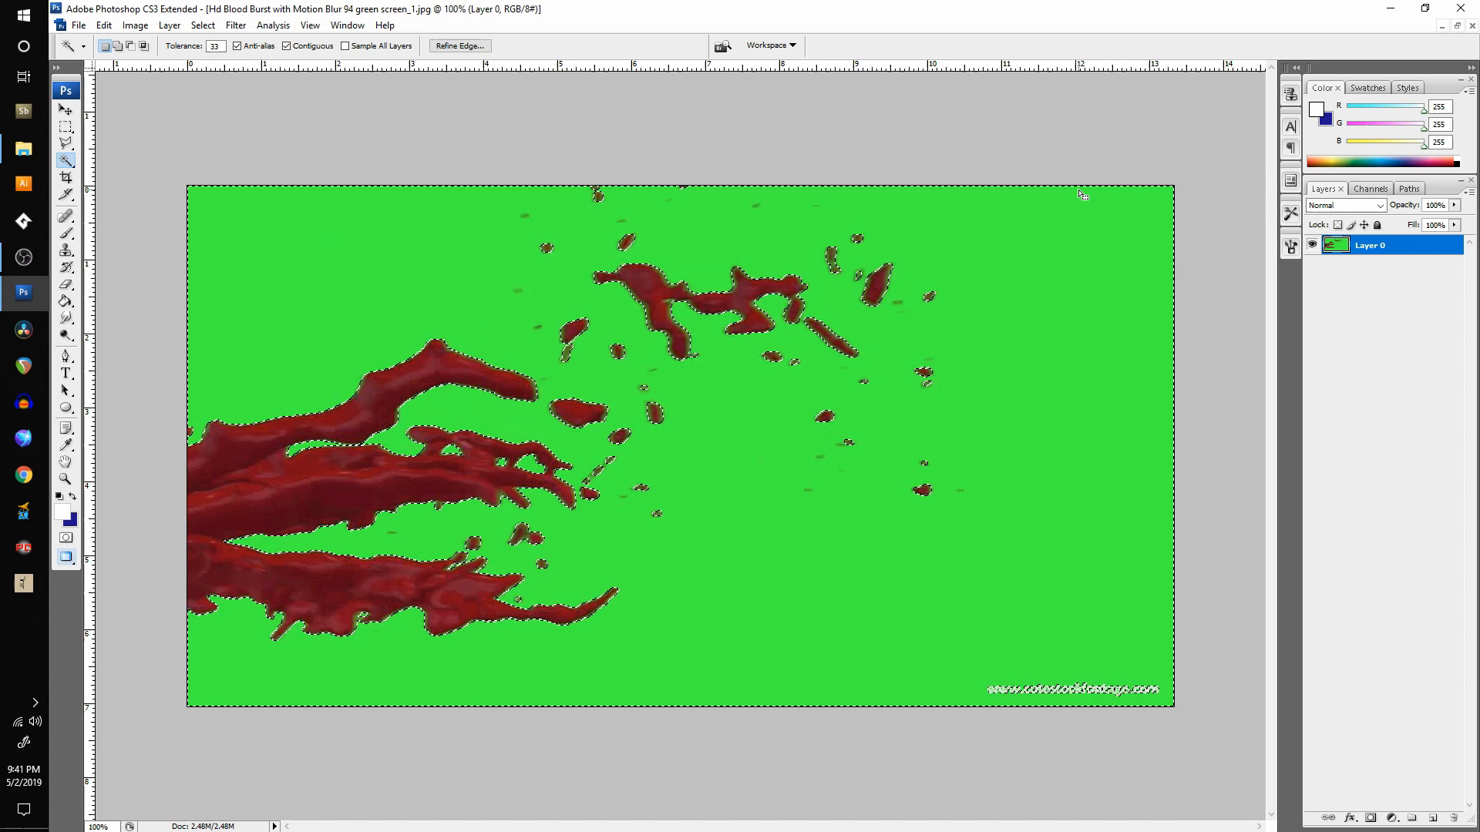
# Delete the green background and save the transparent frame as 001 PNG on the Desktop.
pyautogui.press('Delete')
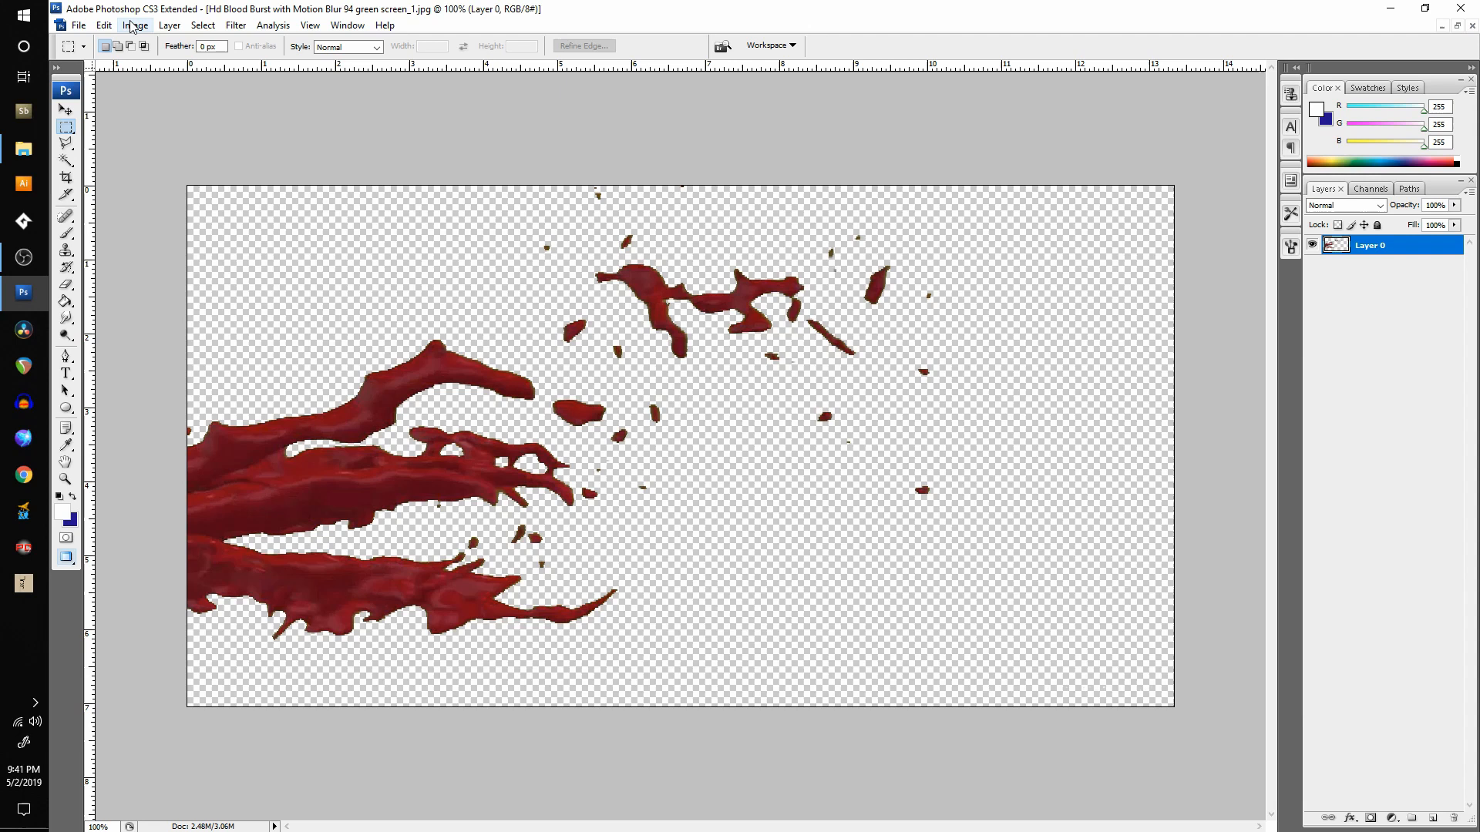
pyautogui.click(79, 24)
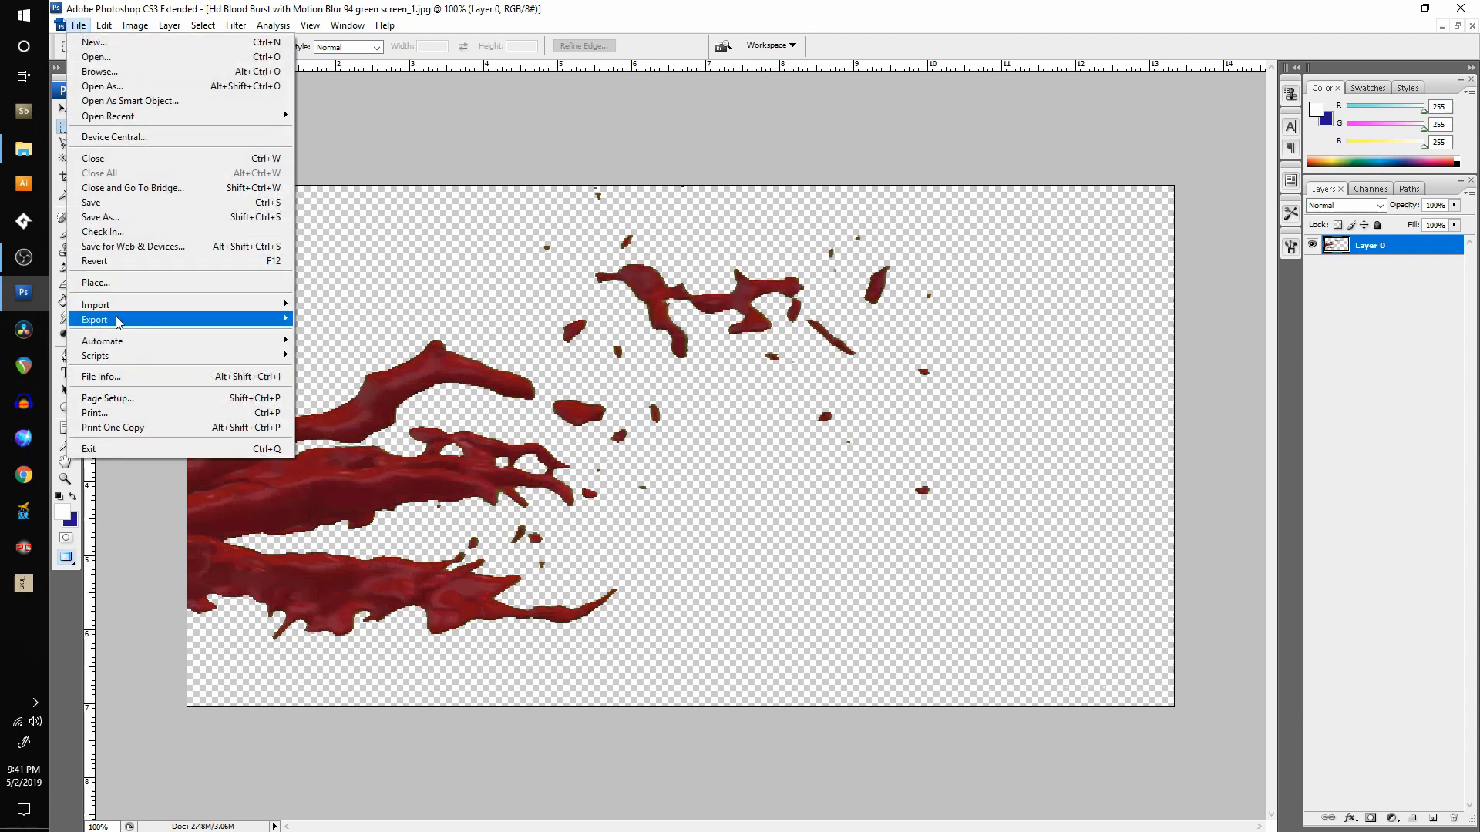
pyautogui.moveTo(102, 217)
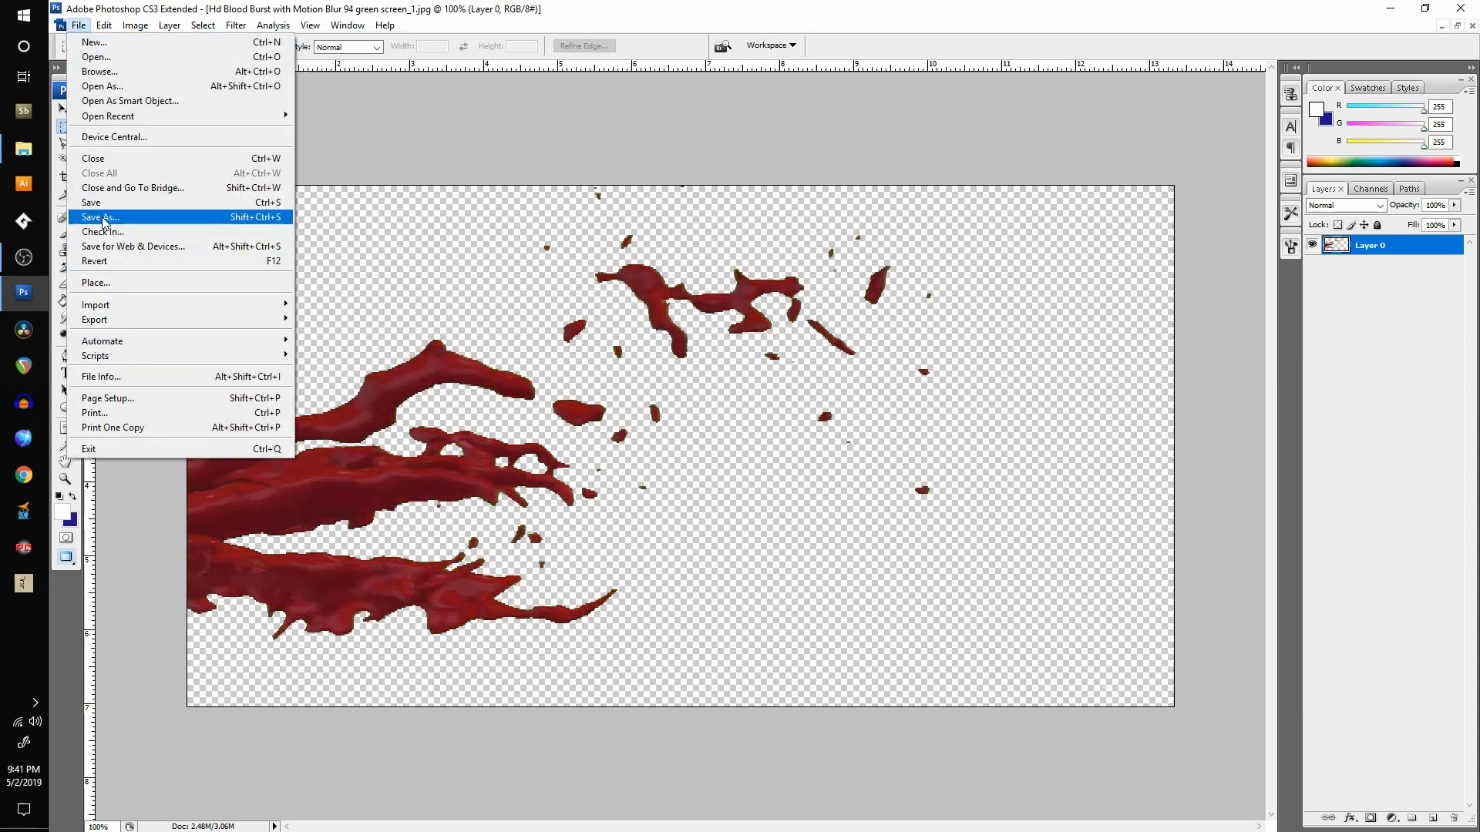
pyautogui.click(99, 217)
pyautogui.write('001')
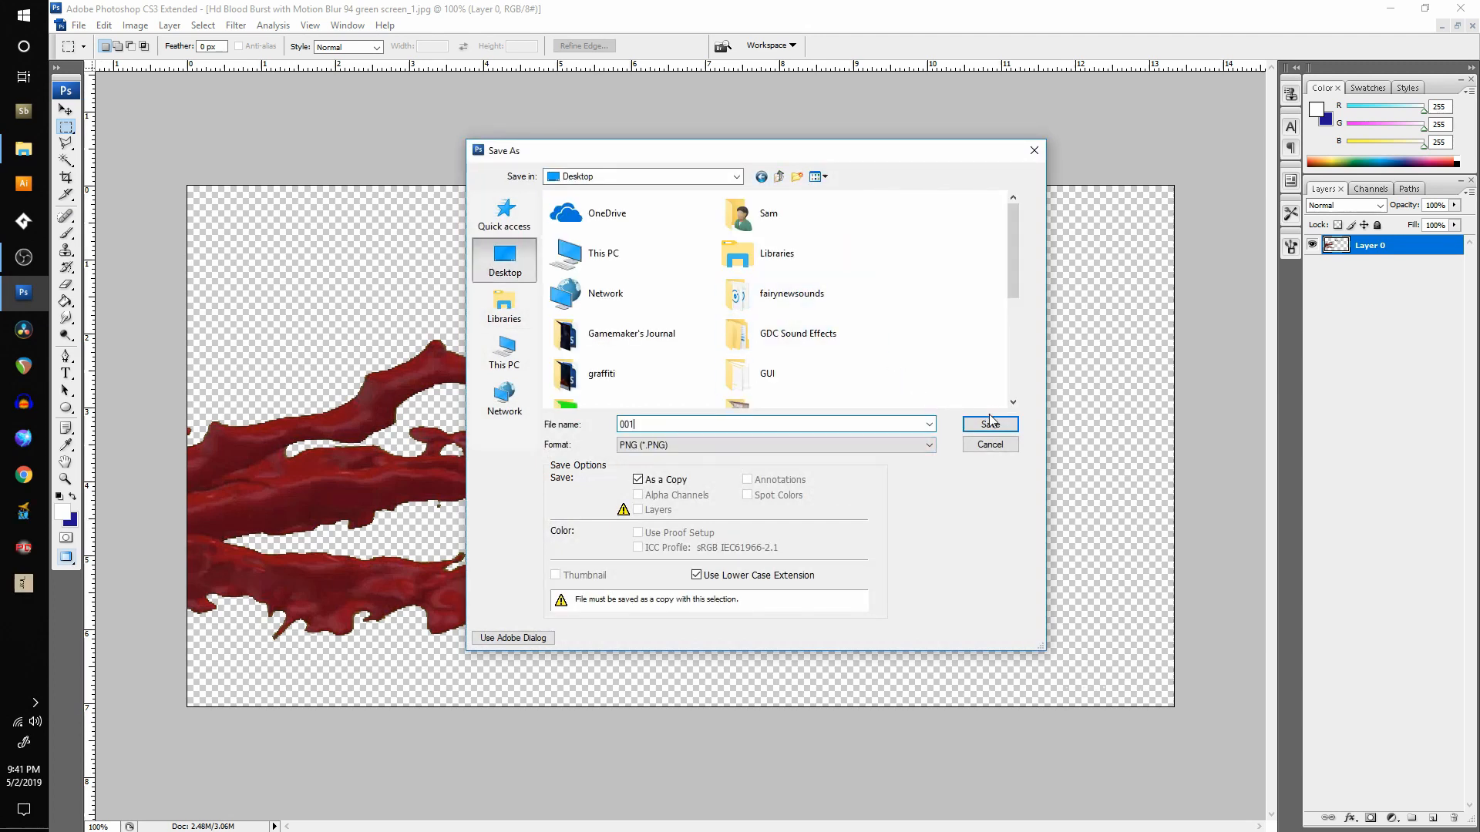
pyautogui.click(990, 424)
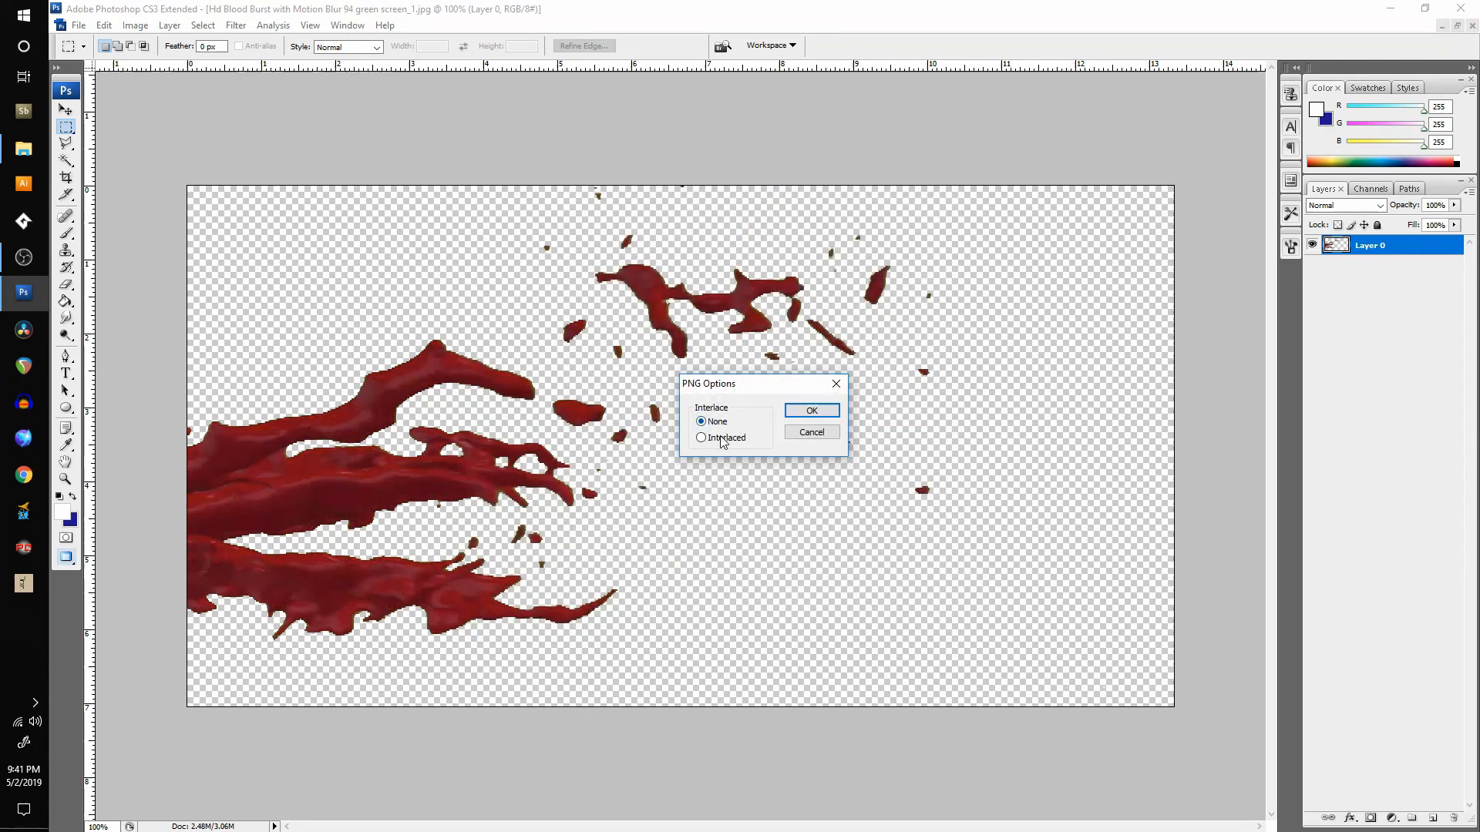
pyautogui.click(809, 410)
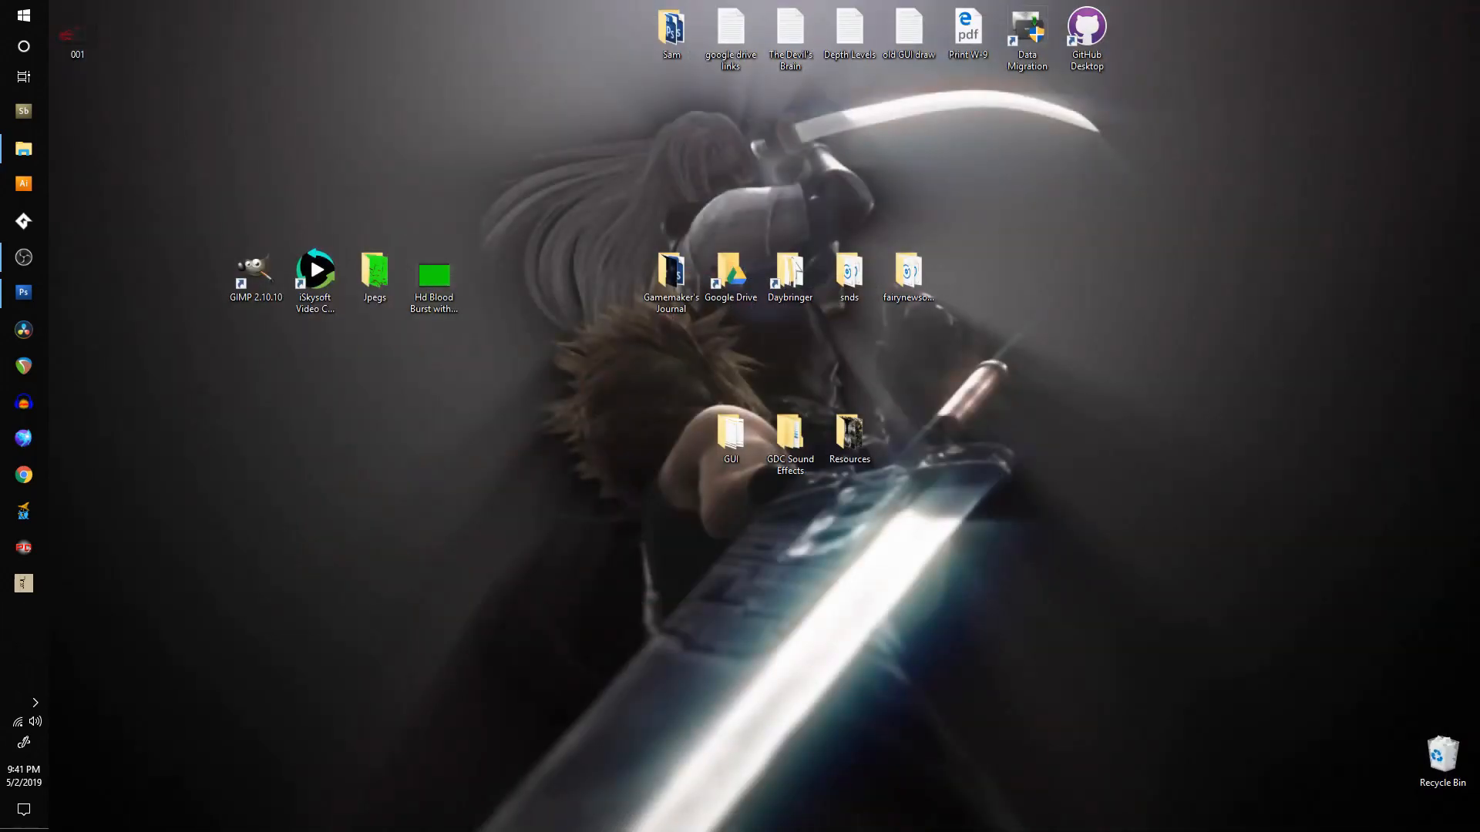
# Check the screen_1 frame in the Jpegs folder and close the folder window.
pyautogui.doubleClick(373, 274)
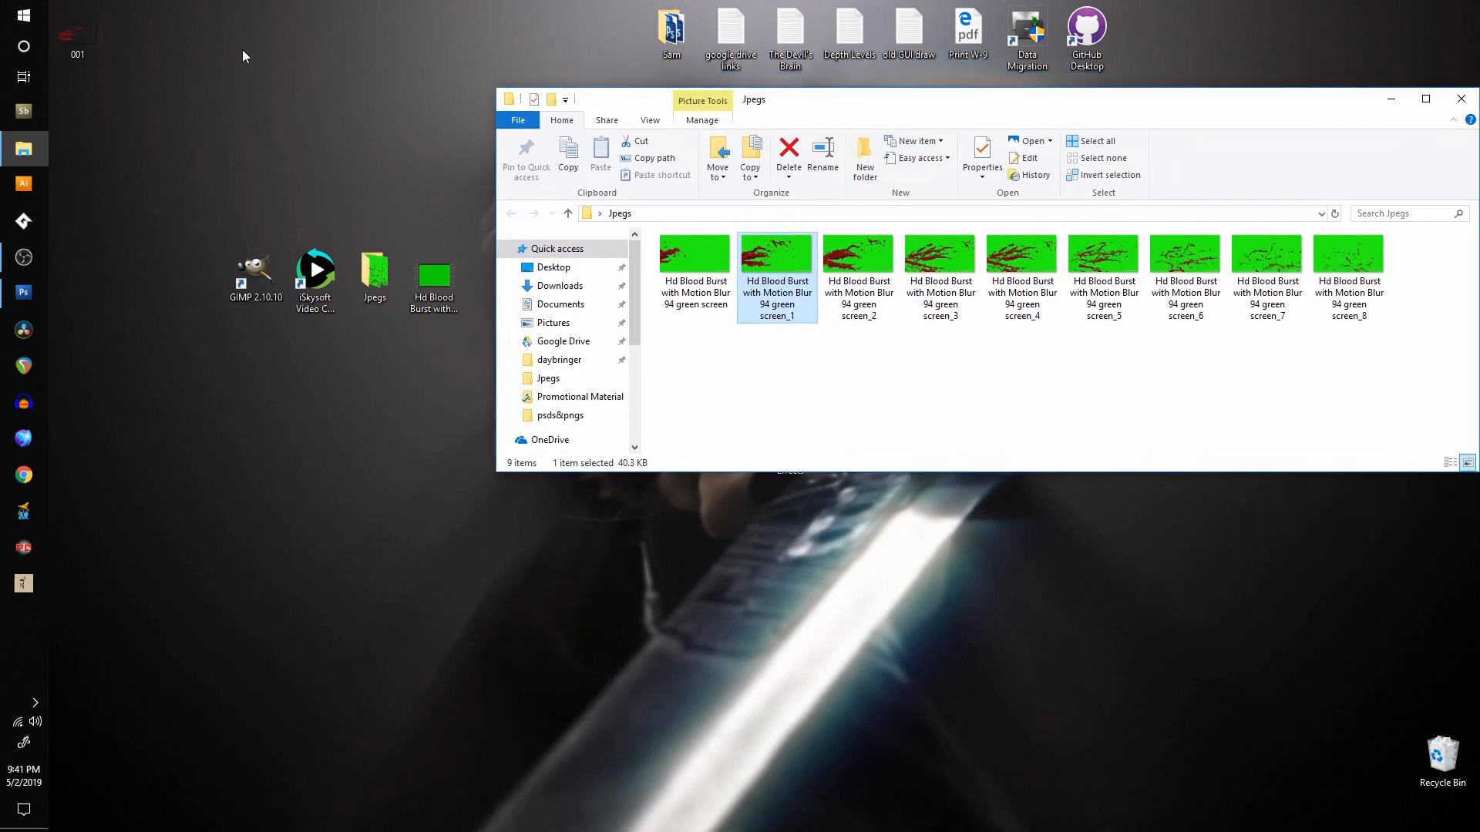
pyautogui.click(77, 33)
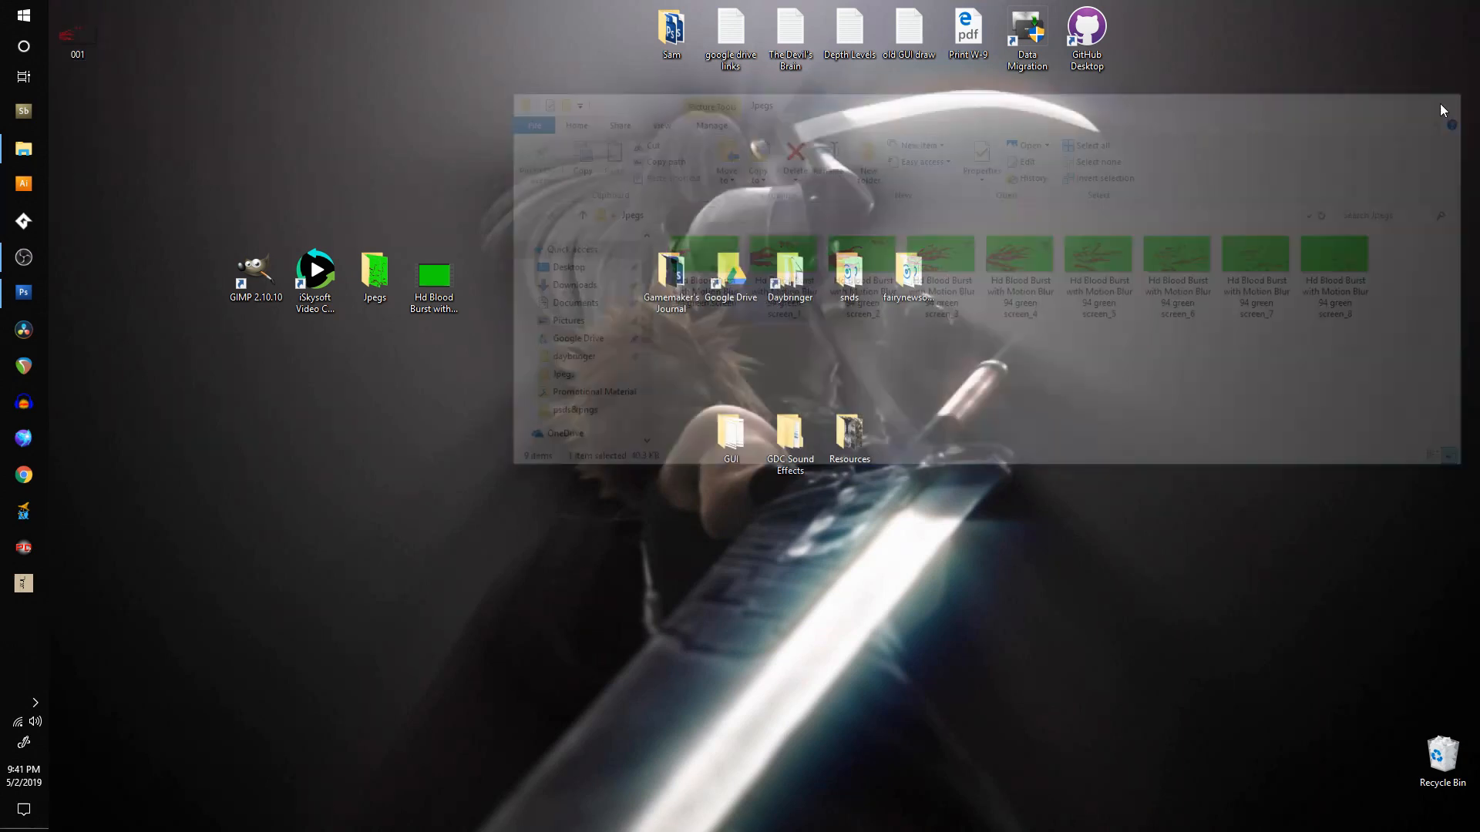
pyautogui.click(1440, 111)
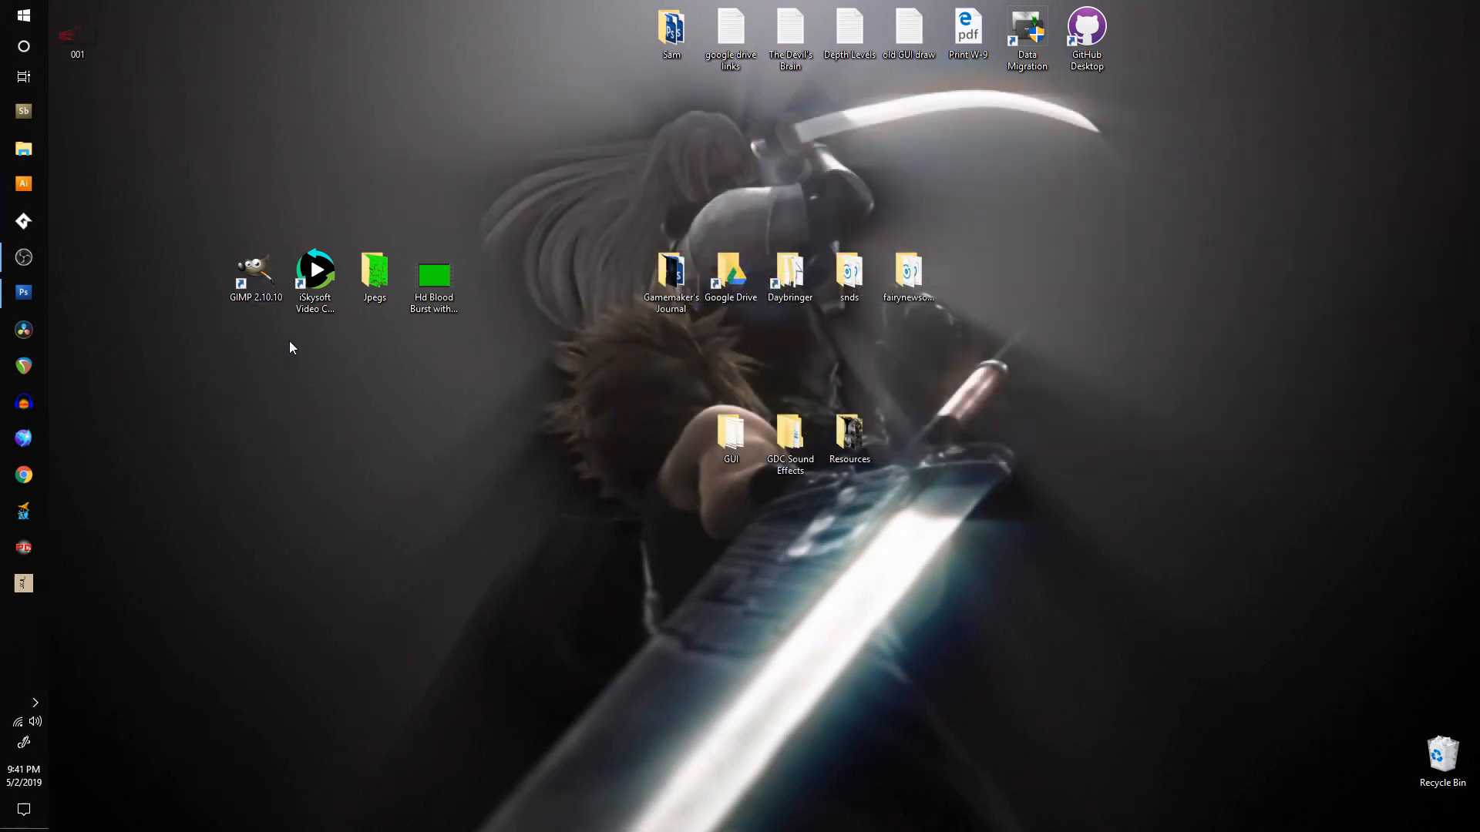
# Launch GIMP from the desktop and open the blood burst frame _1 in it.
pyautogui.click(254, 274)
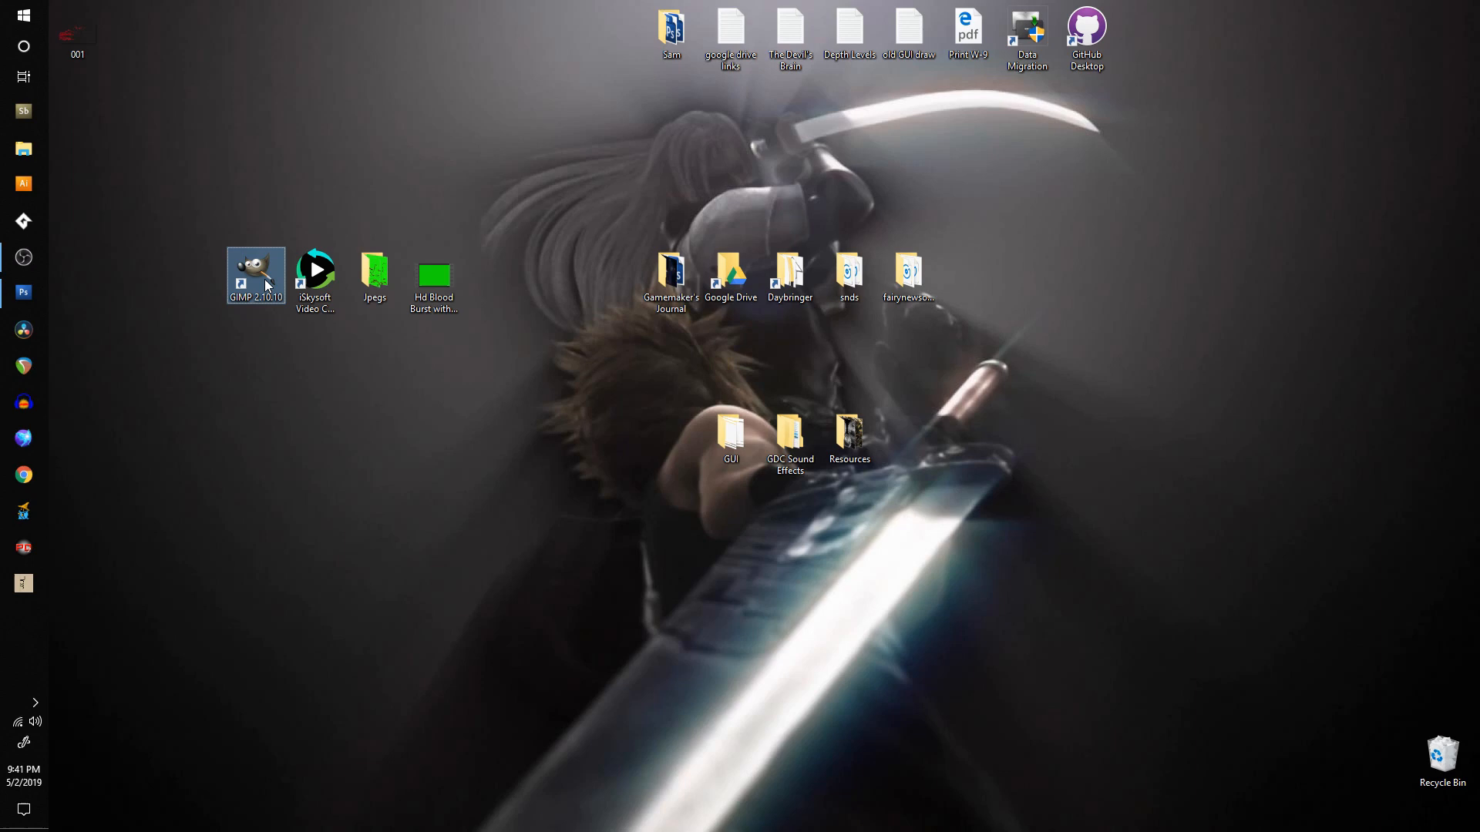
pyautogui.doubleClick(255, 275)
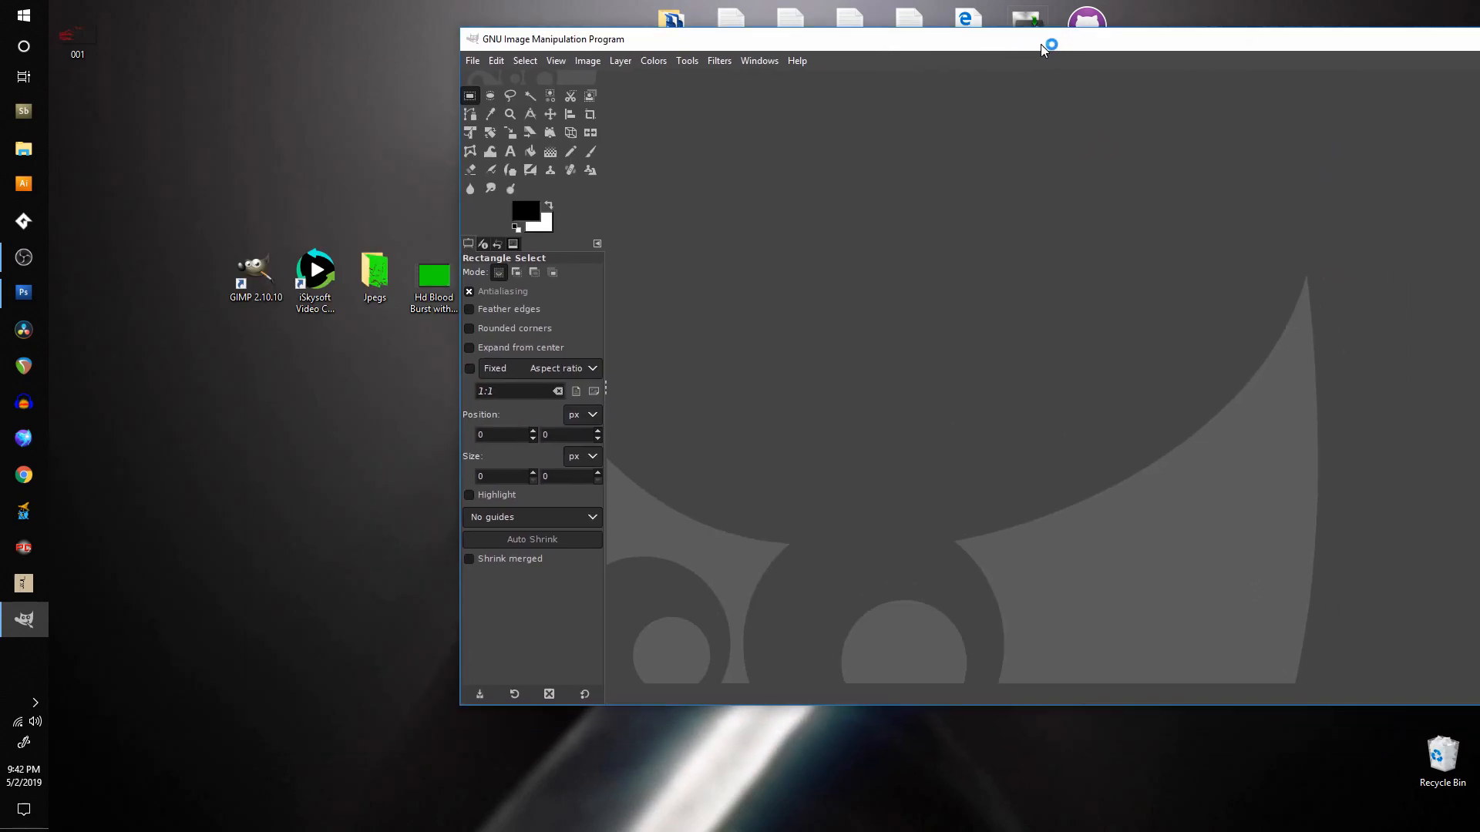
pyautogui.click(373, 274)
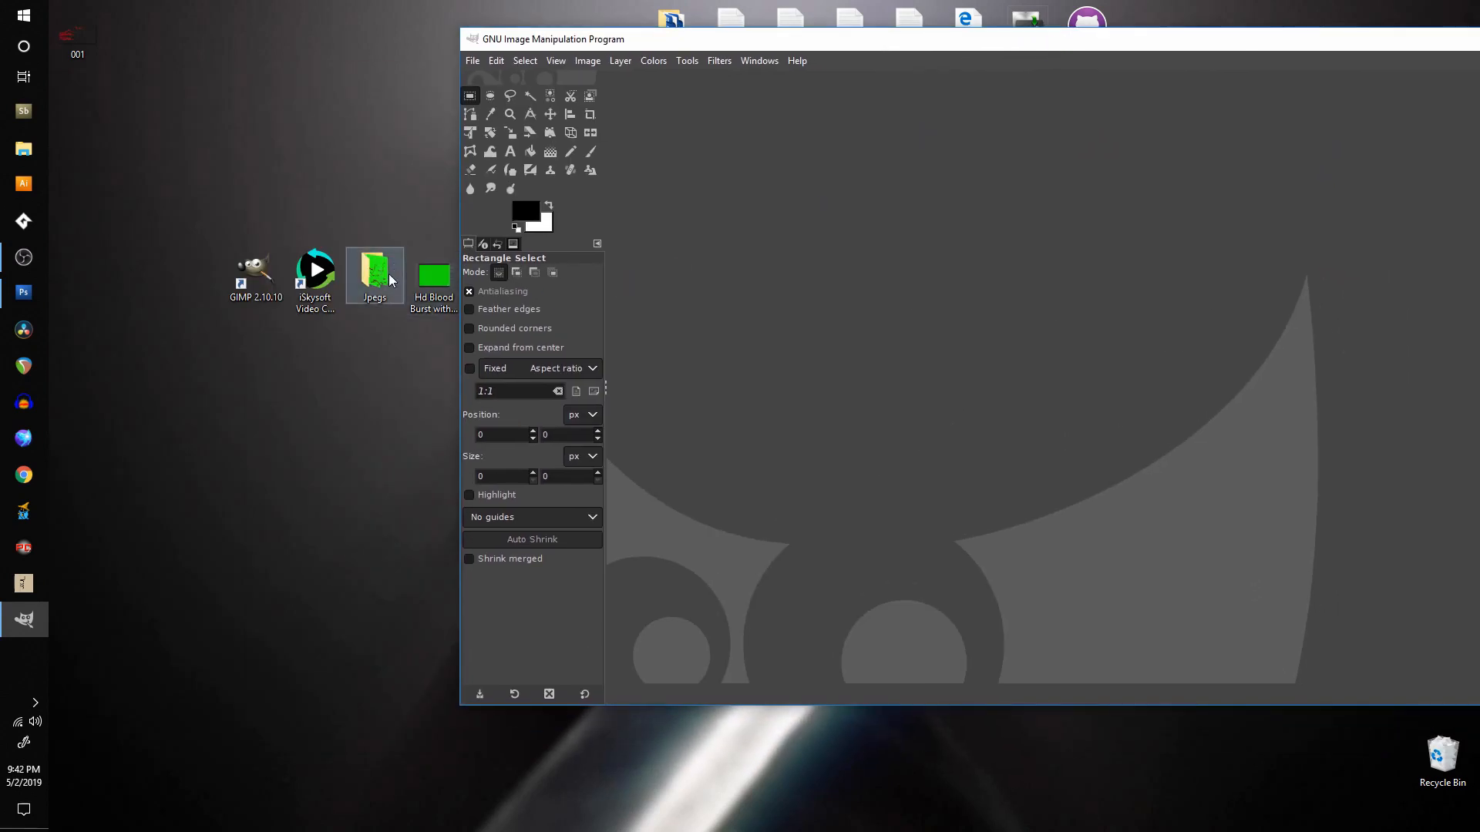
pyautogui.doubleClick(433, 274)
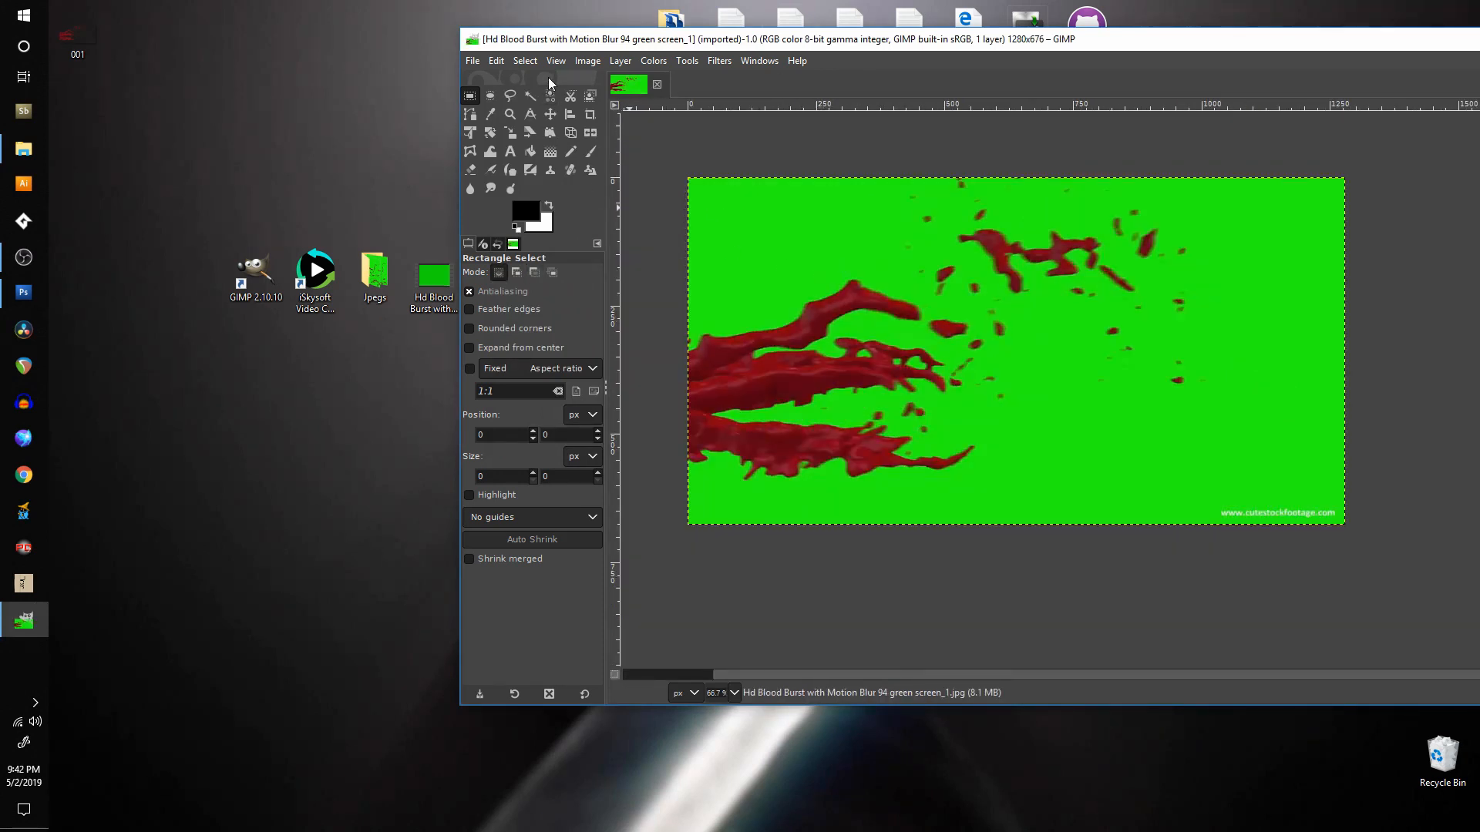
# Remove the green with Select by Color and give the layer an alpha channel for transparency.
pyautogui.click(524, 61)
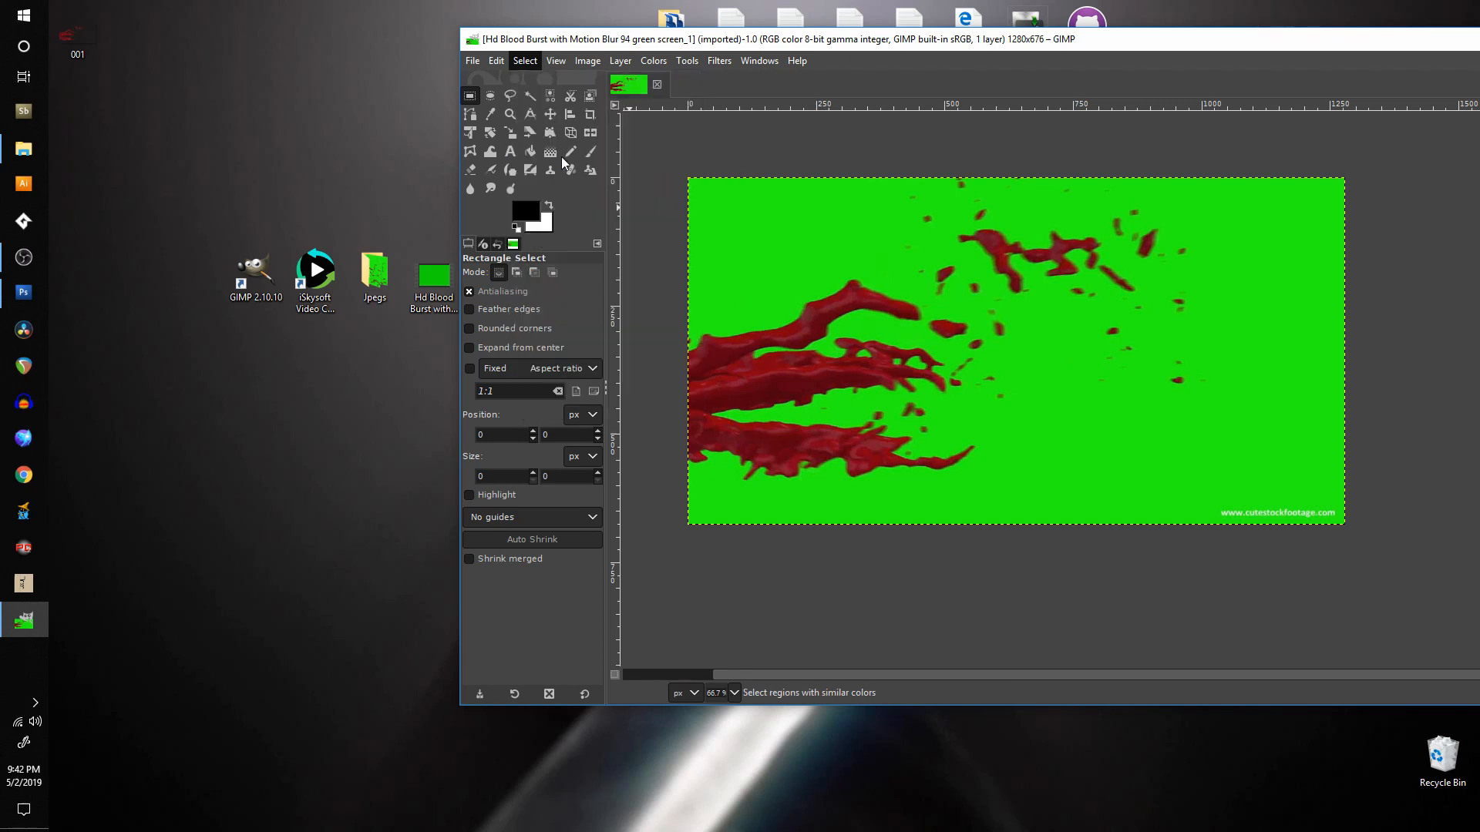
pyautogui.click(549, 95)
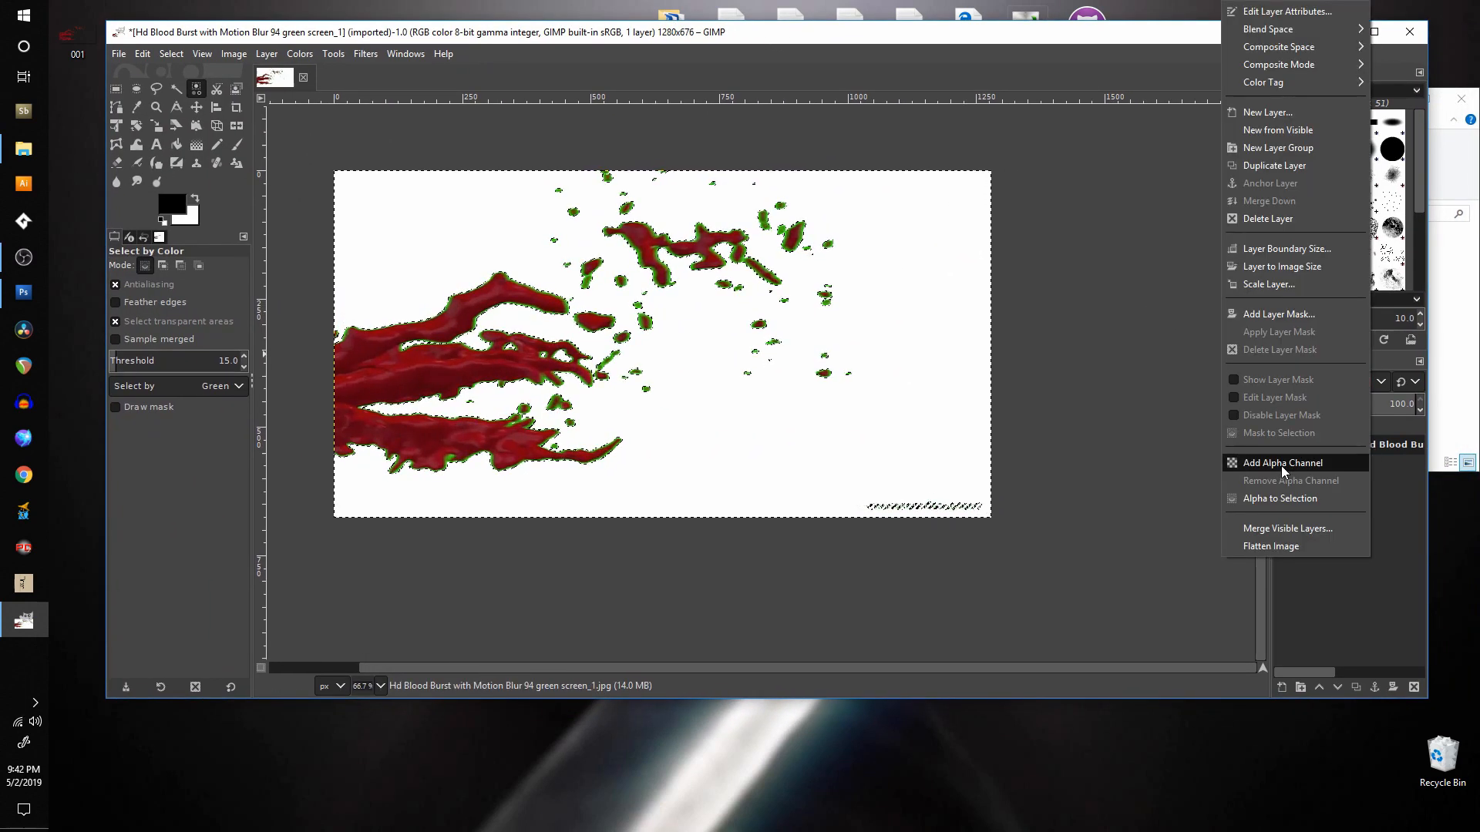
pyautogui.click(1281, 463)
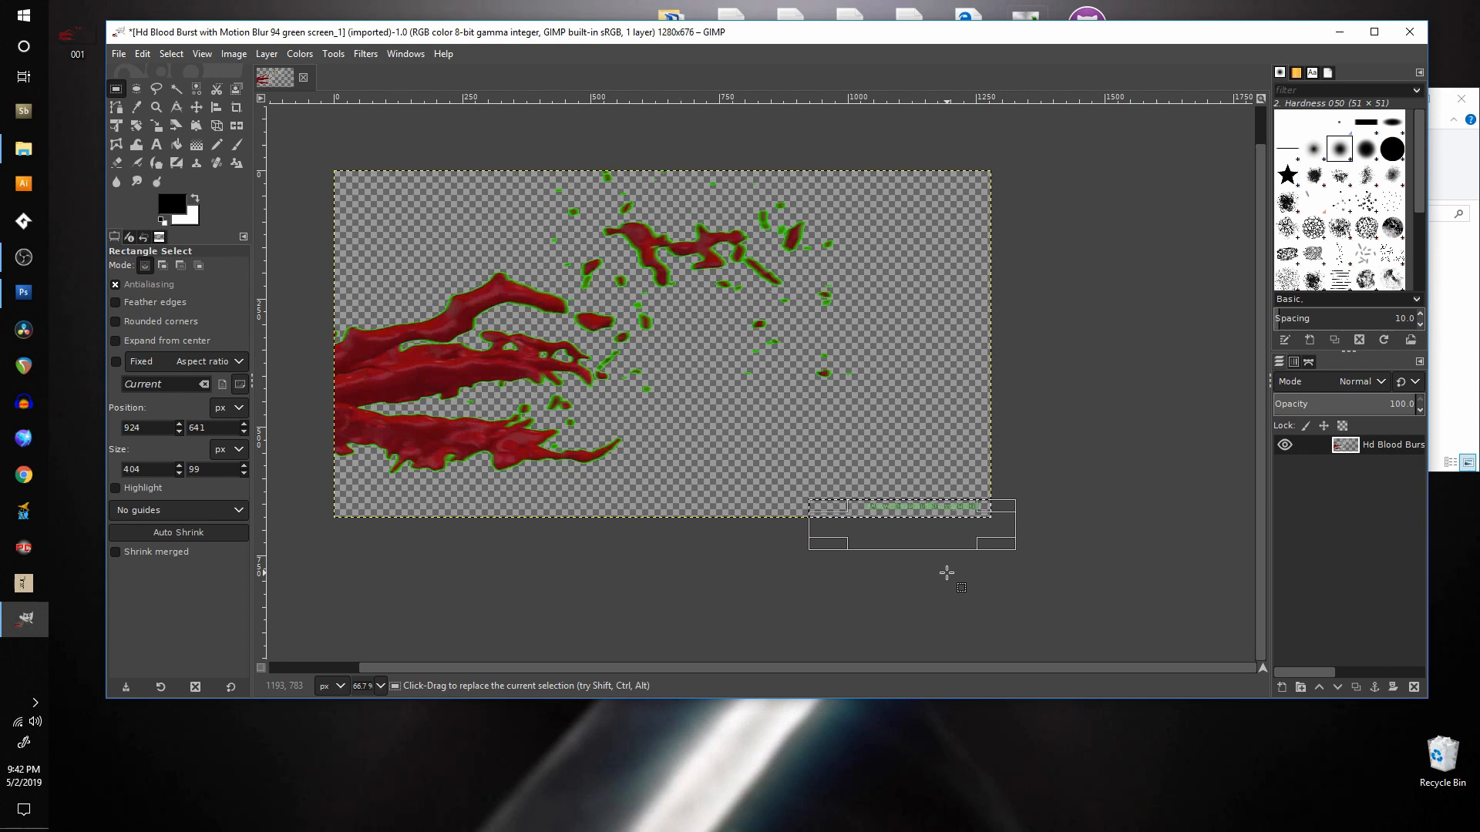
pyautogui.moveTo(774, 276)
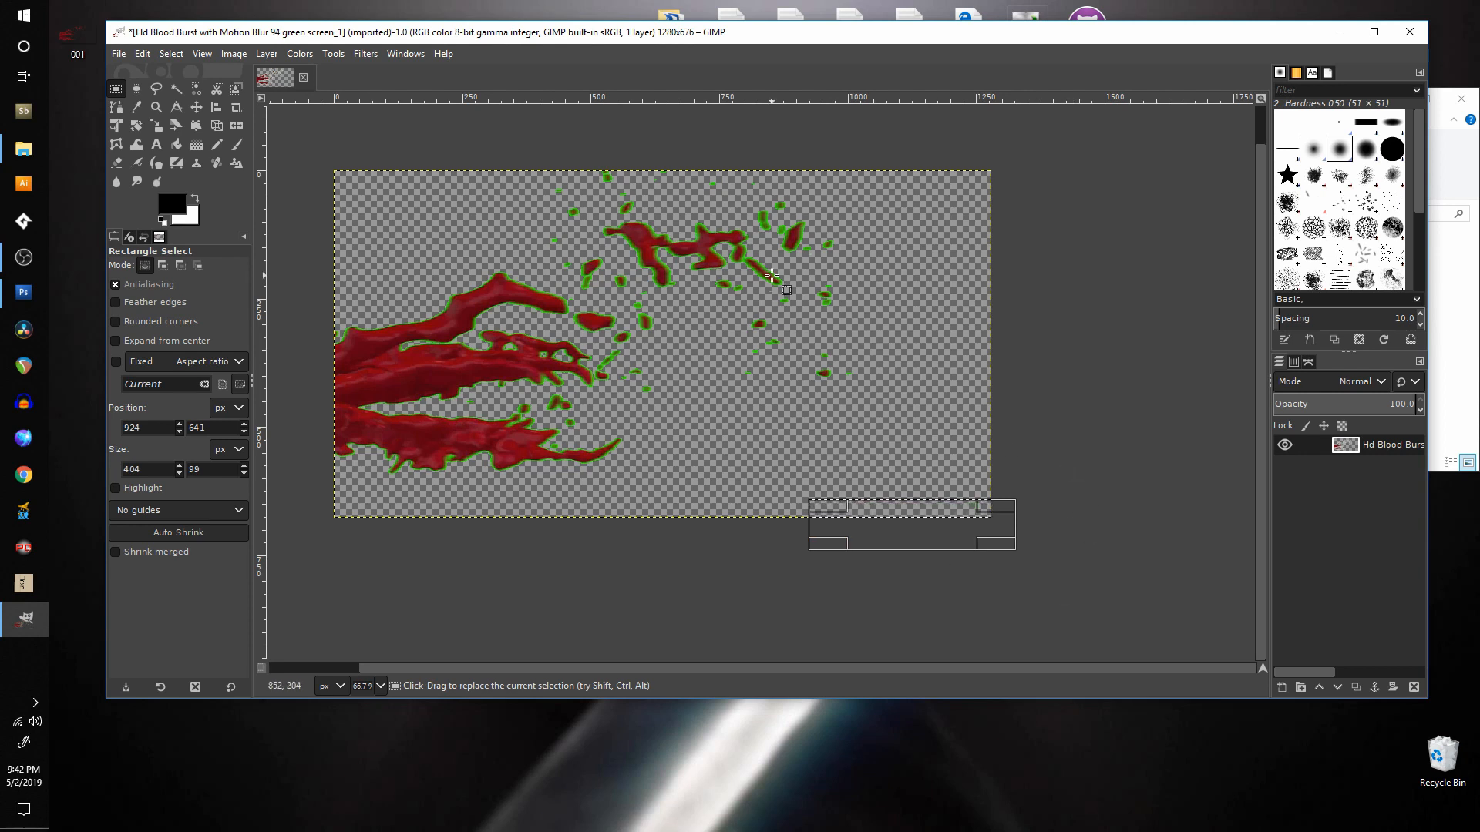
# Export the transparent burst as 001.png to the Desktop, replacing the existing file.
pyautogui.click(119, 53)
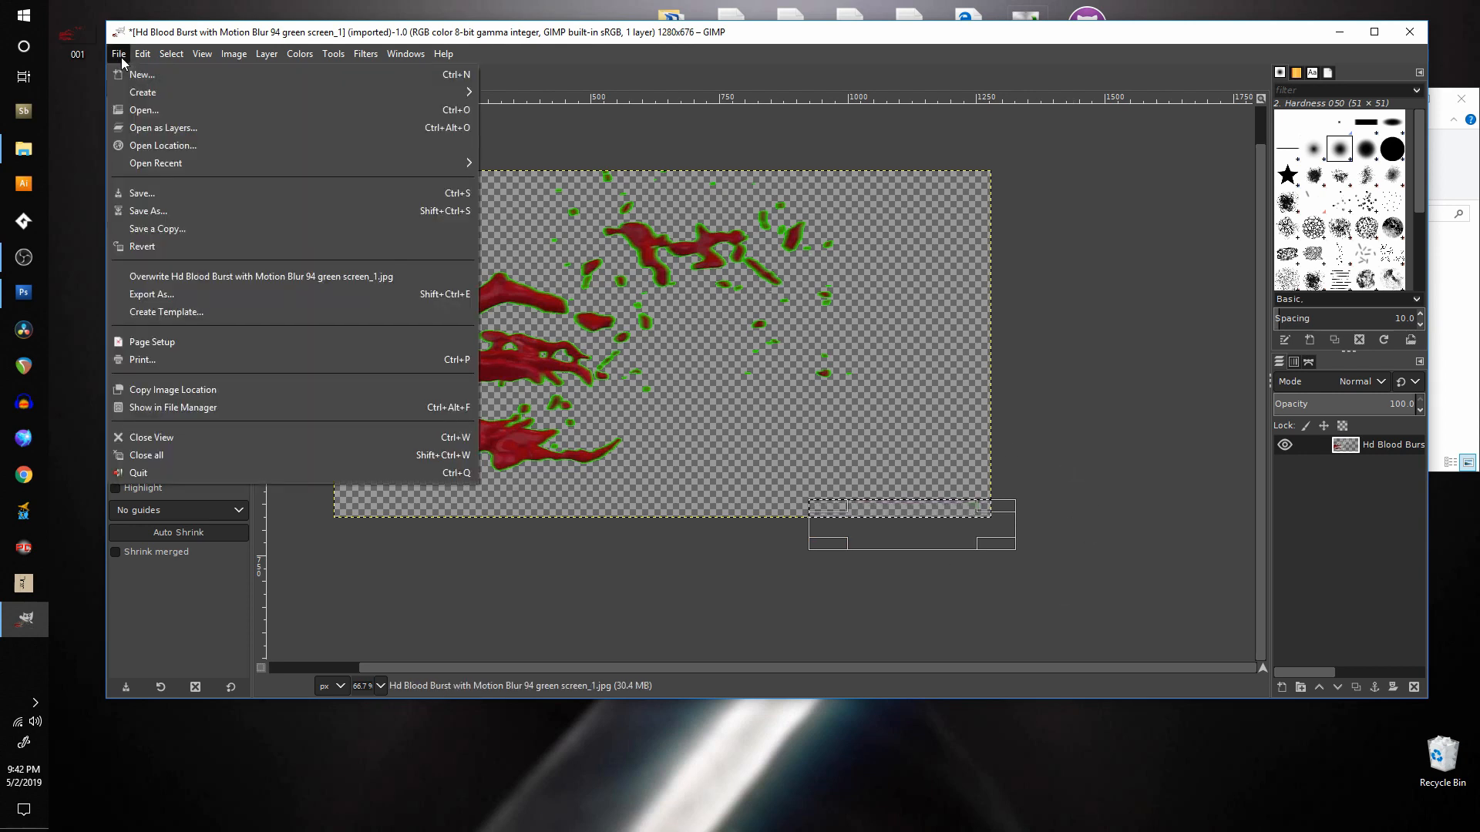
pyautogui.moveTo(148, 211)
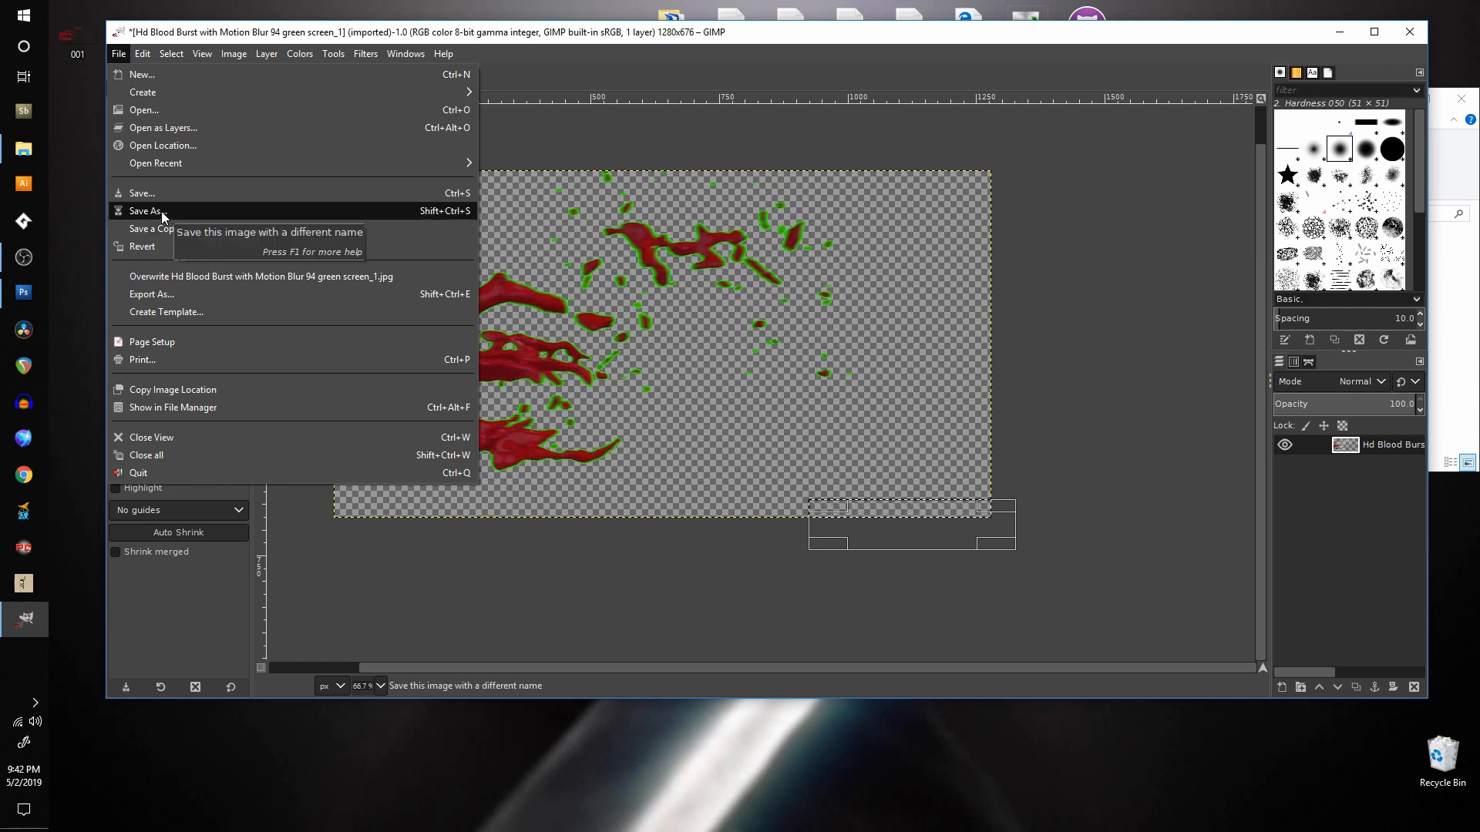
pyautogui.click(150, 293)
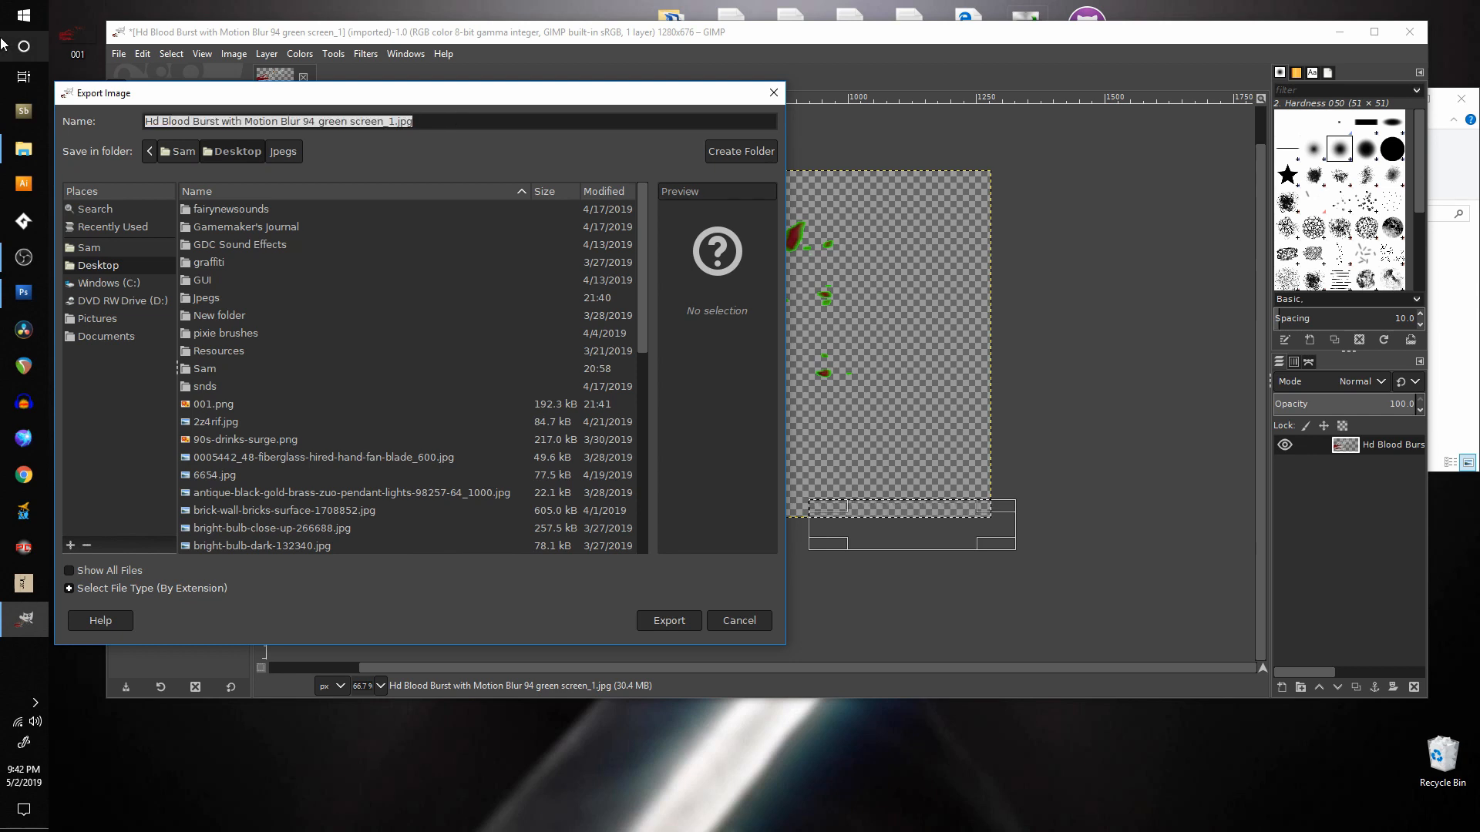
pyautogui.write('001.png')
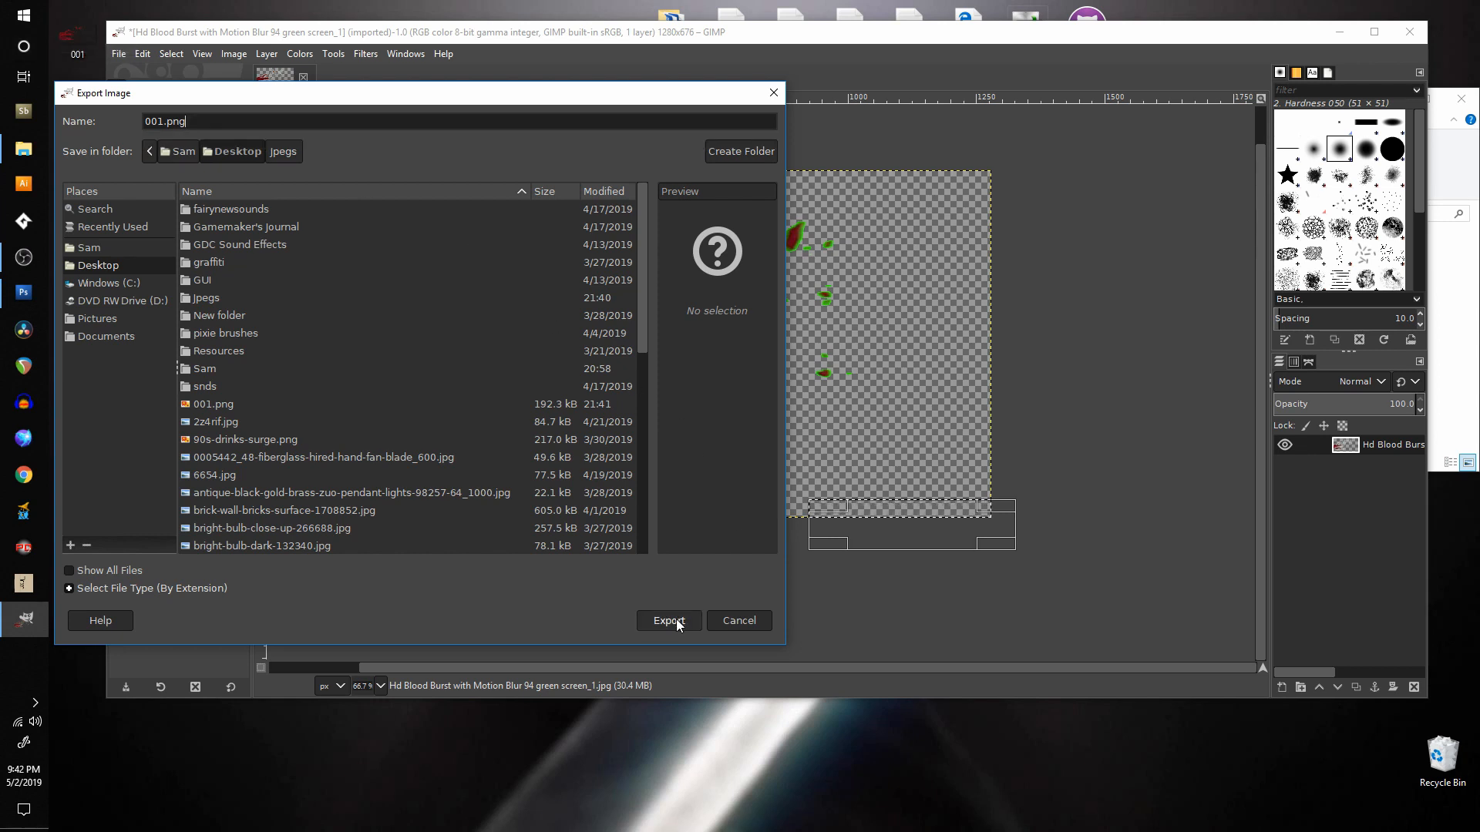
pyautogui.click(668, 620)
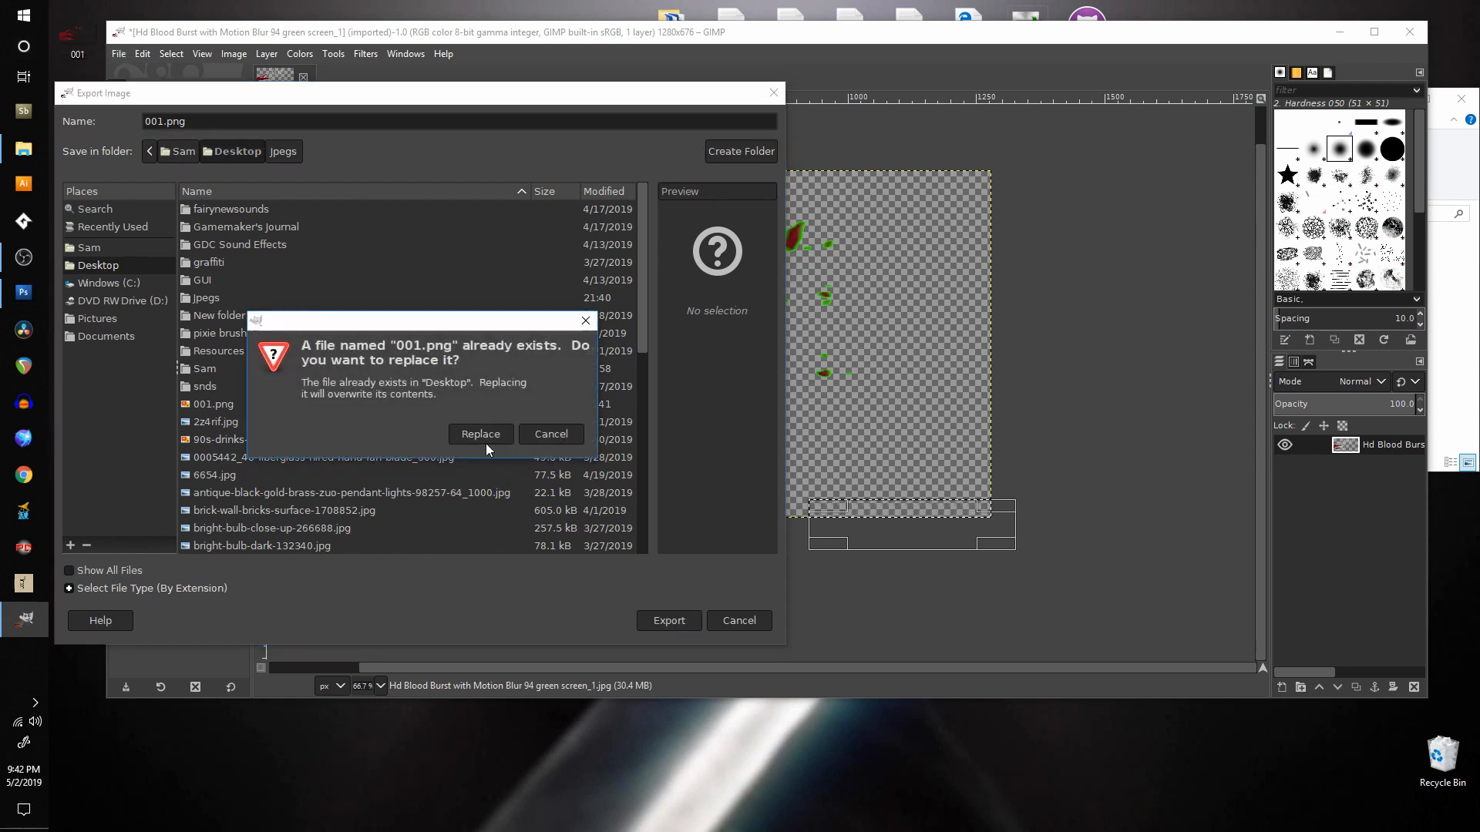
pyautogui.click(481, 435)
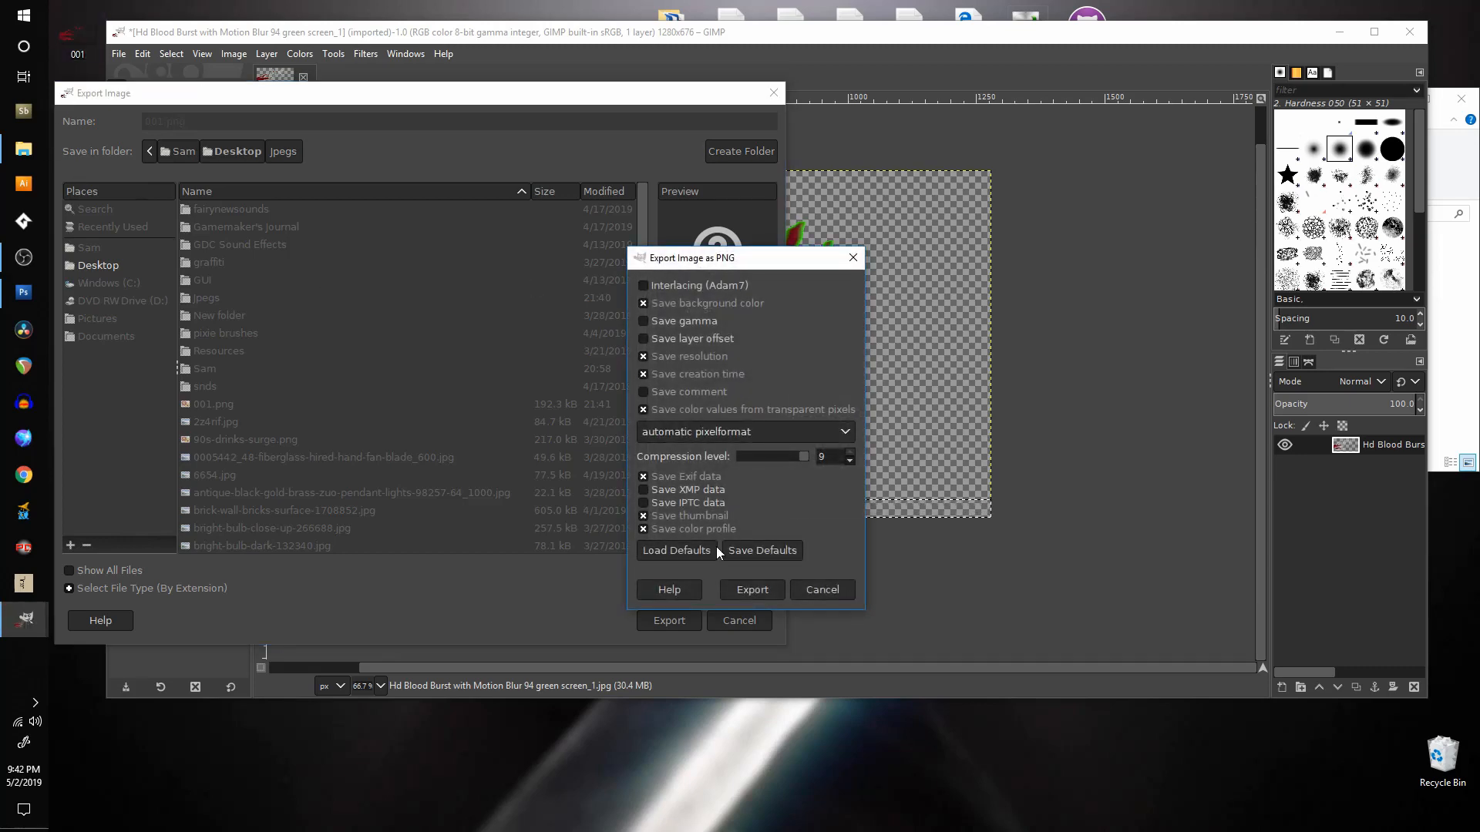
pyautogui.click(751, 589)
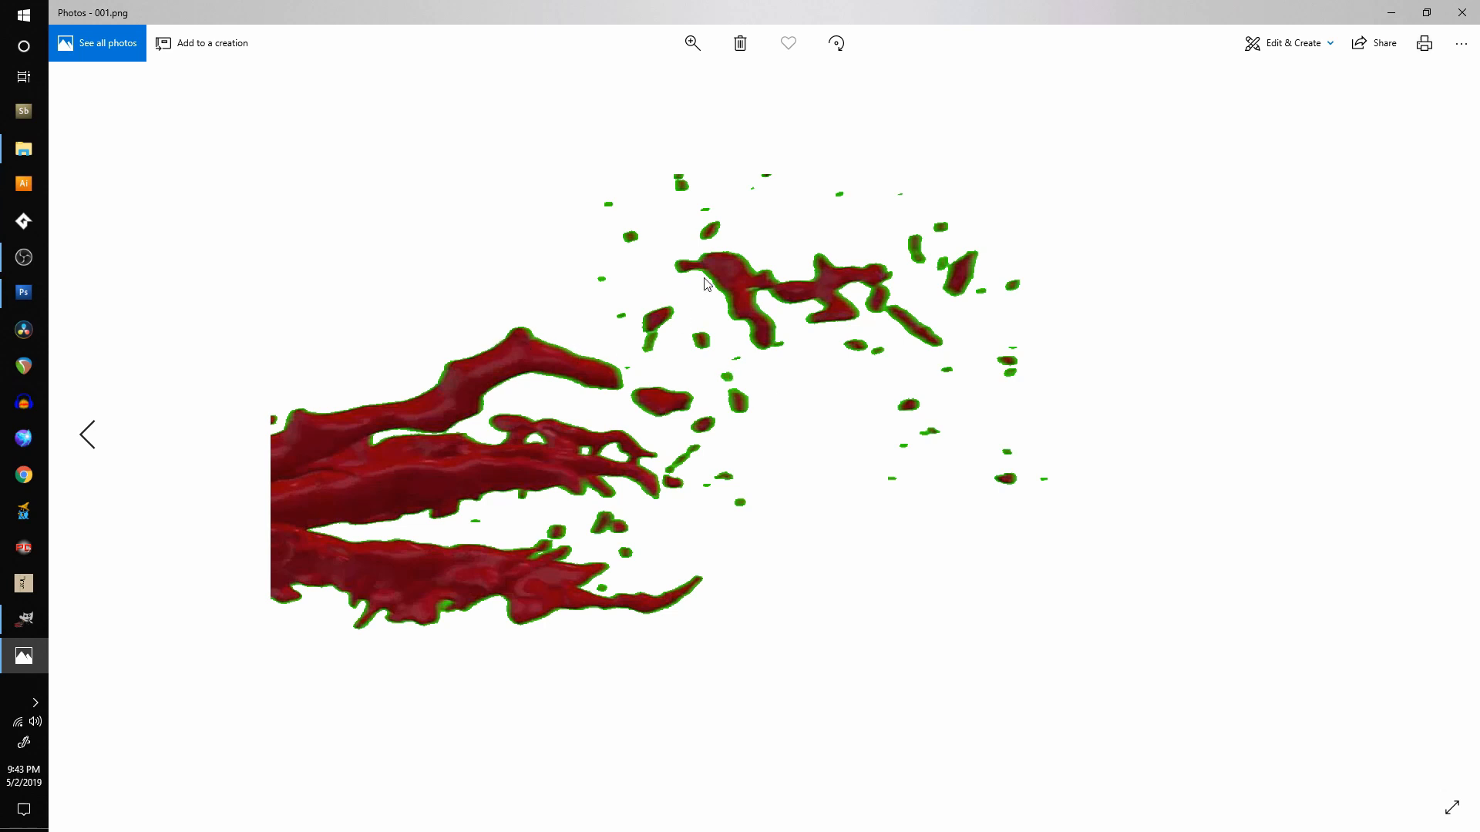
pyautogui.moveTo(660, 461)
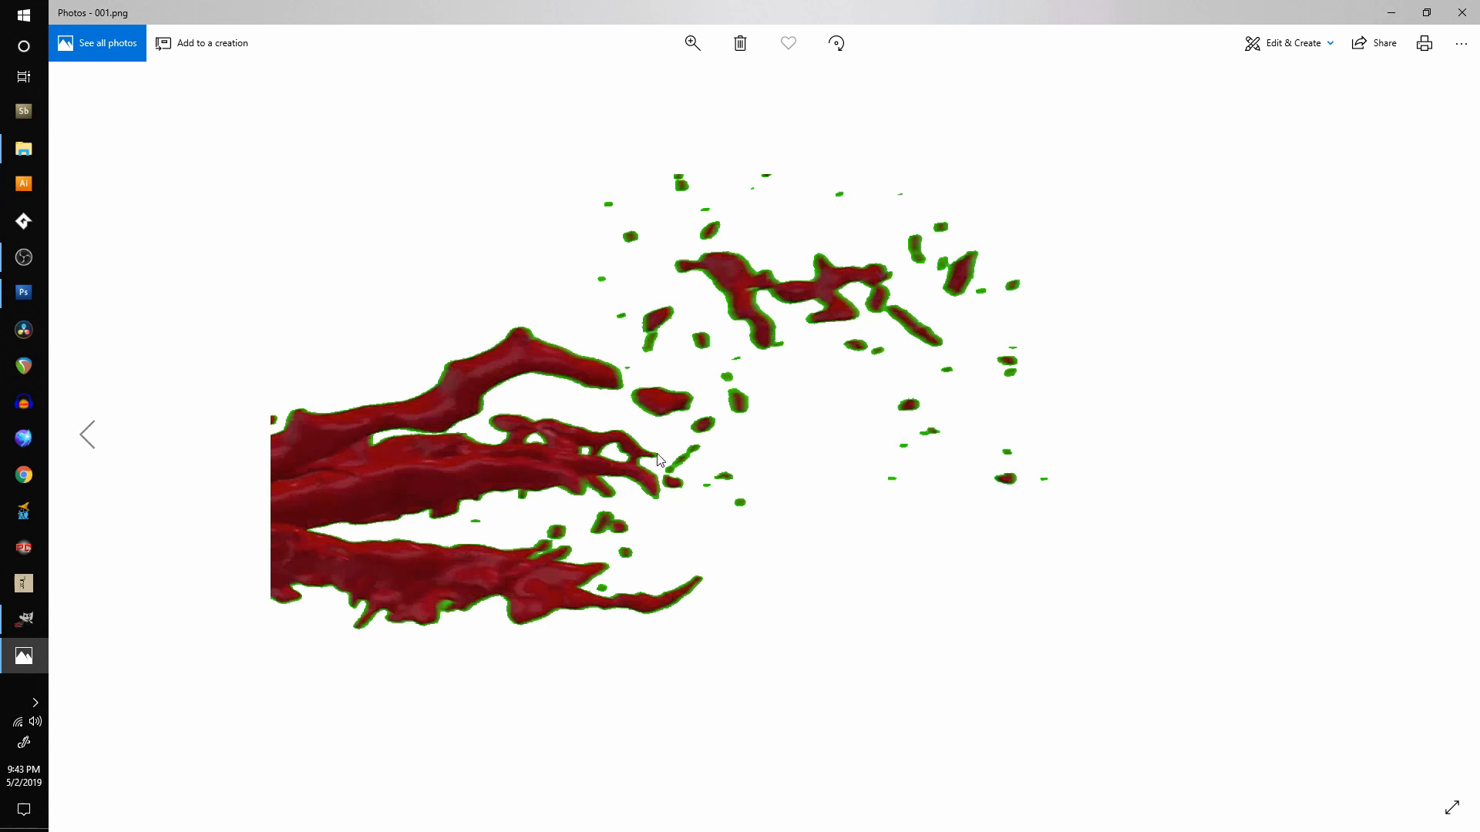
pyautogui.moveTo(755, 381)
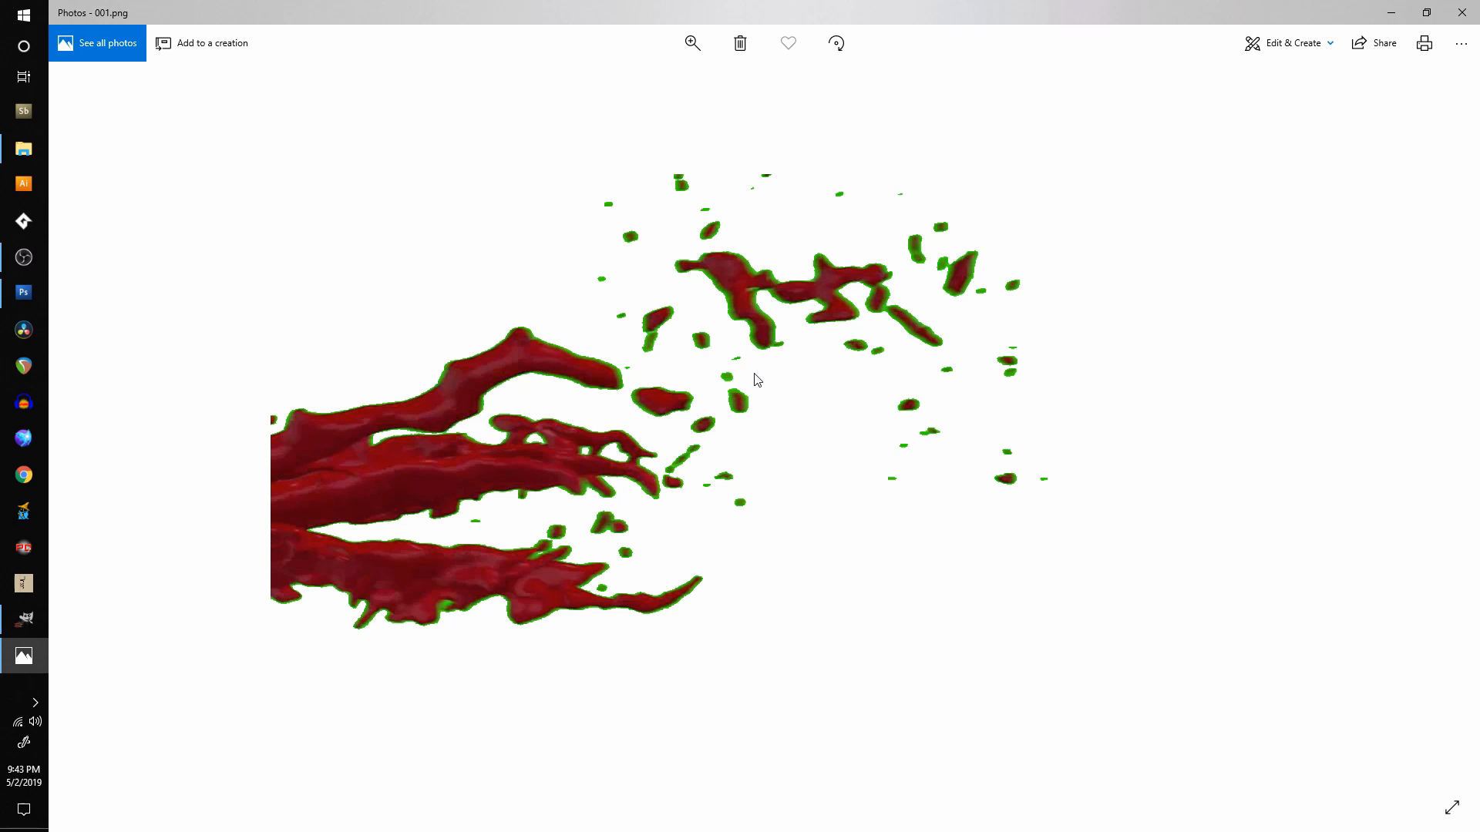
pyautogui.moveTo(609, 365)
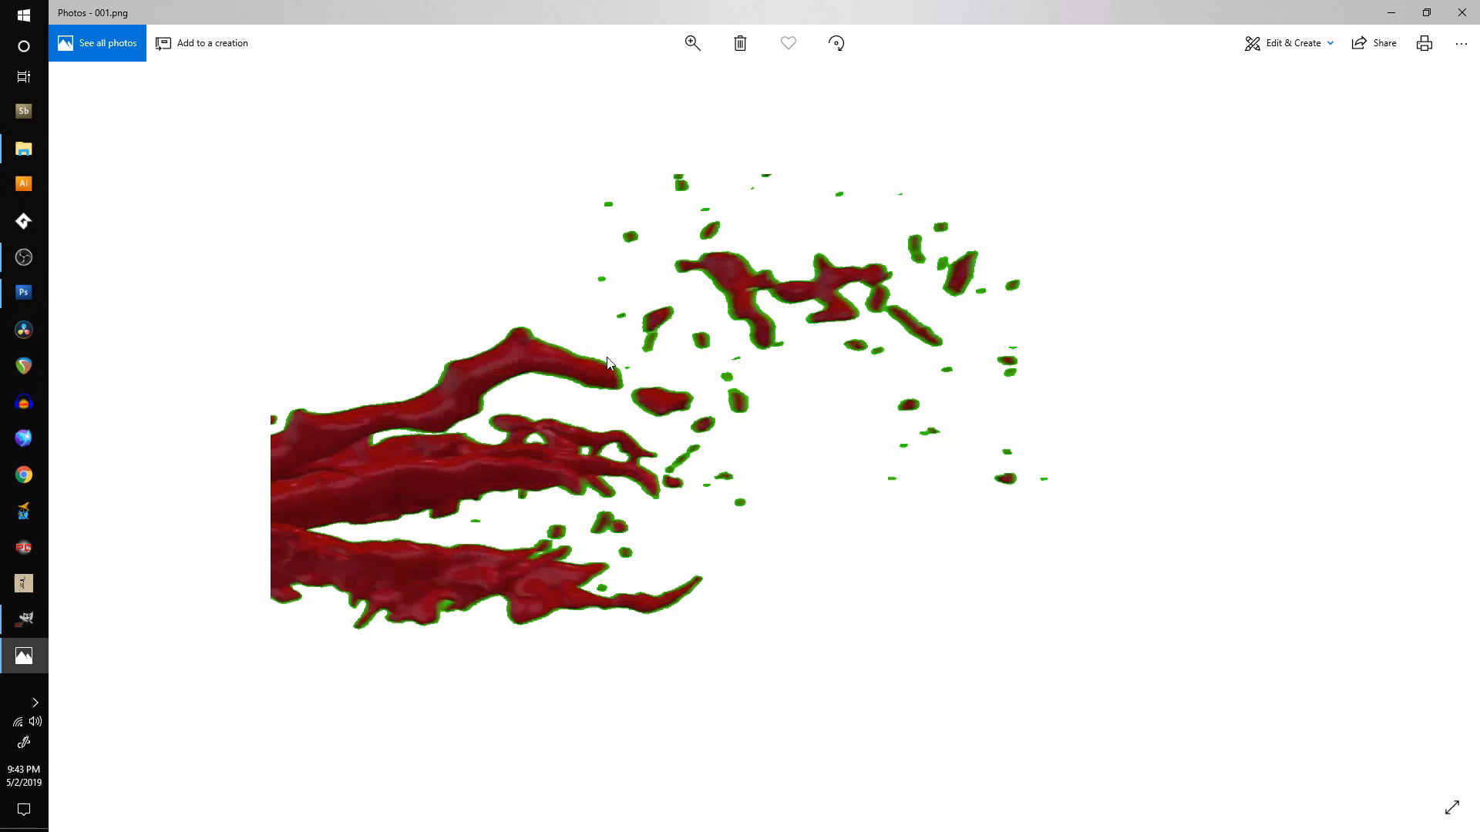
pyautogui.moveTo(720, 344)
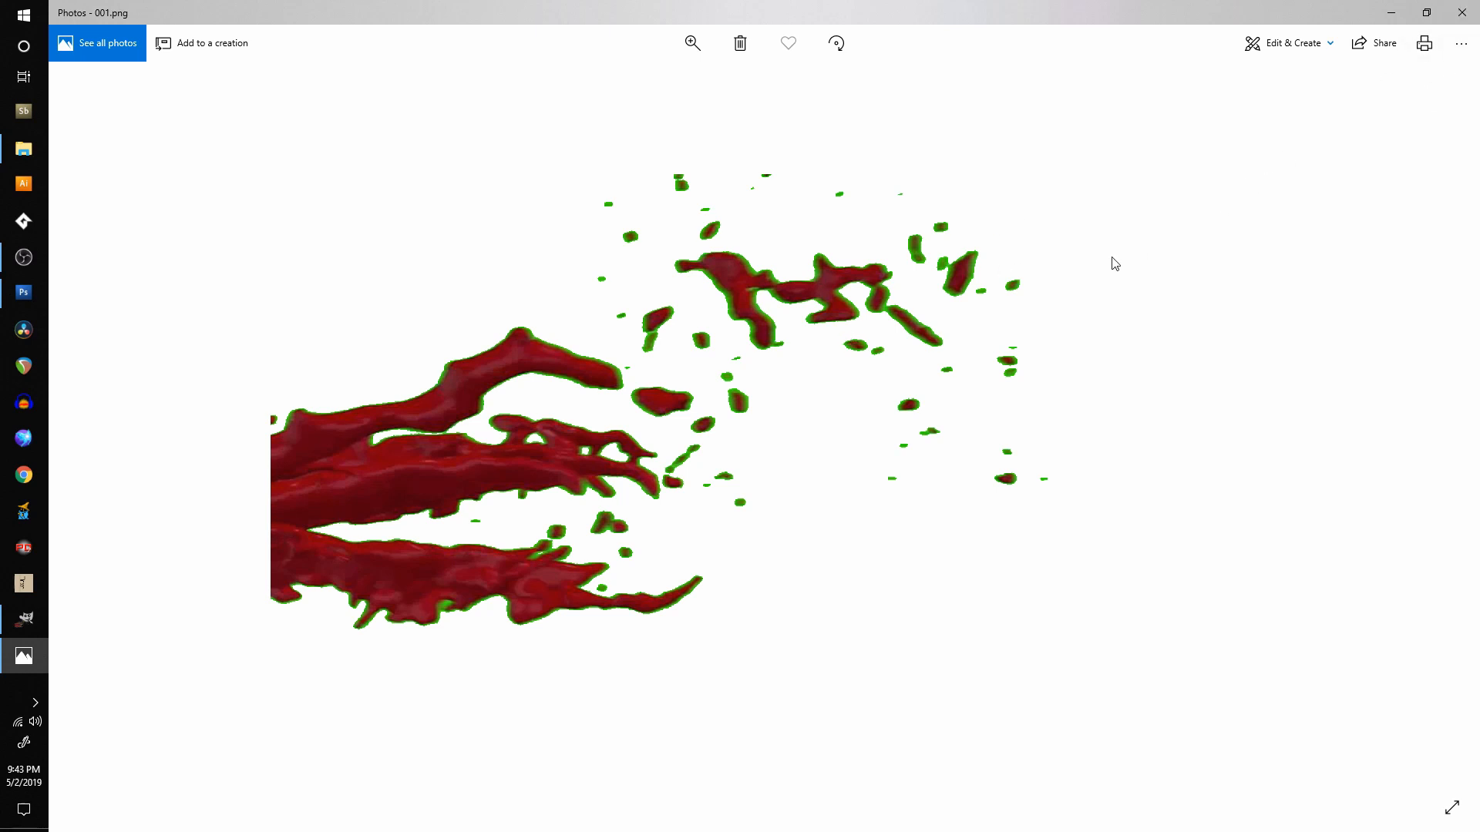
pyautogui.moveTo(786, 373)
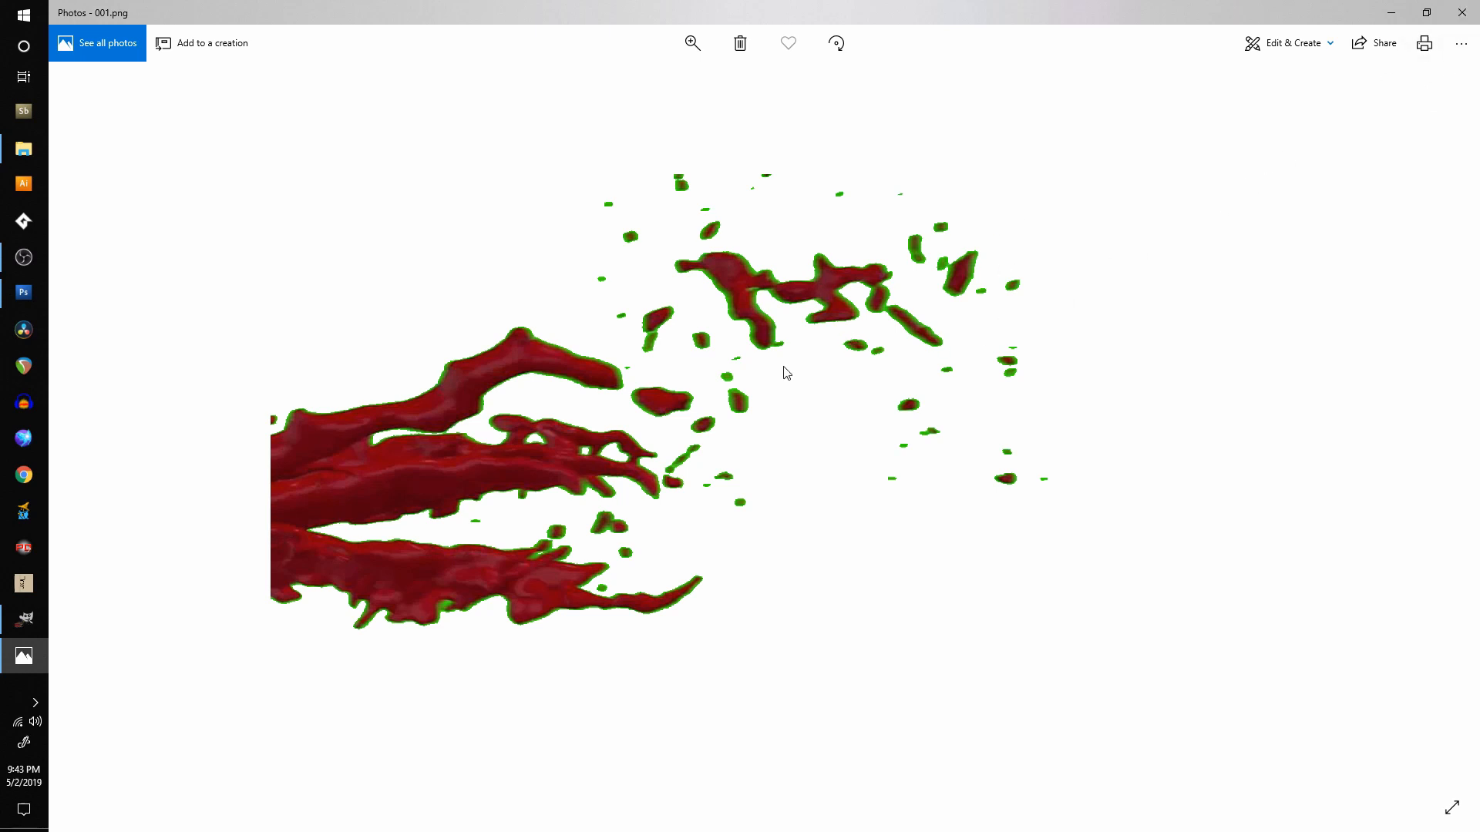
pyautogui.moveTo(774, 365)
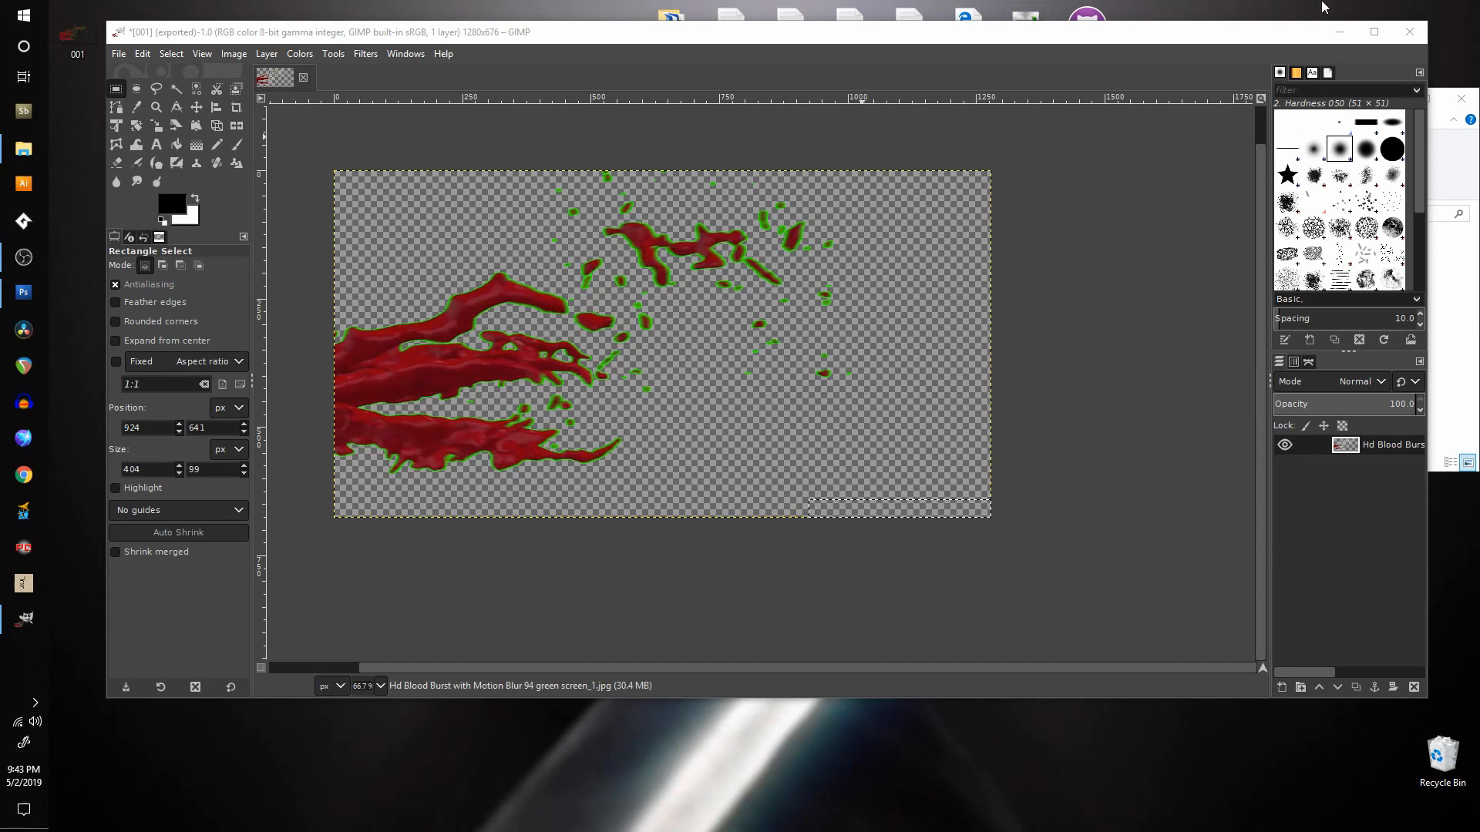
# Quit GIMP discarding its unsaved changes, returning to Photoshop.
pyautogui.click(1410, 31)
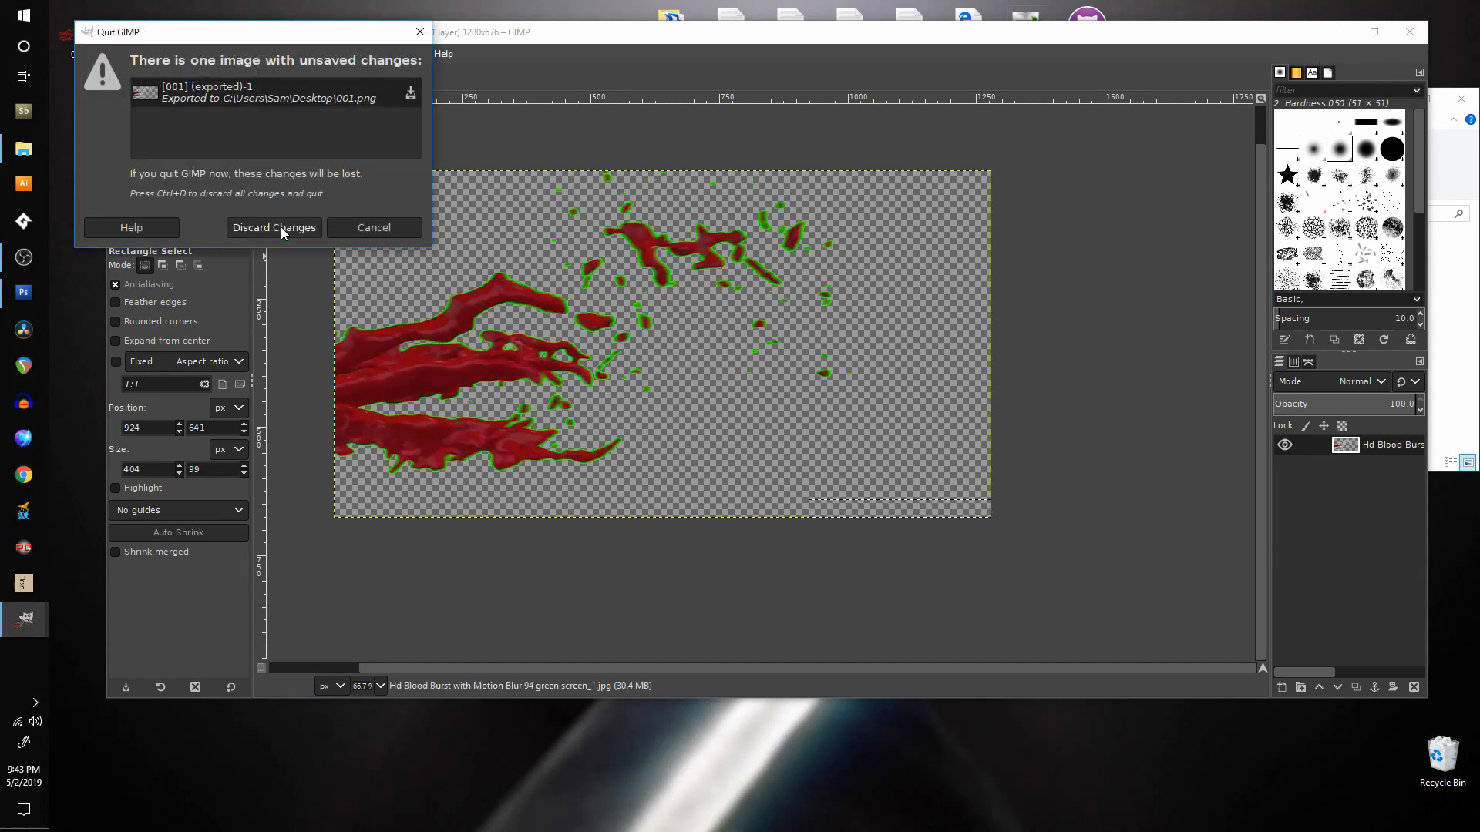
pyautogui.click(275, 228)
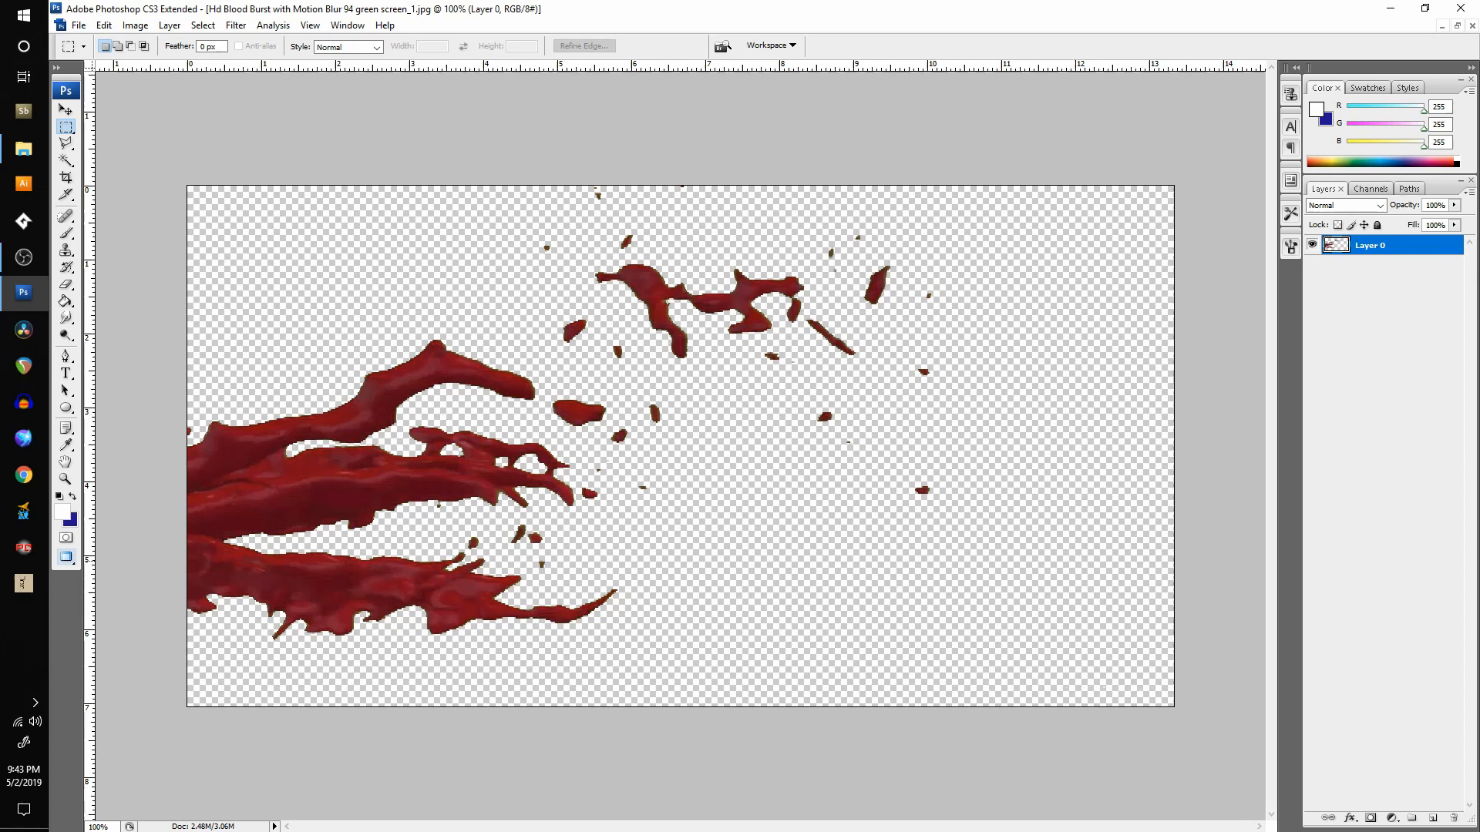
pyautogui.moveTo(849, 157)
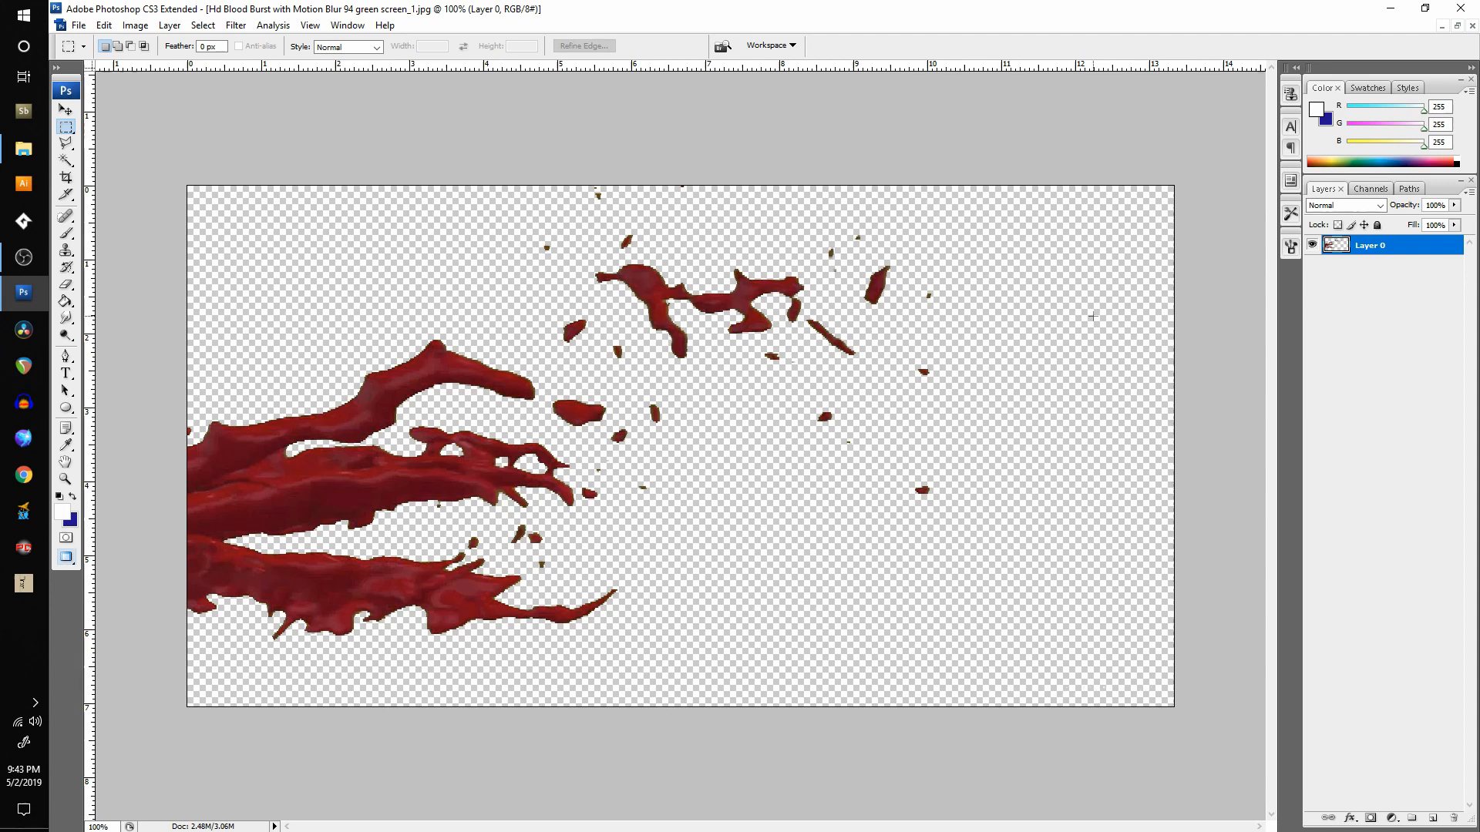
pyautogui.moveTo(618, 257)
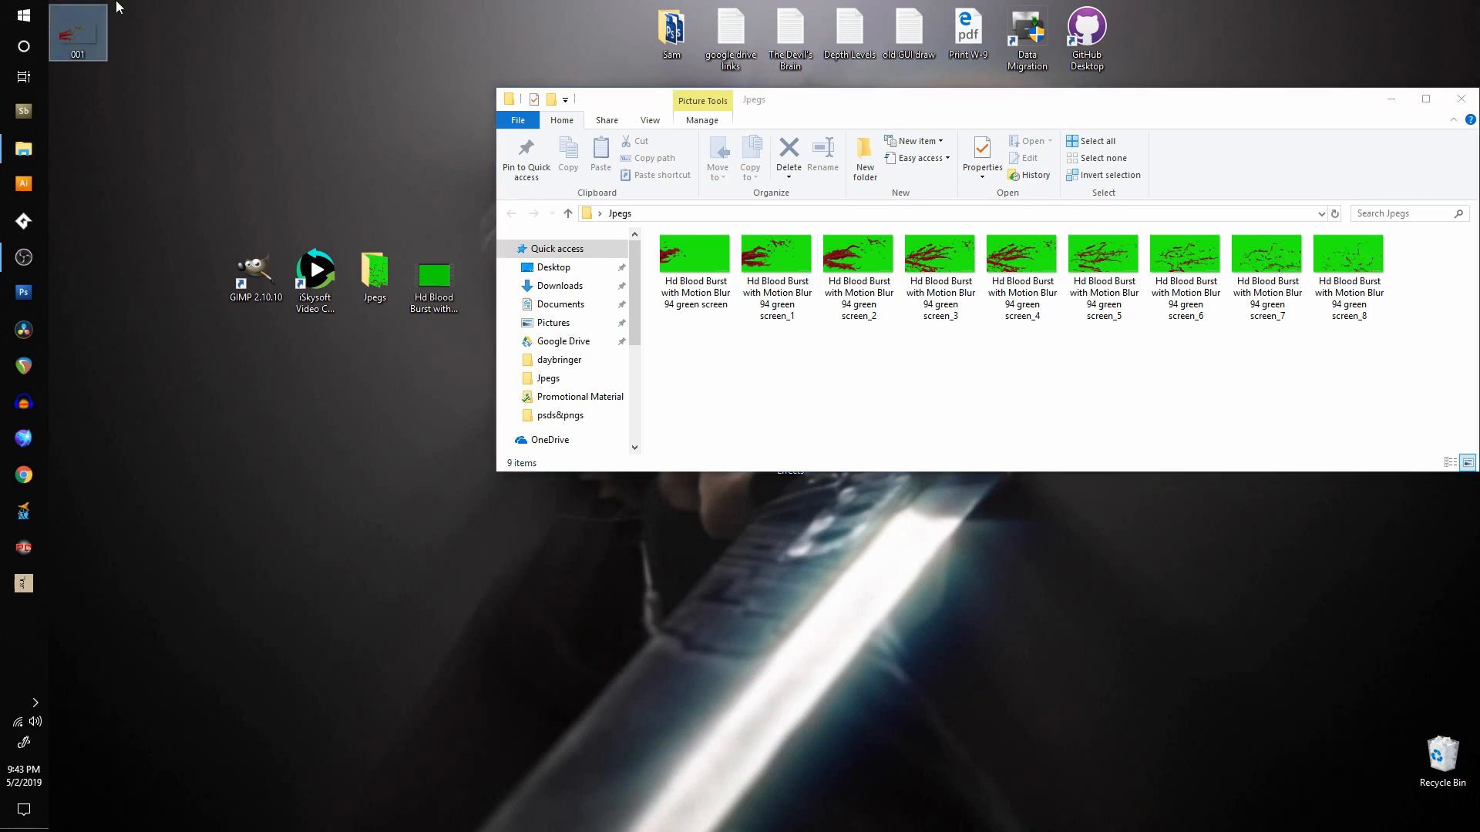
# Close the Jpegs folder window, leaving the desktop with the 001 PNG icon.
pyautogui.click(373, 273)
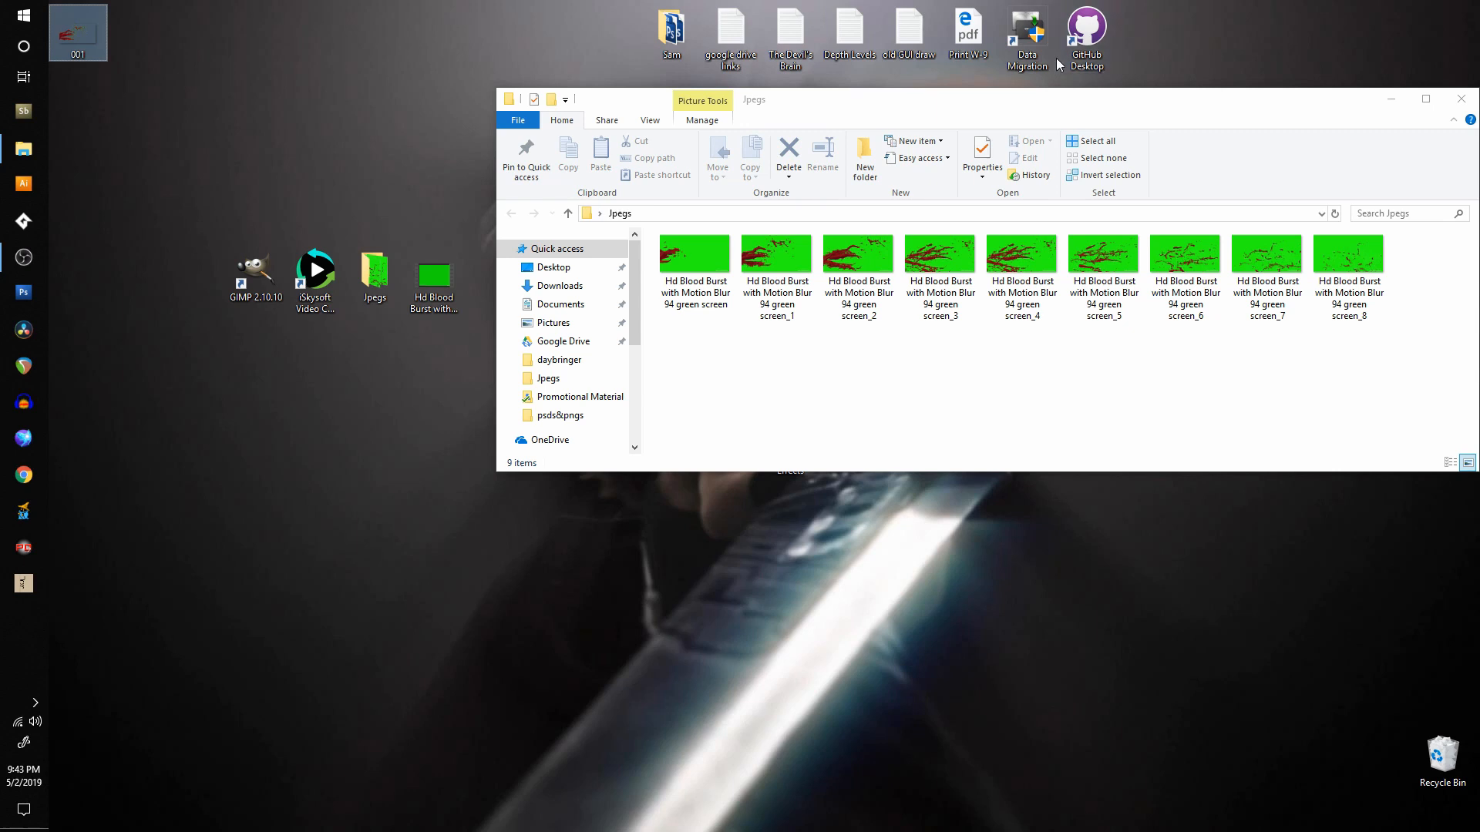
pyautogui.moveTo(1383, 123)
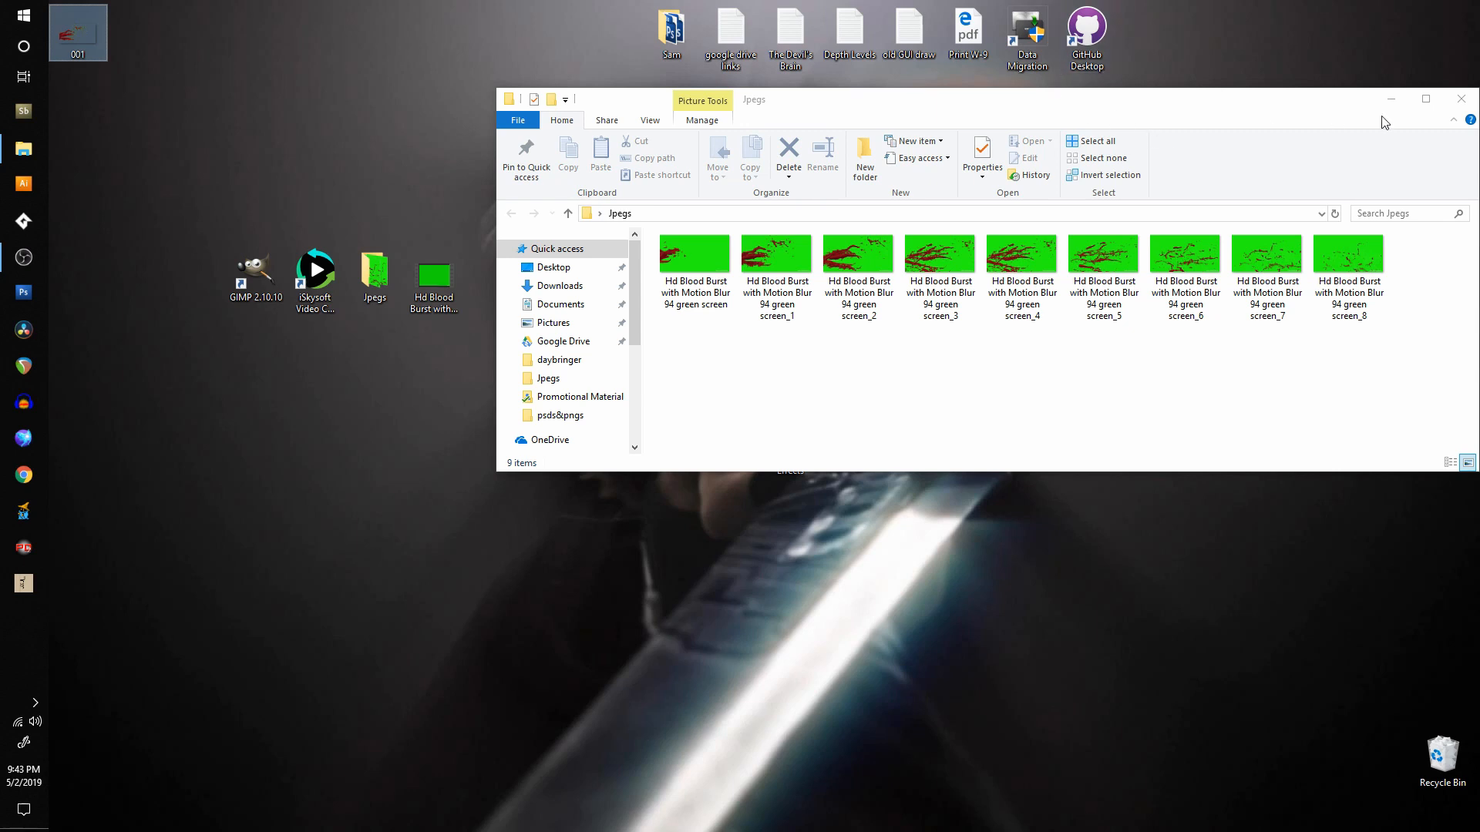
pyautogui.click(1184, 251)
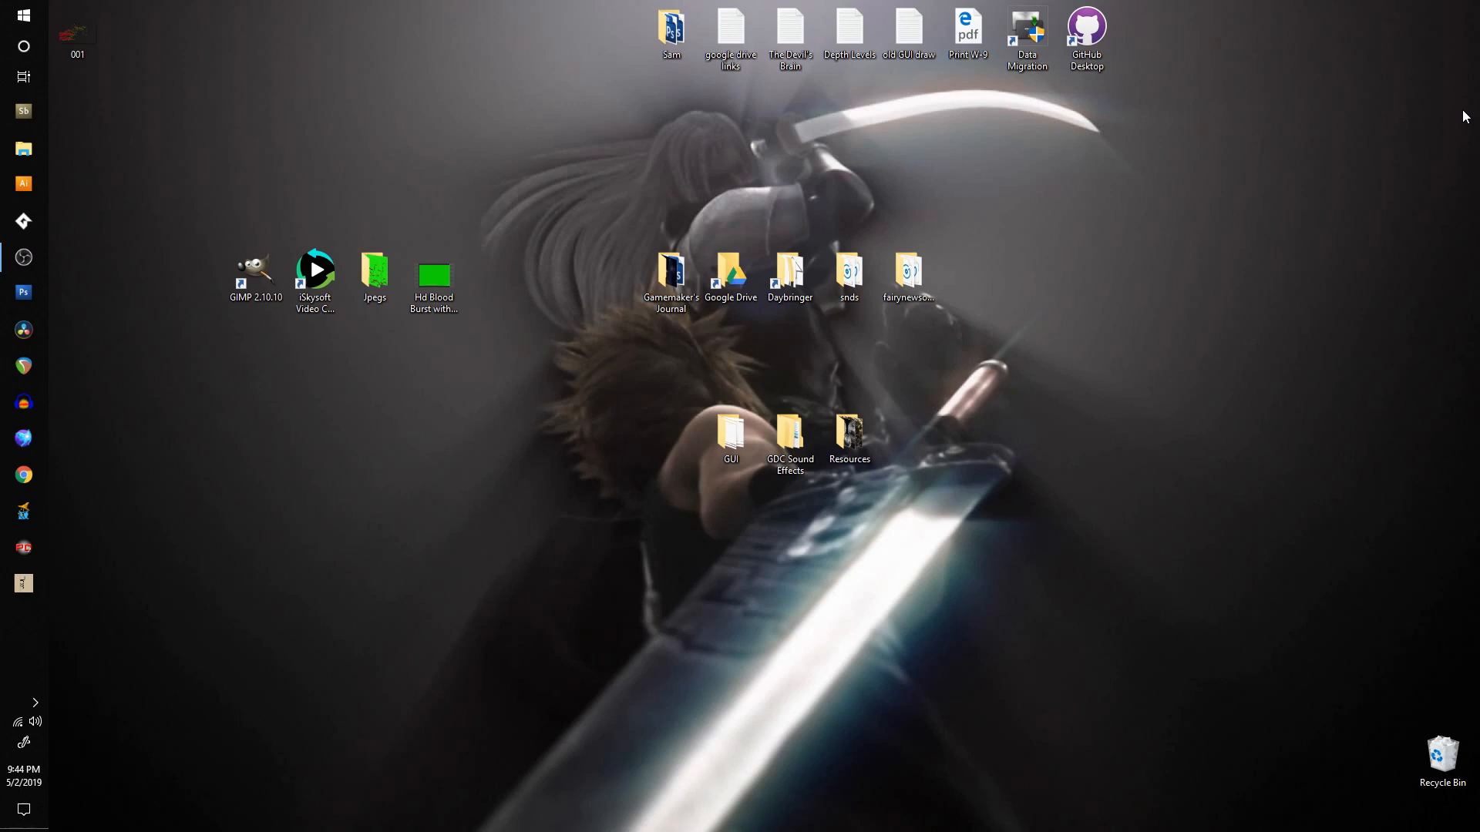
pyautogui.moveTo(1255, 257)
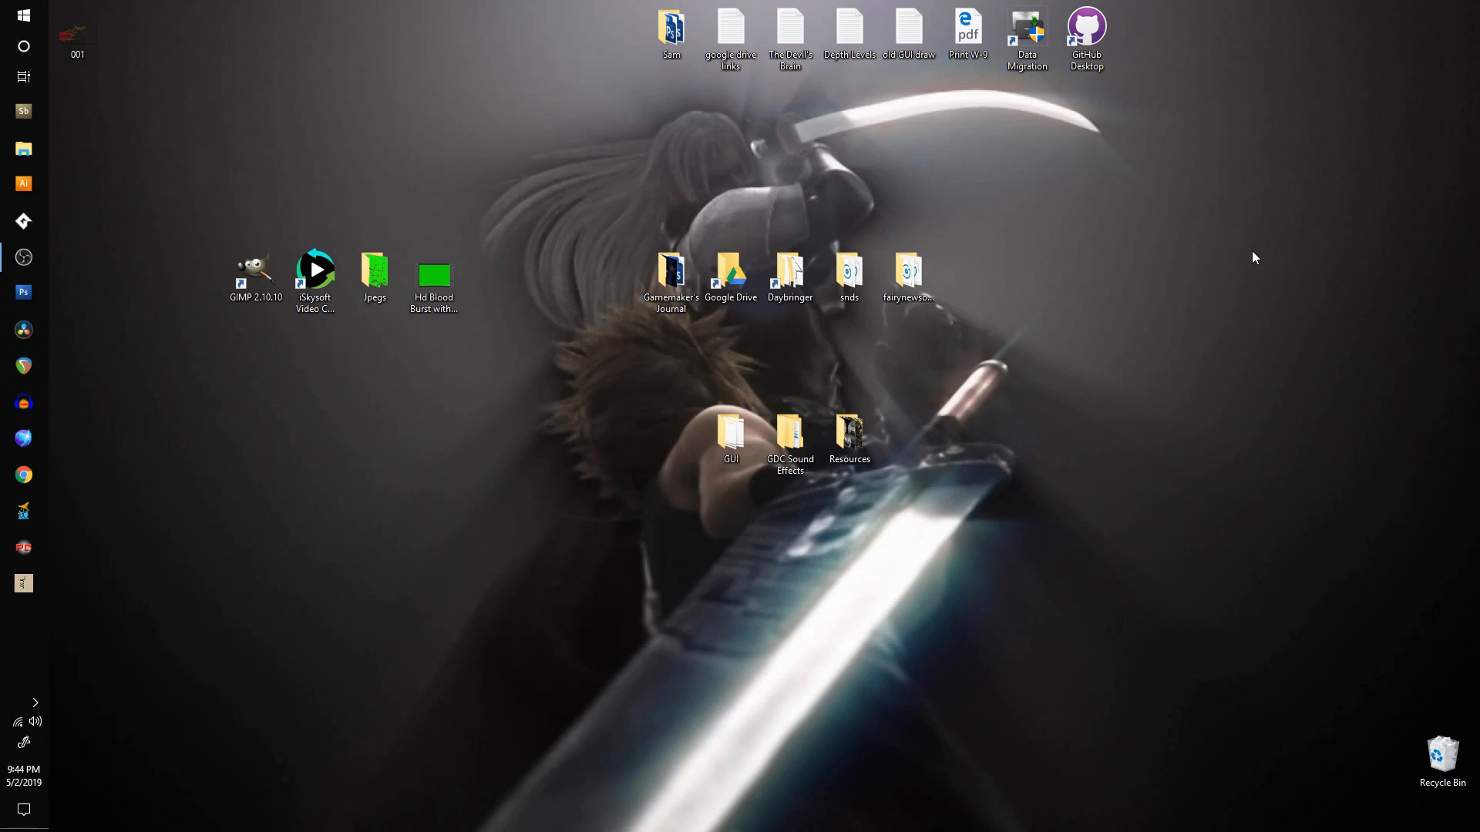